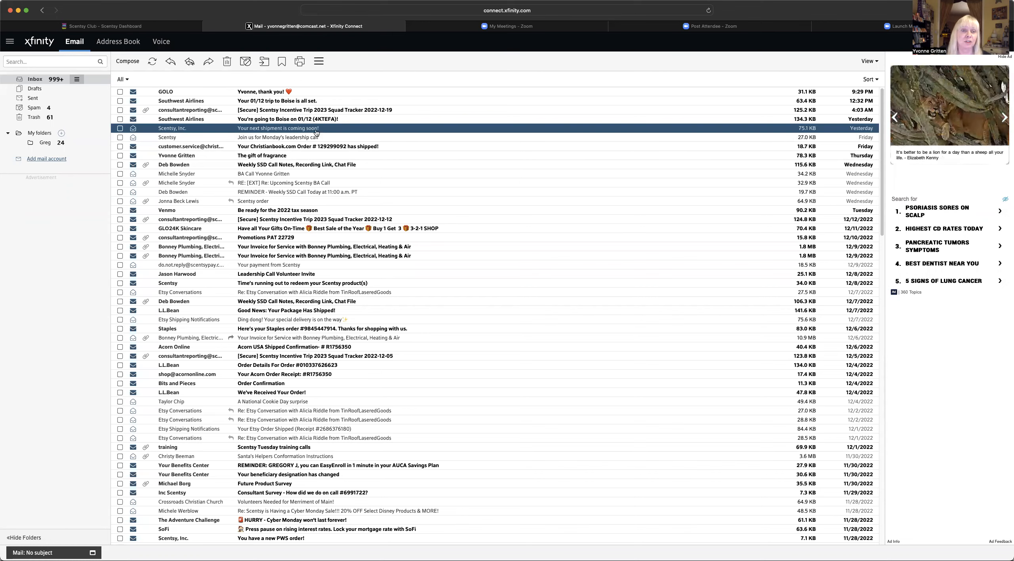
pyautogui.moveTo(297, 128)
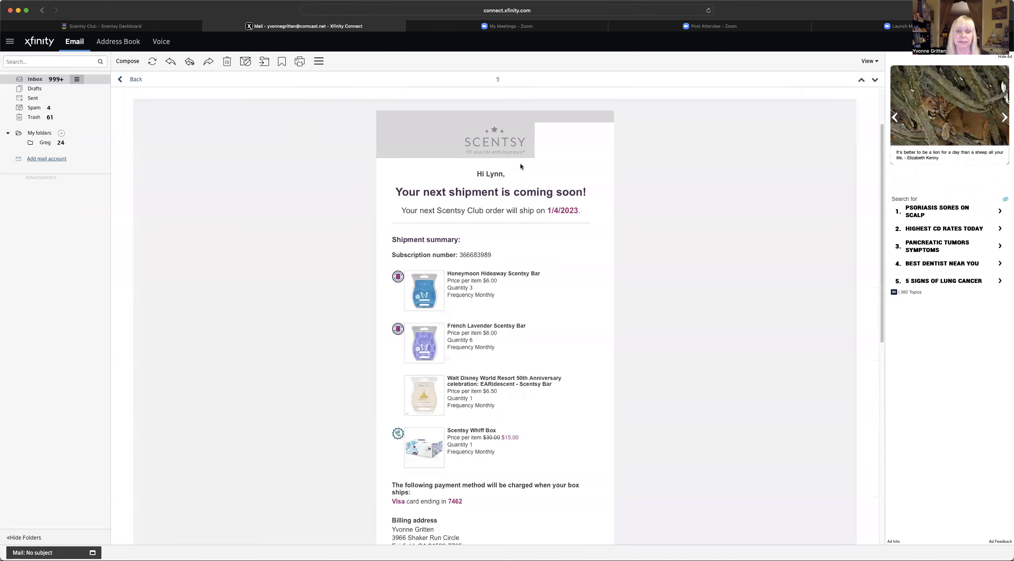
# - Scroll through the 'Your next shipment is coming soon!' email to the Manage your subscription button
pyautogui.scroll(-3)
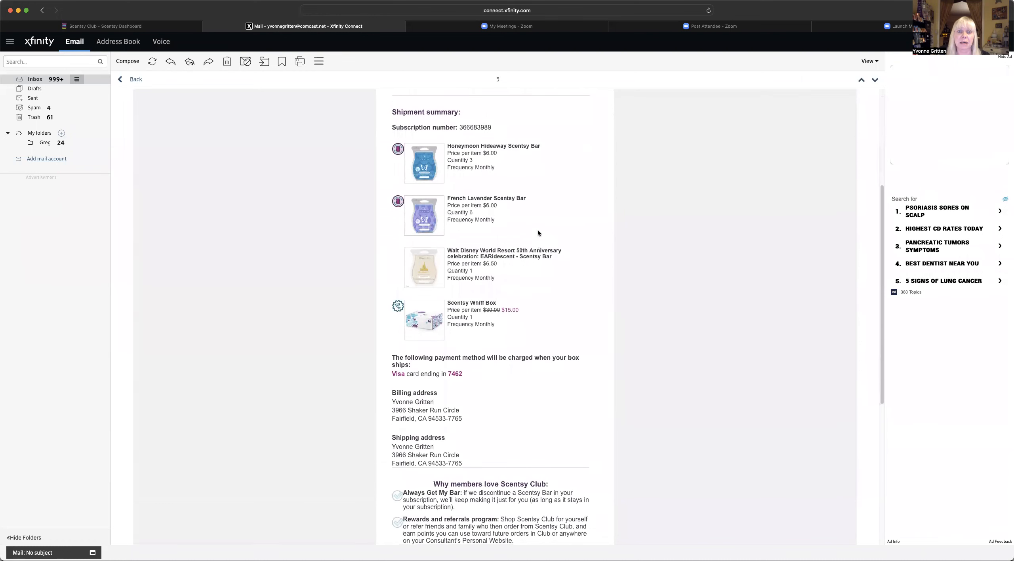
pyautogui.scroll(3)
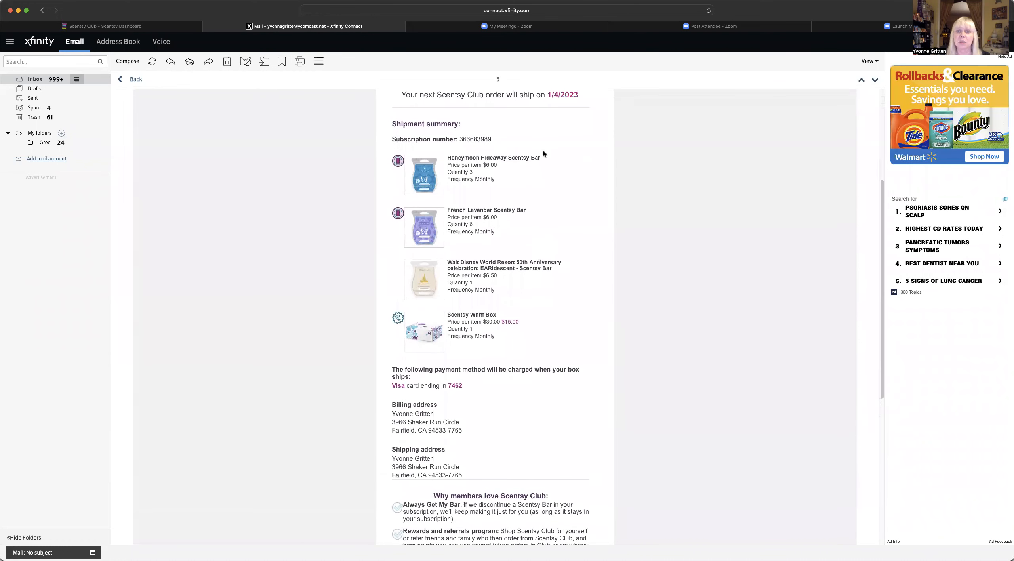
pyautogui.moveTo(555, 105)
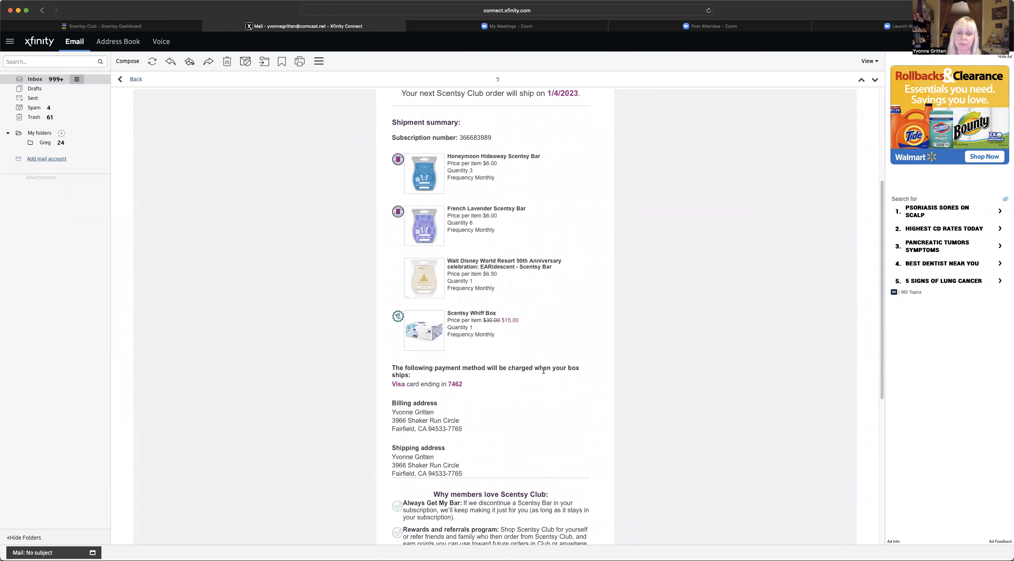
pyautogui.scroll(-3)
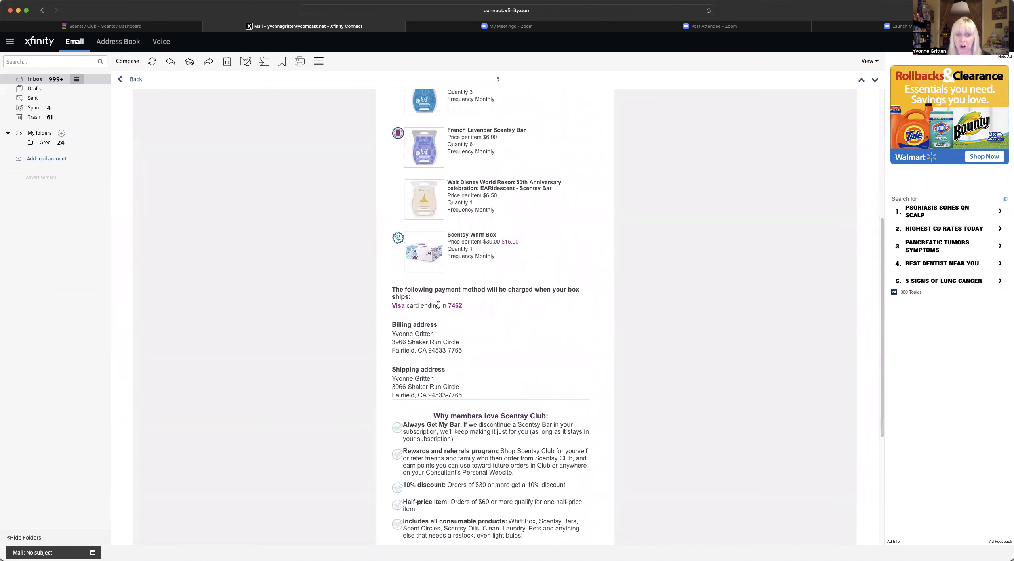
pyautogui.scroll(-3)
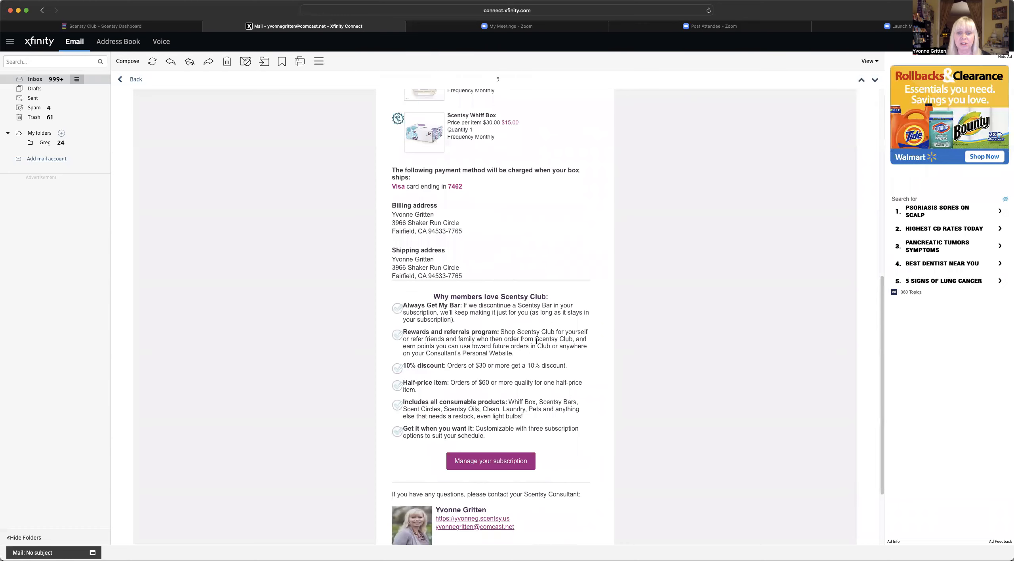
pyautogui.scroll(-3)
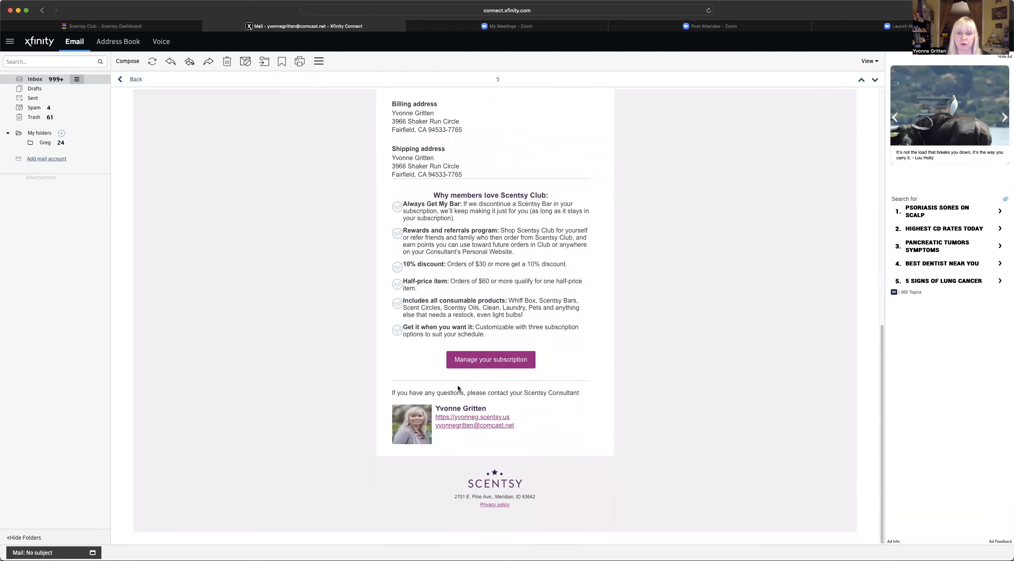
pyautogui.moveTo(492, 343)
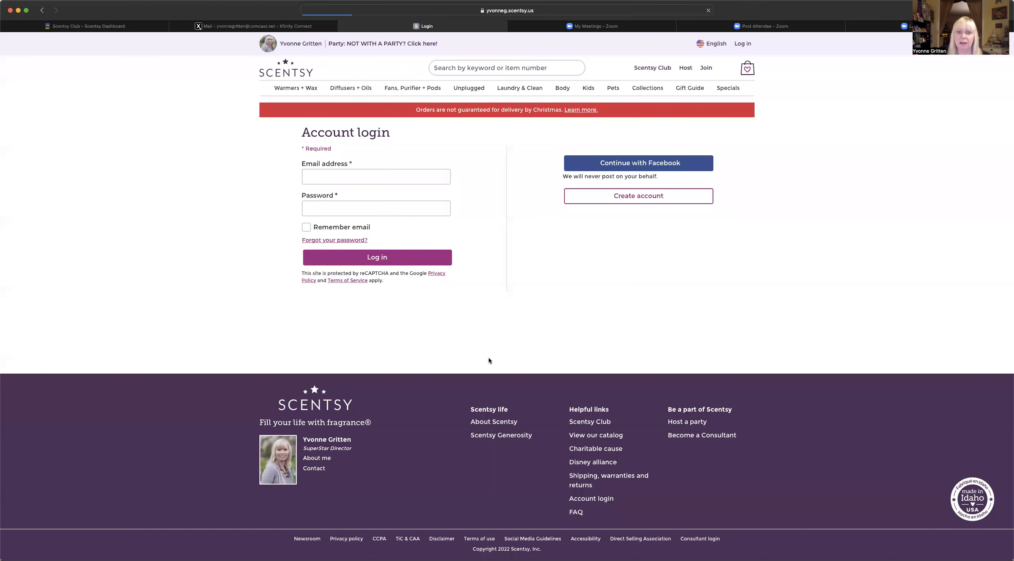
pyautogui.click(375, 176)
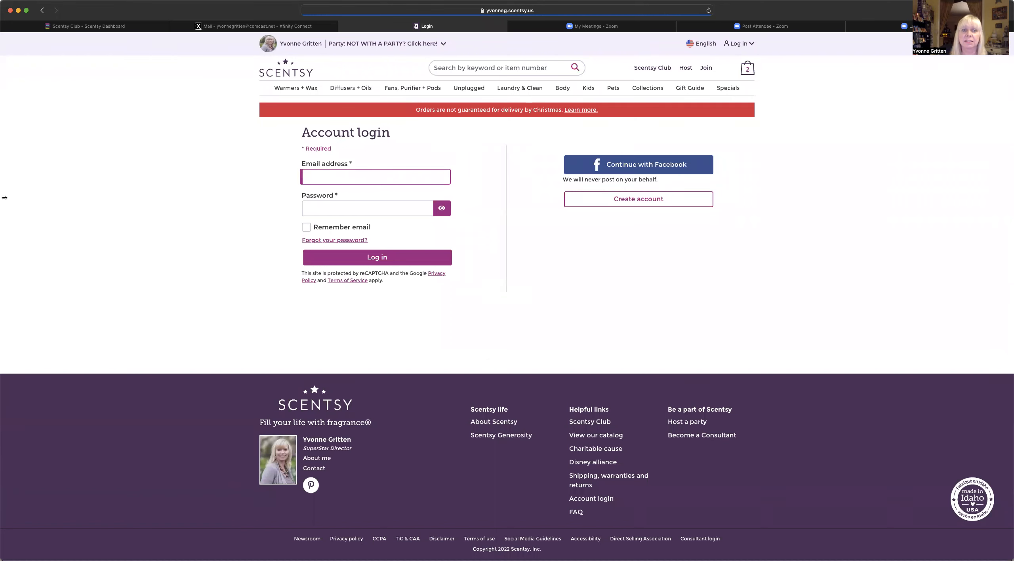
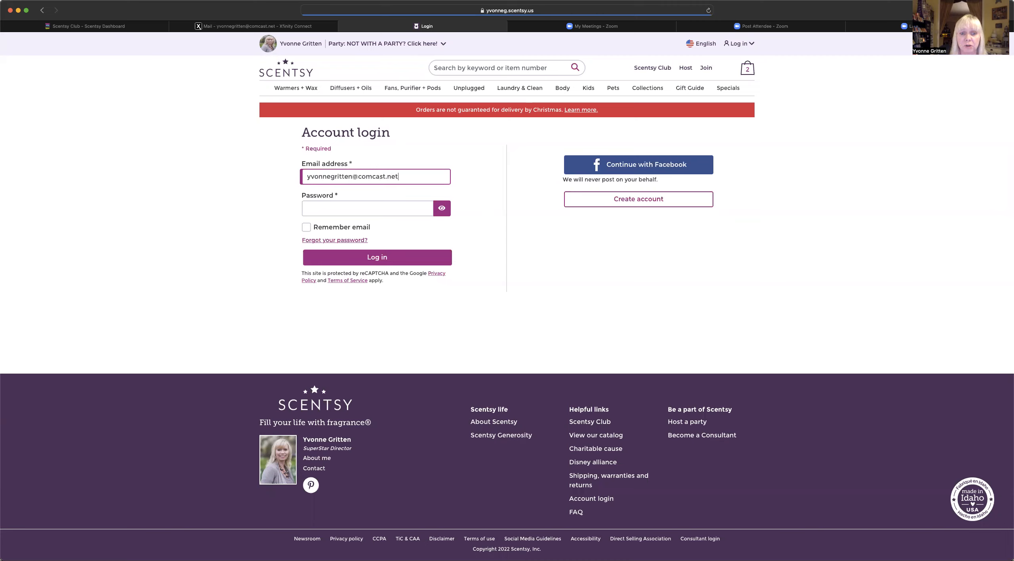
pyautogui.click(367, 208)
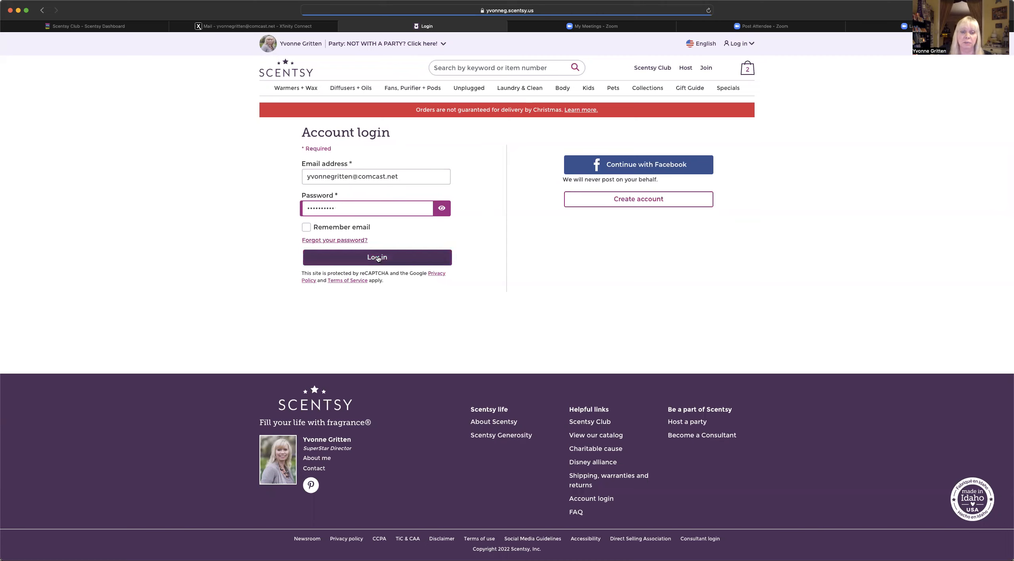
pyautogui.click(376, 257)
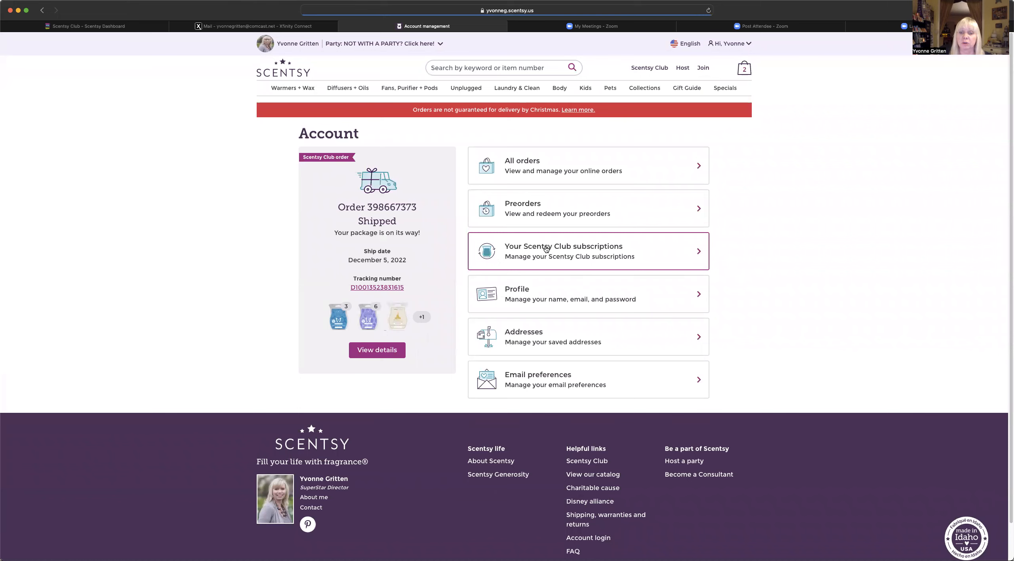
# - Open 'Your Scentsy Club subscriptions' from the Account page
pyautogui.click(563, 251)
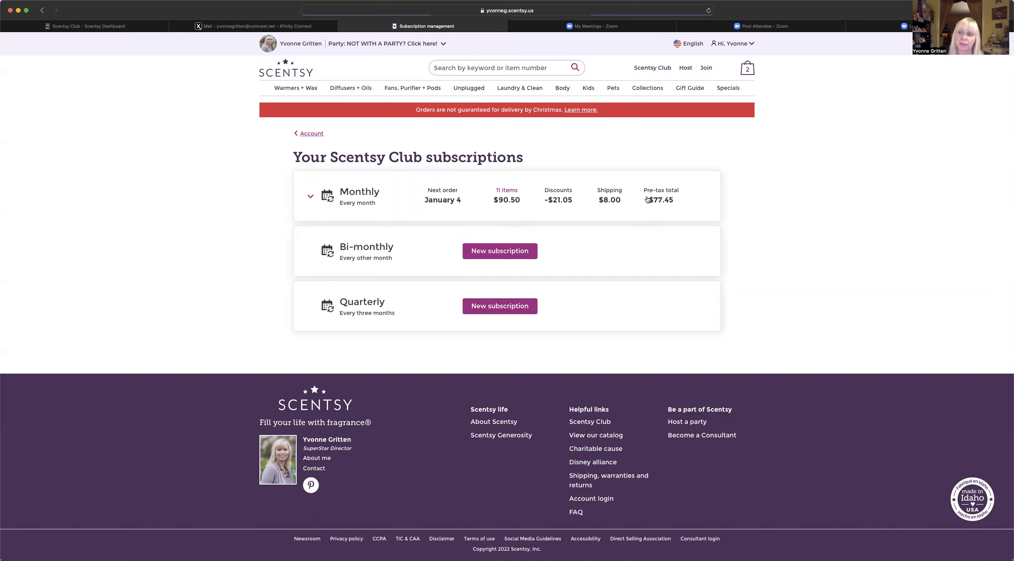
pyautogui.moveTo(404, 368)
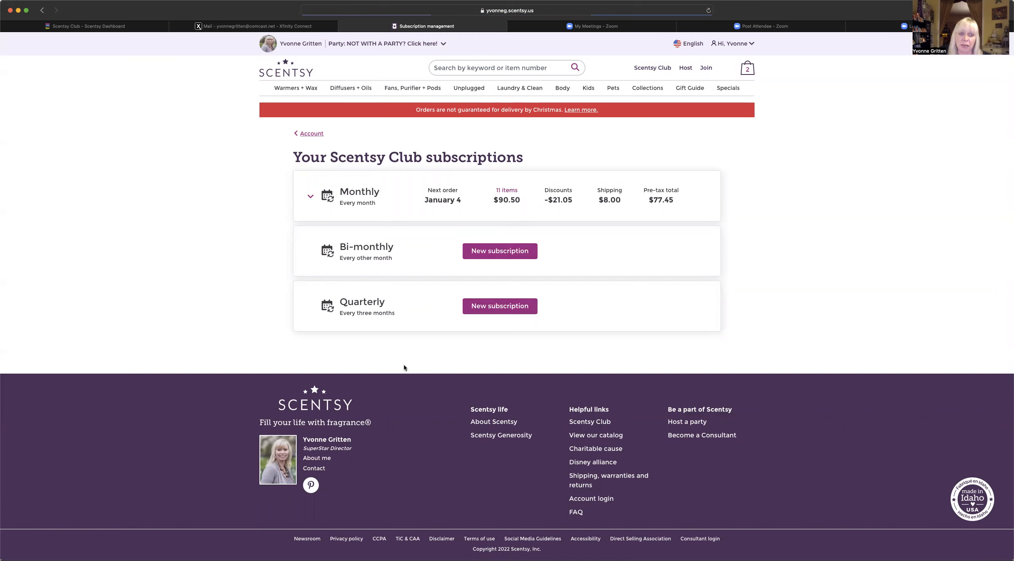
pyautogui.moveTo(404, 291)
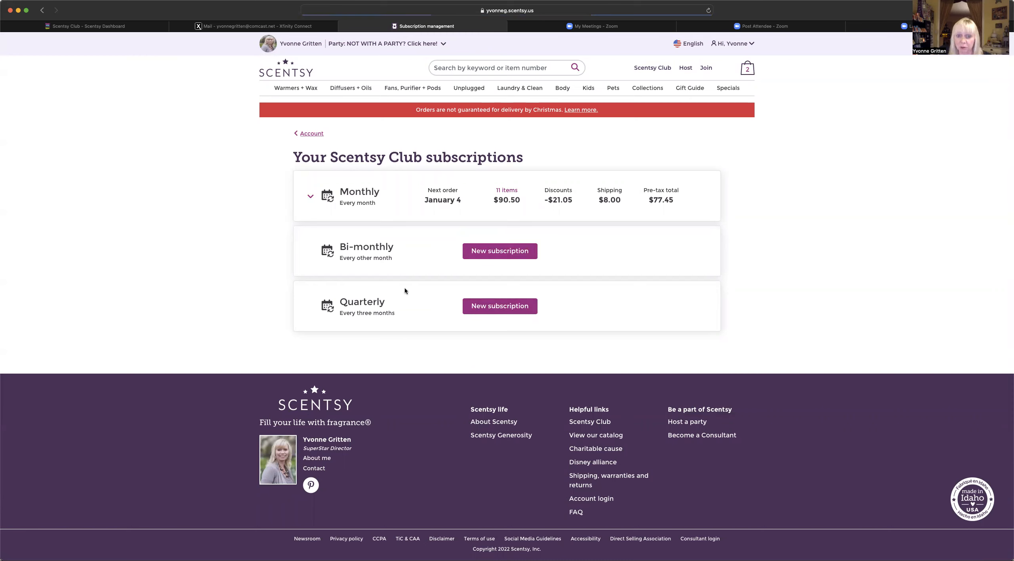
pyautogui.moveTo(396, 203)
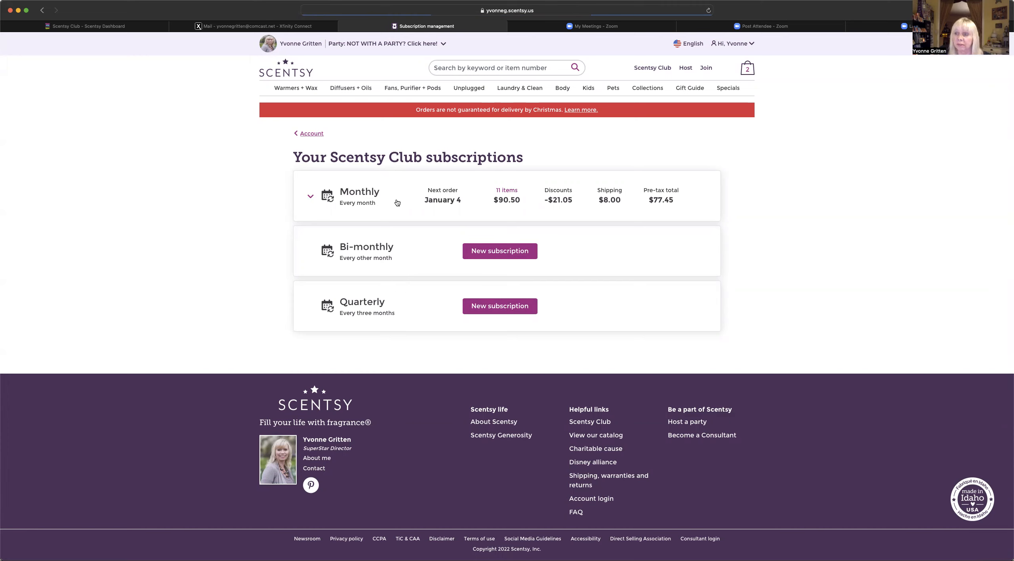
pyautogui.moveTo(417, 251)
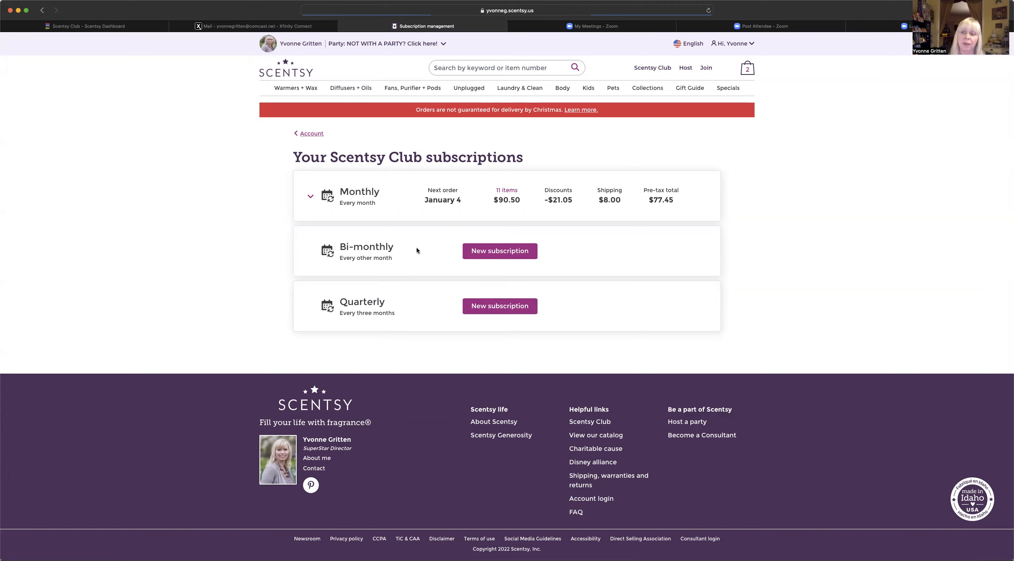
pyautogui.moveTo(418, 306)
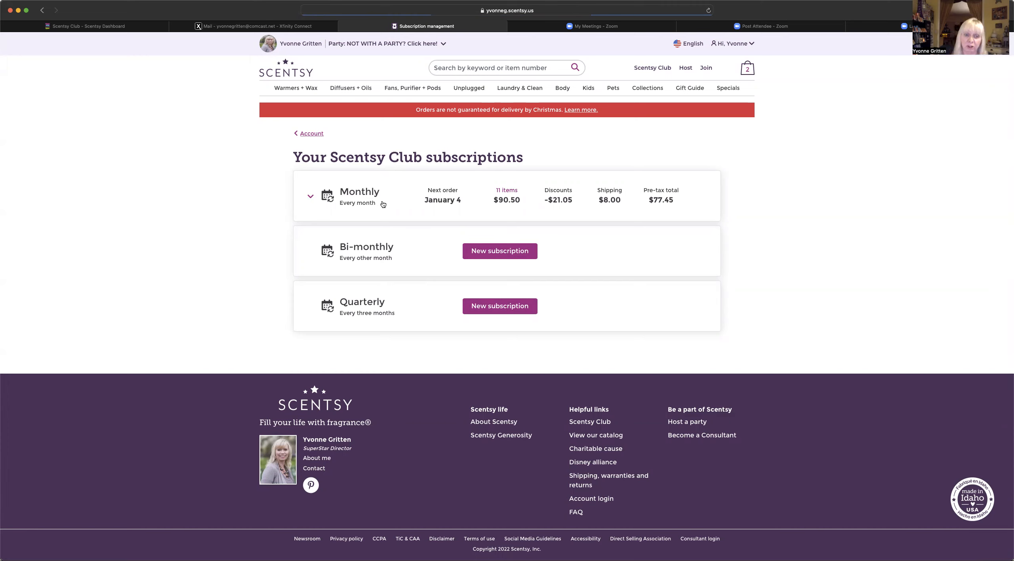
pyautogui.moveTo(432, 295)
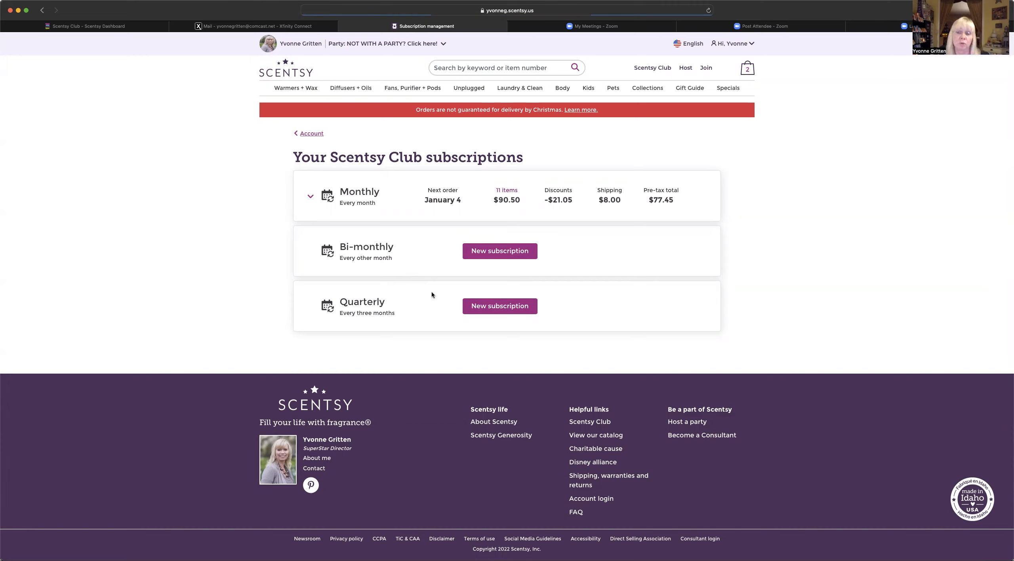
pyautogui.moveTo(428, 263)
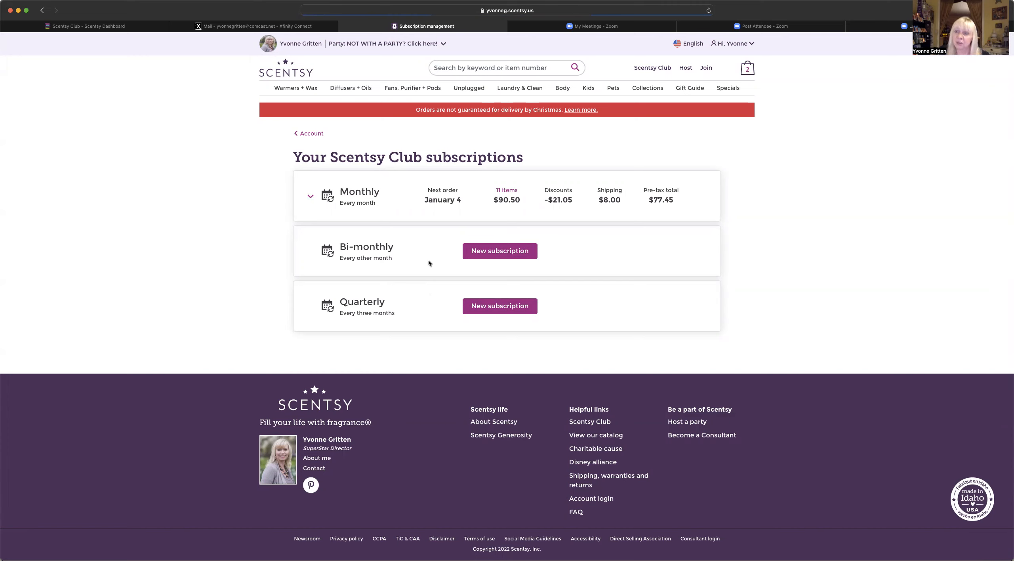
pyautogui.moveTo(398, 205)
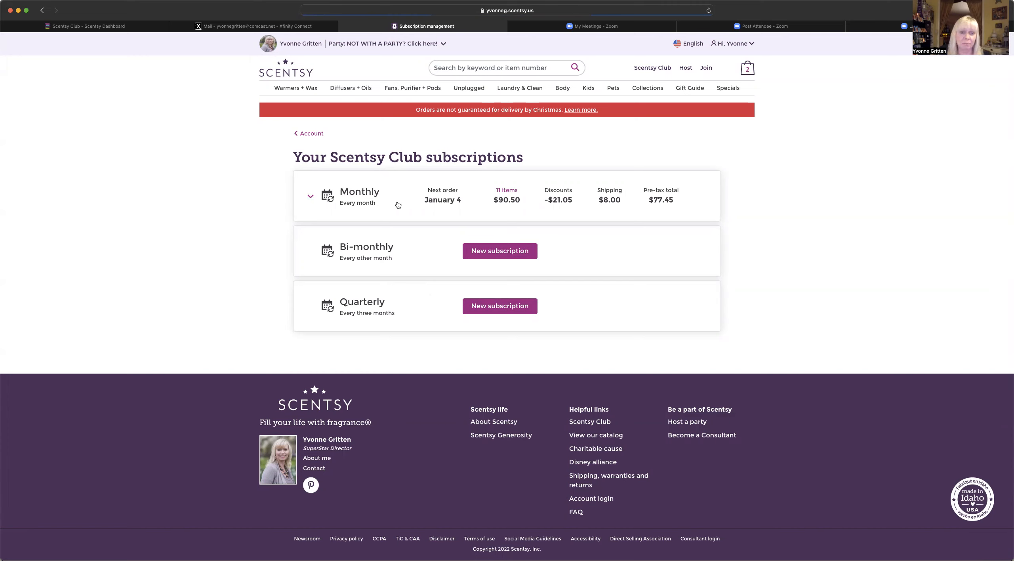
pyautogui.click(310, 196)
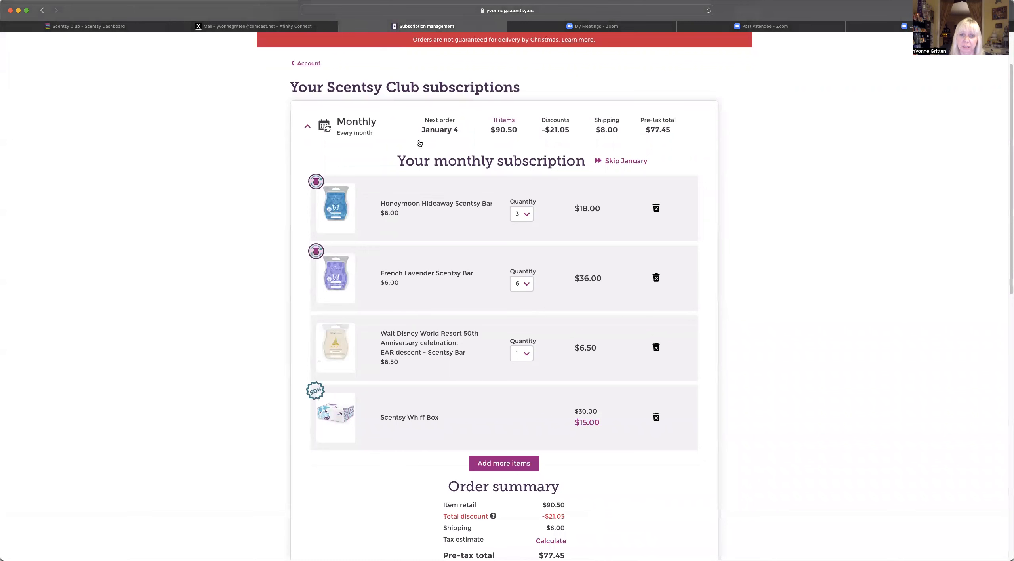
pyautogui.moveTo(503, 140)
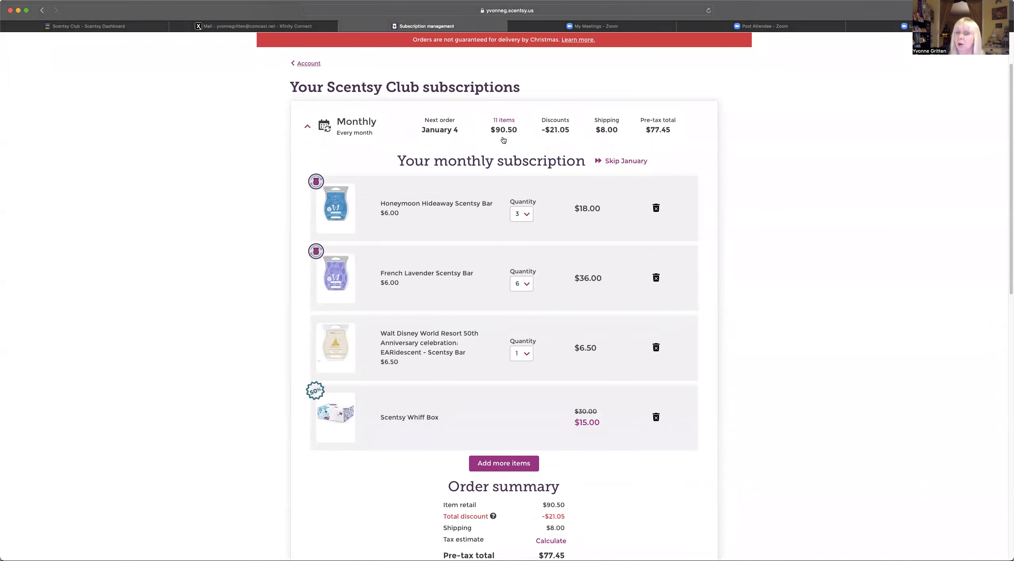
pyautogui.moveTo(567, 112)
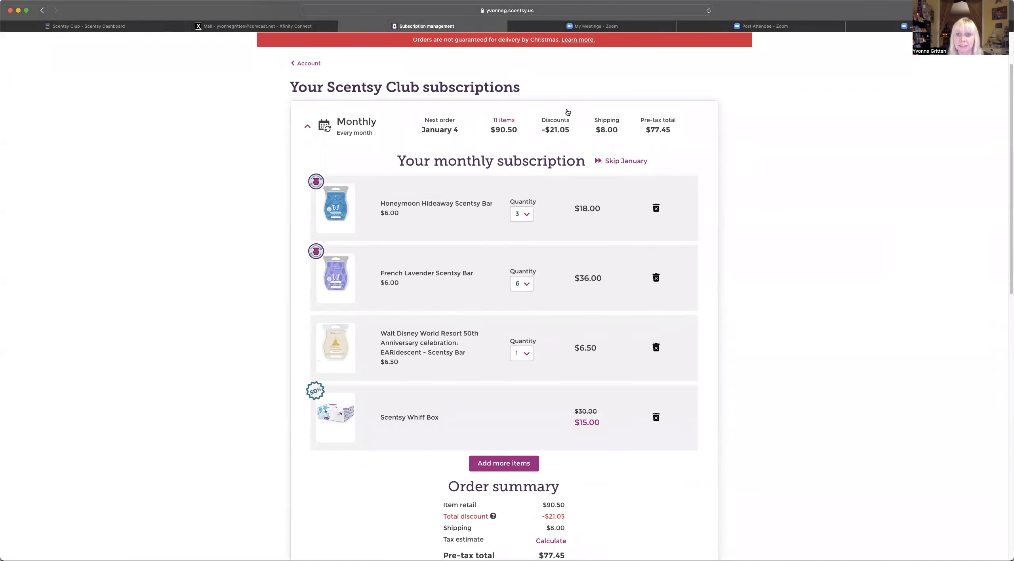
pyautogui.moveTo(641, 138)
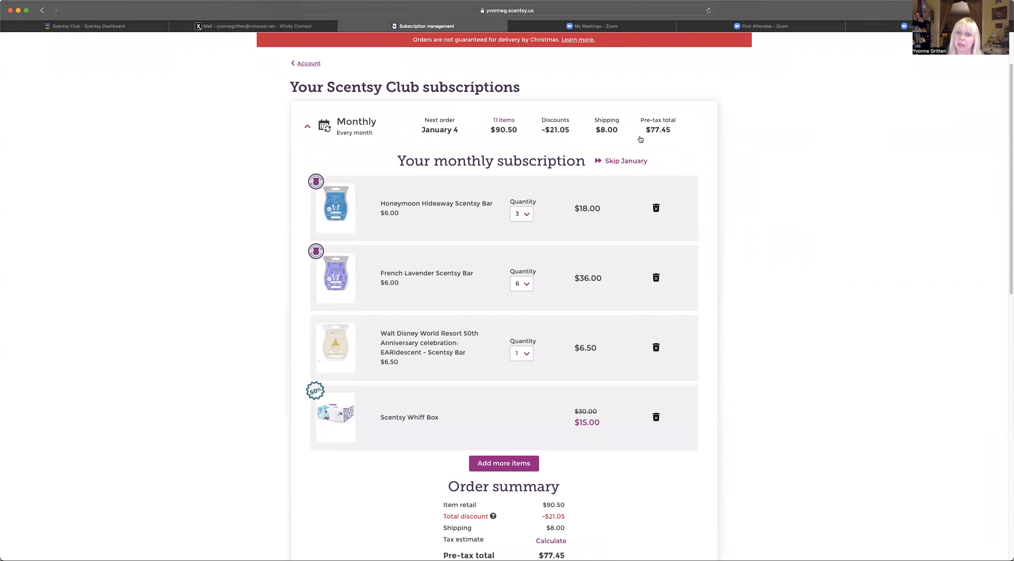
pyautogui.moveTo(583, 132)
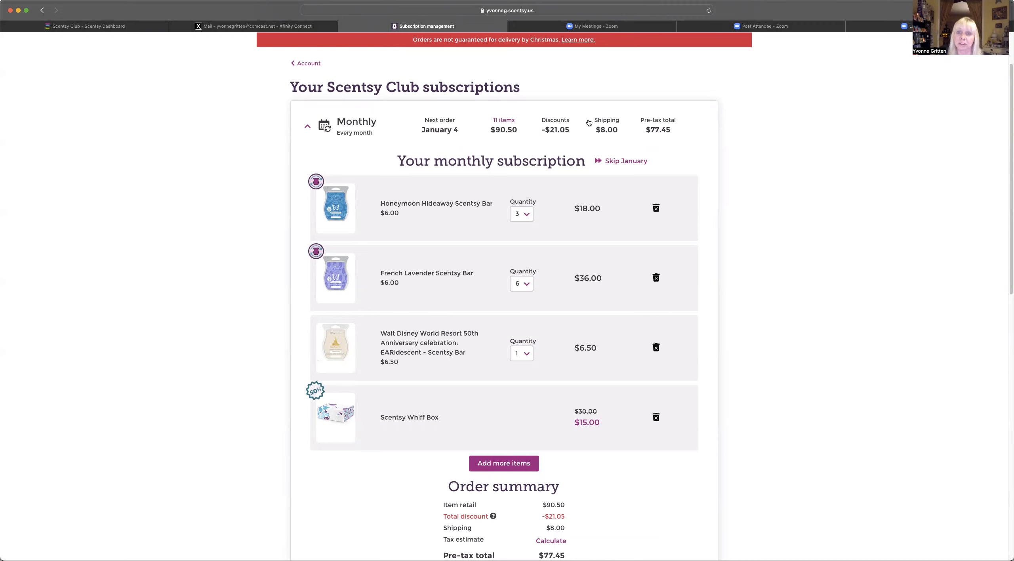
pyautogui.moveTo(674, 138)
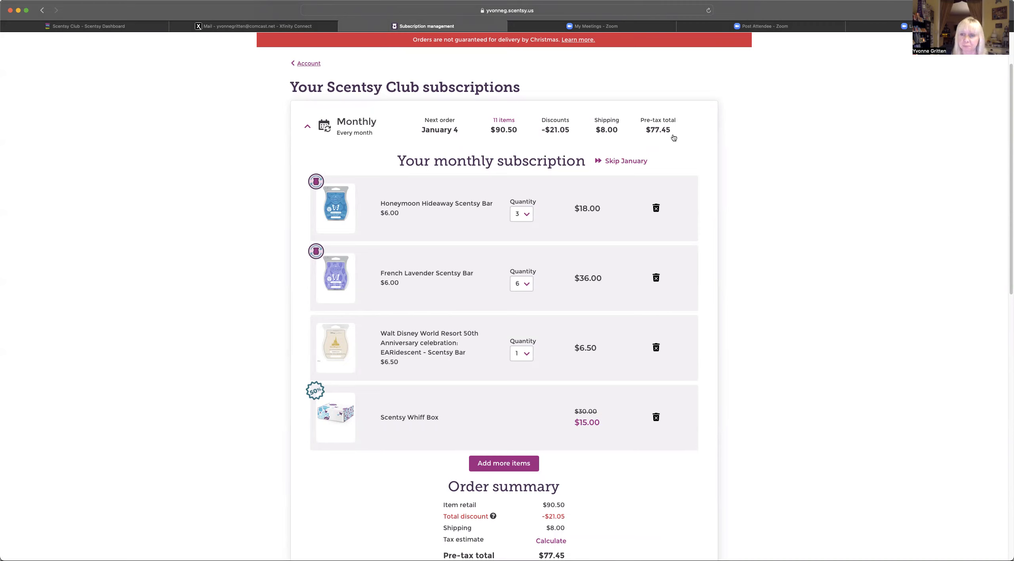
pyautogui.moveTo(394, 282)
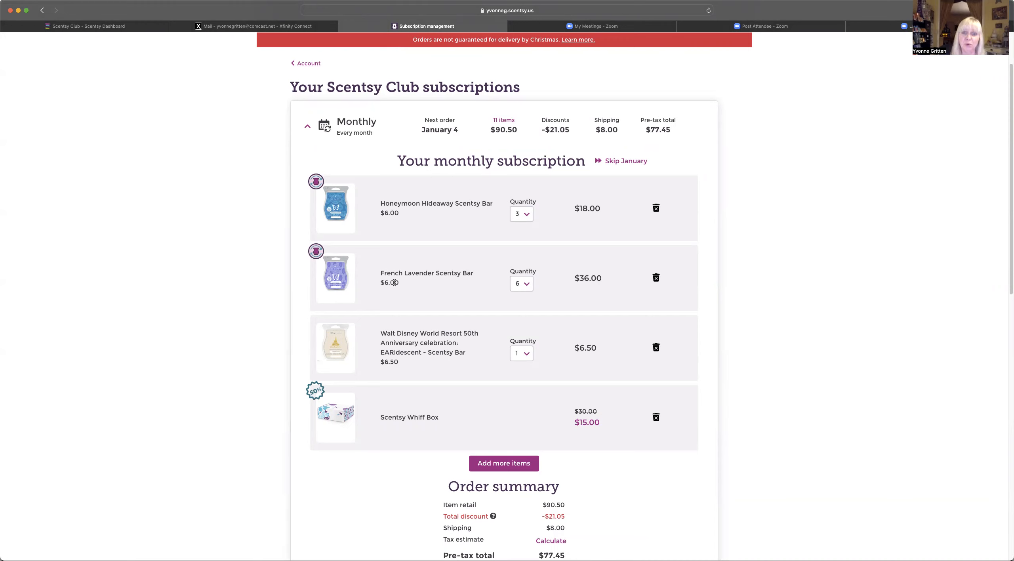
pyautogui.moveTo(425, 396)
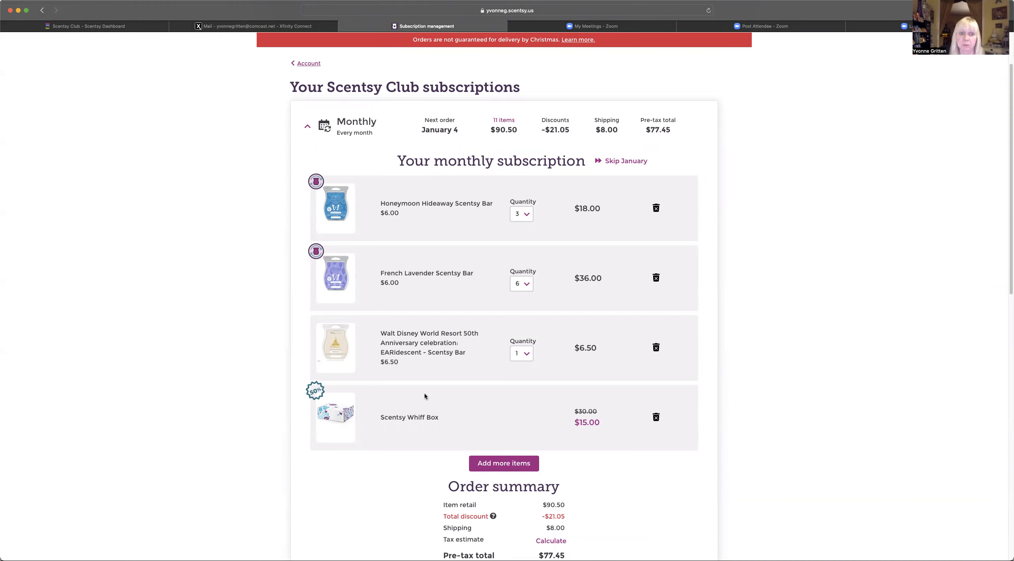
pyautogui.moveTo(303, 177)
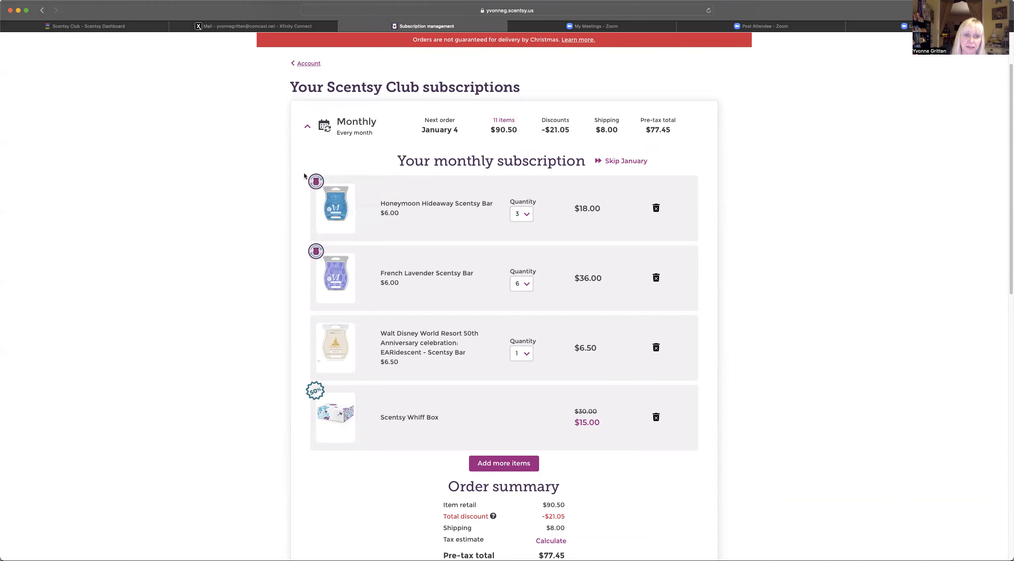
pyautogui.moveTo(316, 181)
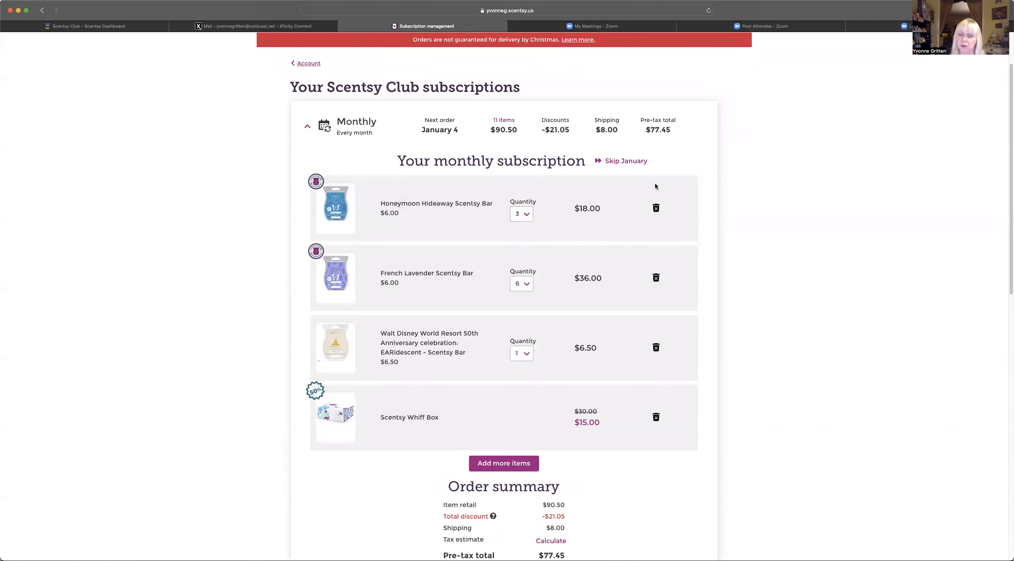
pyautogui.moveTo(643, 225)
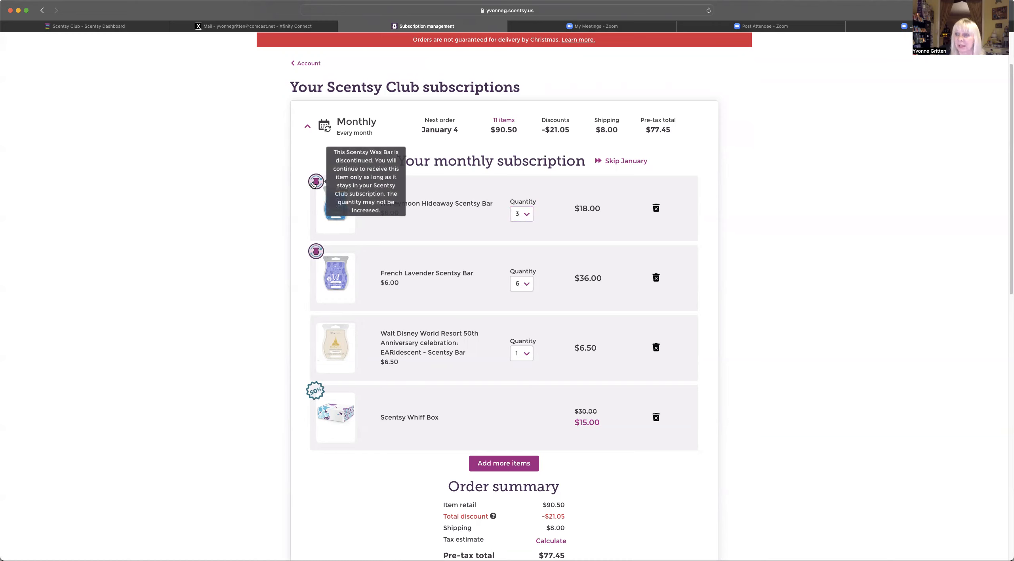
pyautogui.moveTo(490, 282)
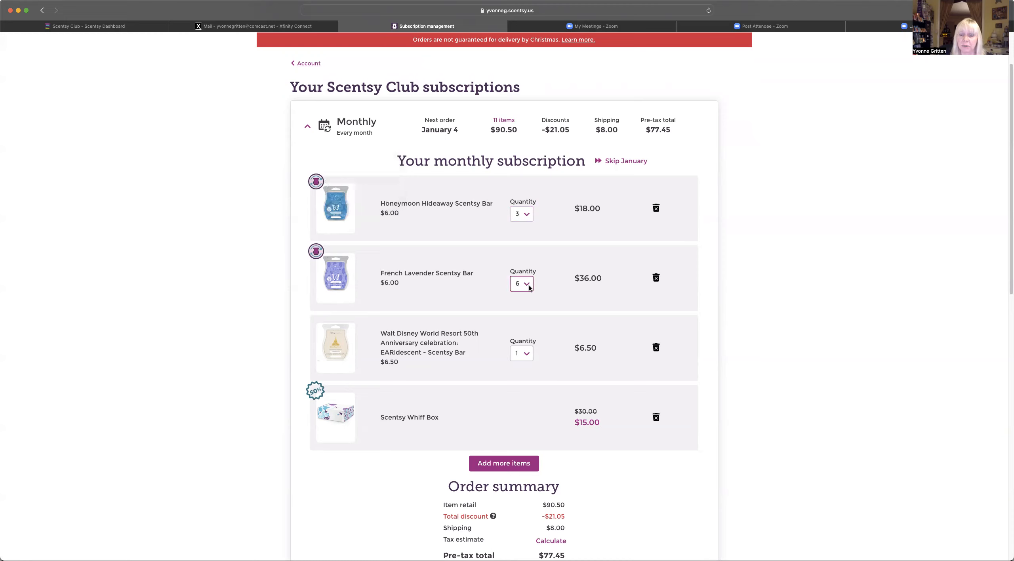
pyautogui.moveTo(525, 285)
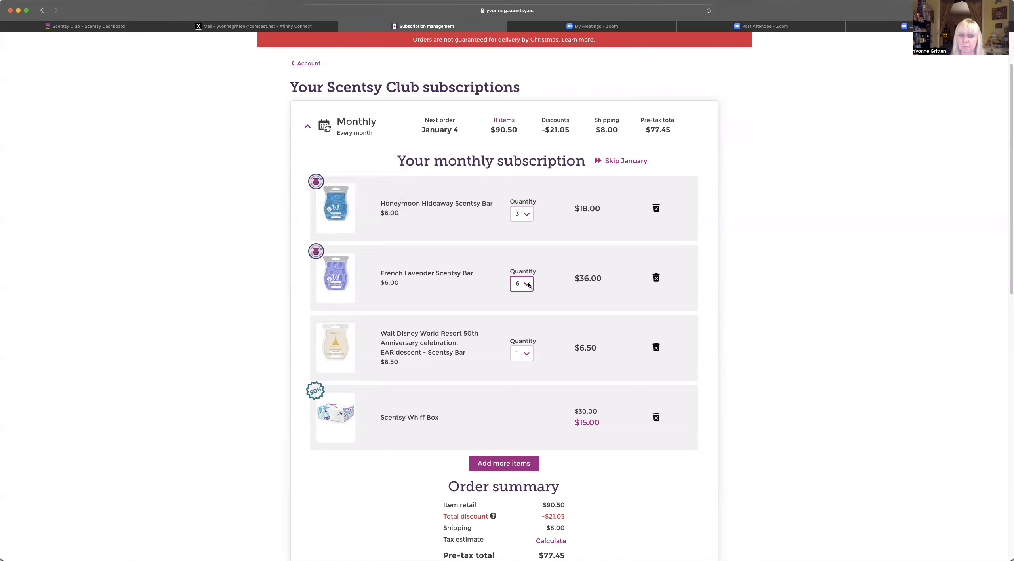
pyautogui.moveTo(656, 280)
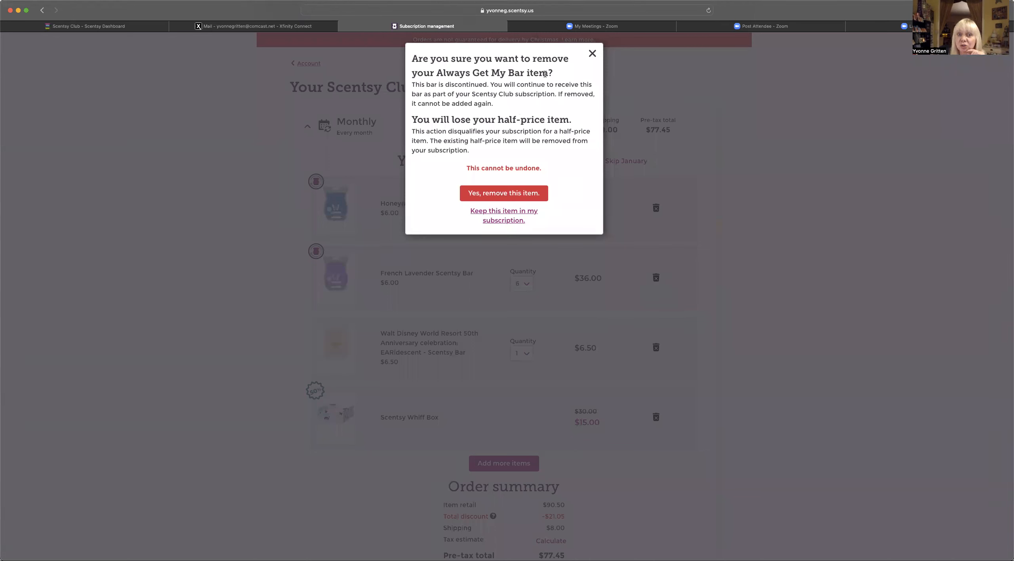
pyautogui.moveTo(541, 81)
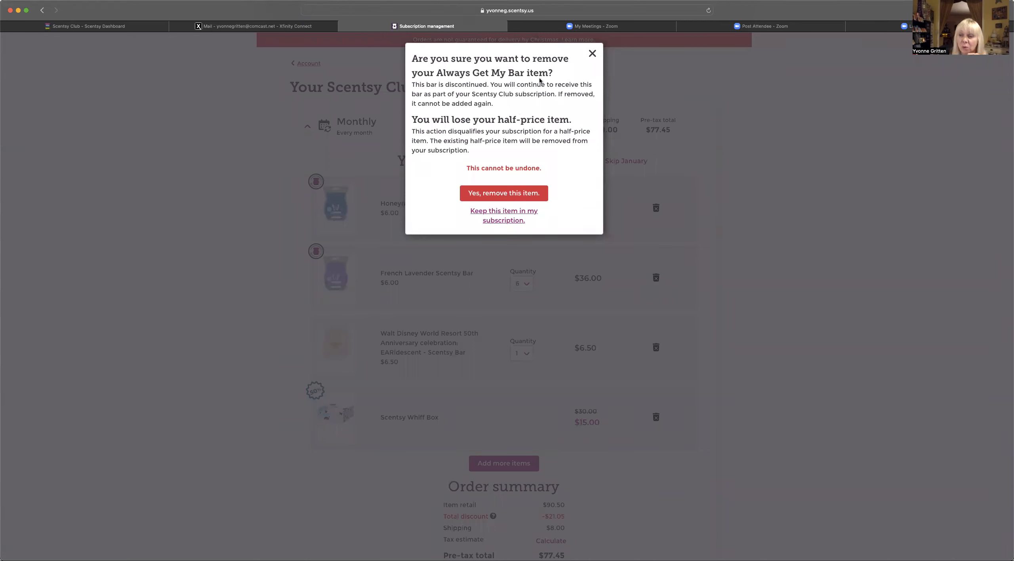
pyautogui.moveTo(516, 92)
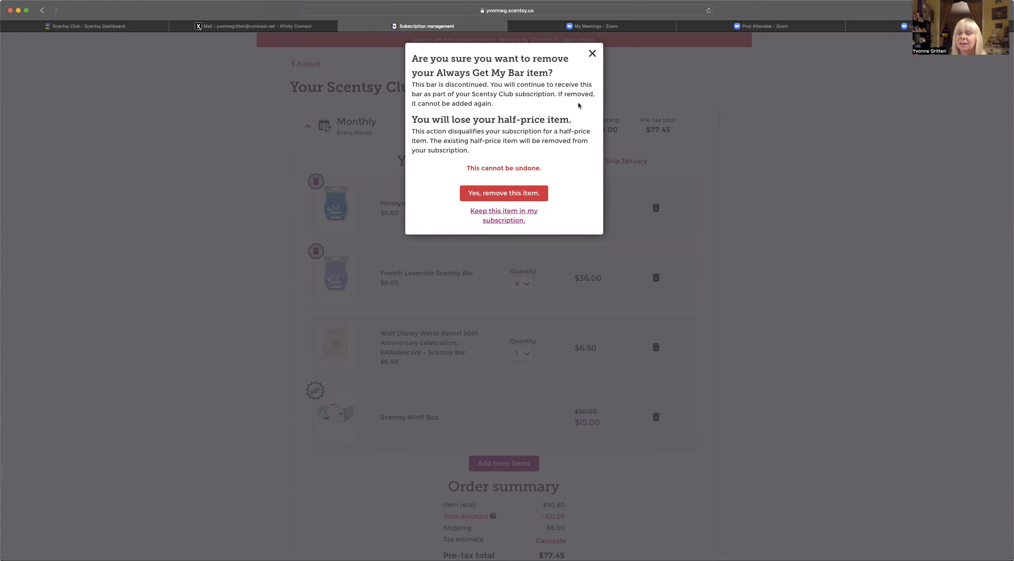
pyautogui.moveTo(558, 71)
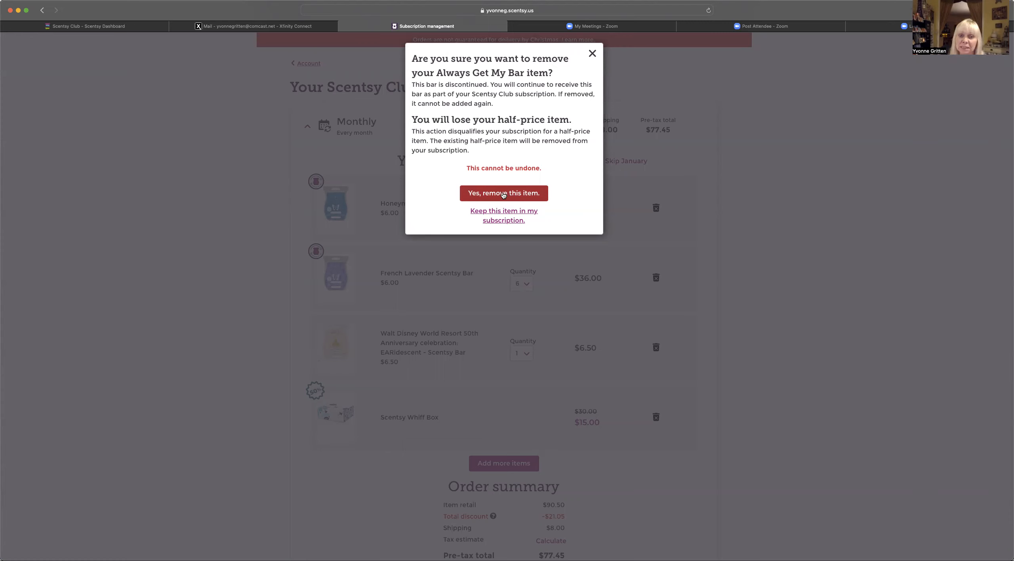
pyautogui.moveTo(493, 210)
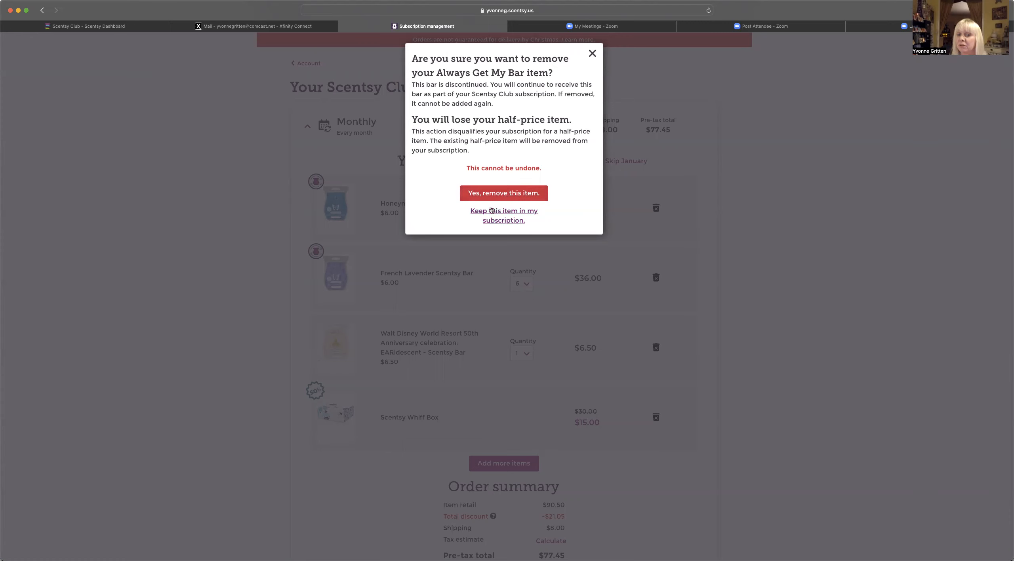
pyautogui.moveTo(519, 212)
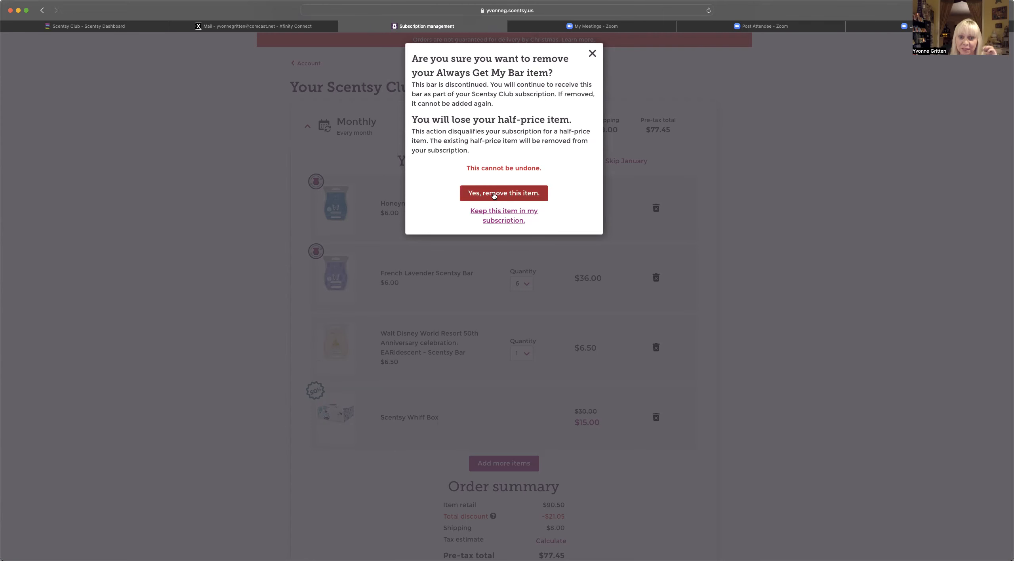
# - Confirm removing the French Lavender bar, leaving the subscription at $32.50
pyautogui.click(503, 193)
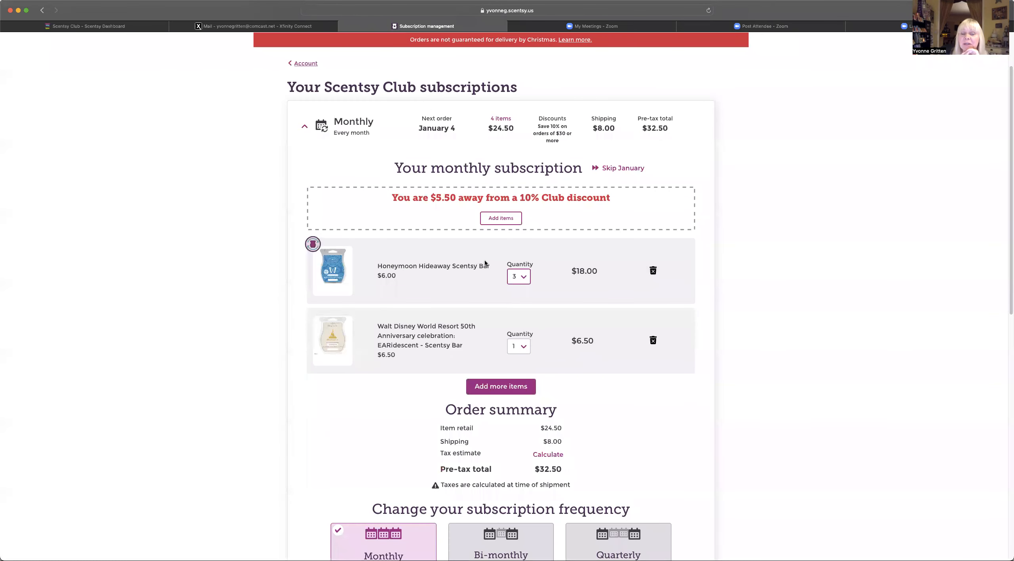
pyautogui.moveTo(433, 208)
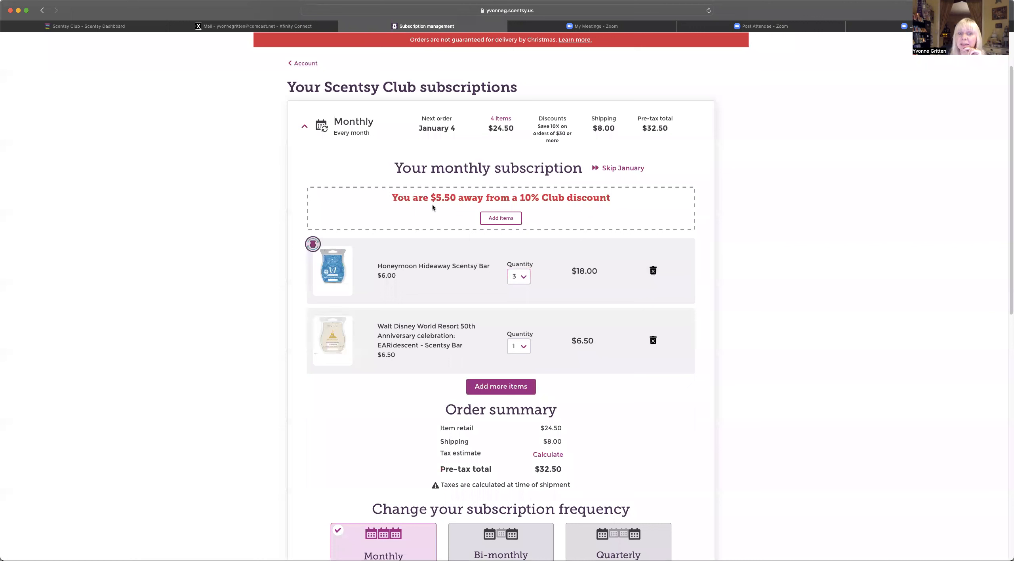
pyautogui.moveTo(566, 205)
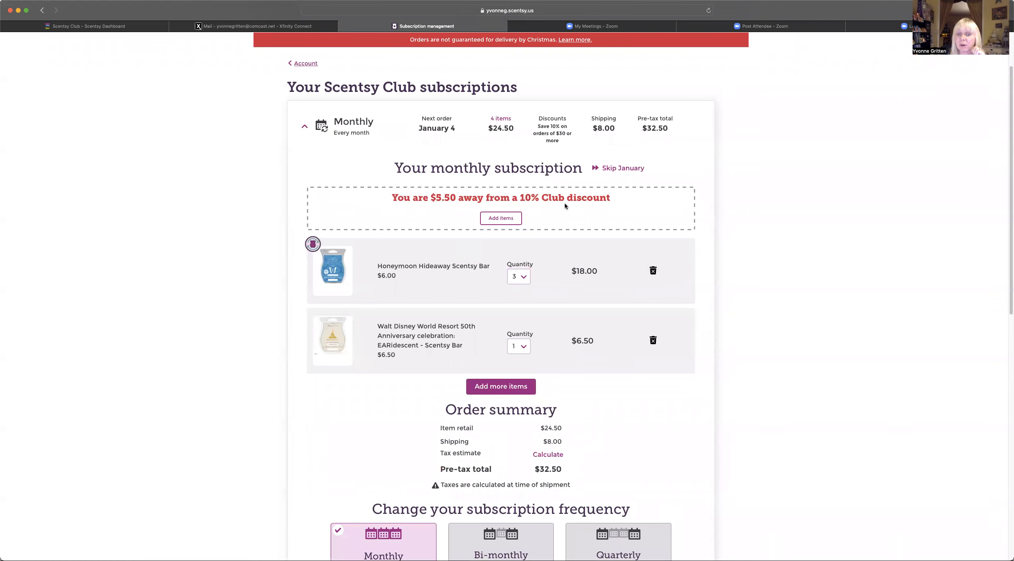
pyautogui.moveTo(613, 209)
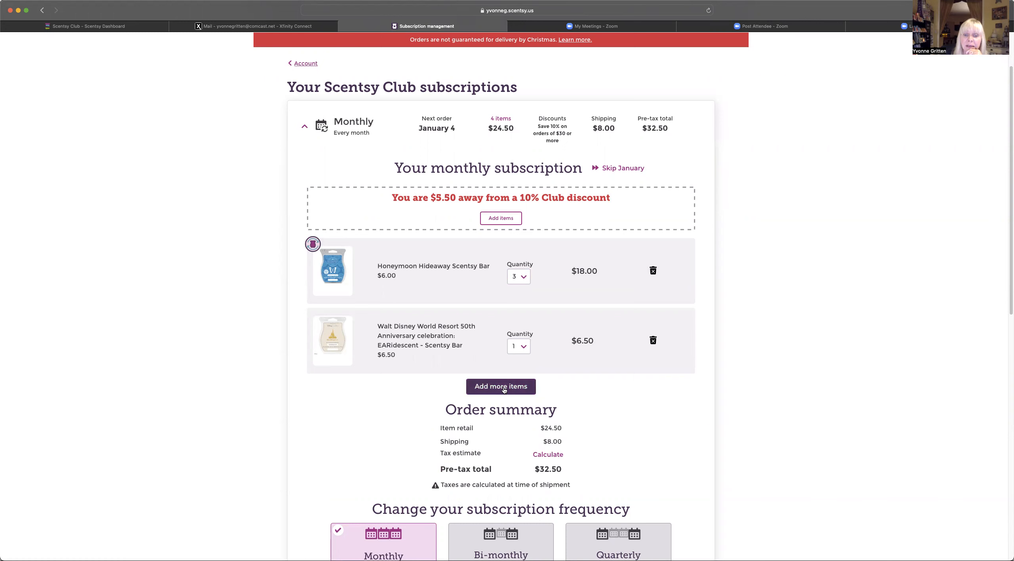
# - Open the Scentsy Bars catalog and browse the listing for the Candy Cane Buttercream bar
pyautogui.click(501, 386)
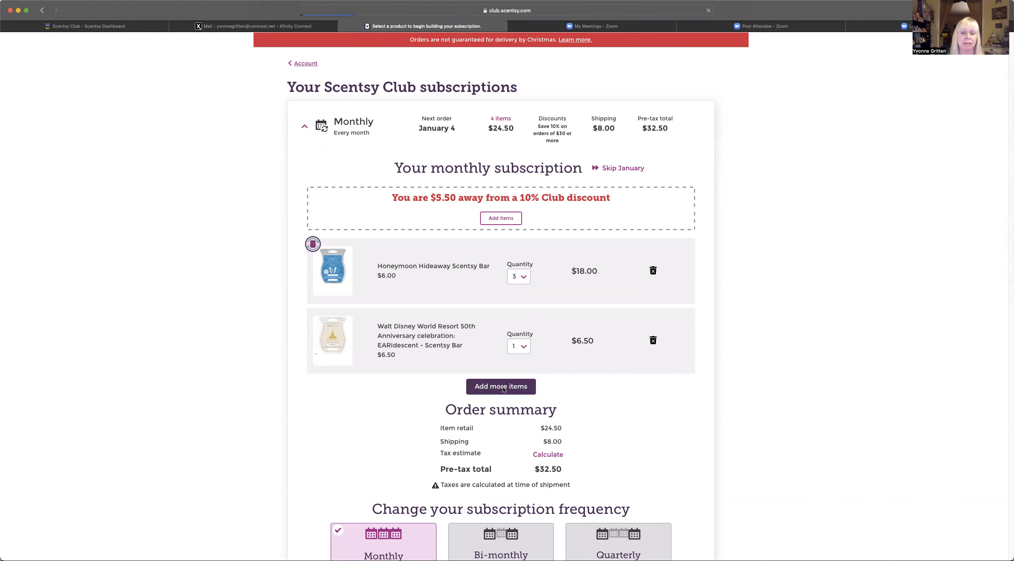
pyautogui.click(499, 386)
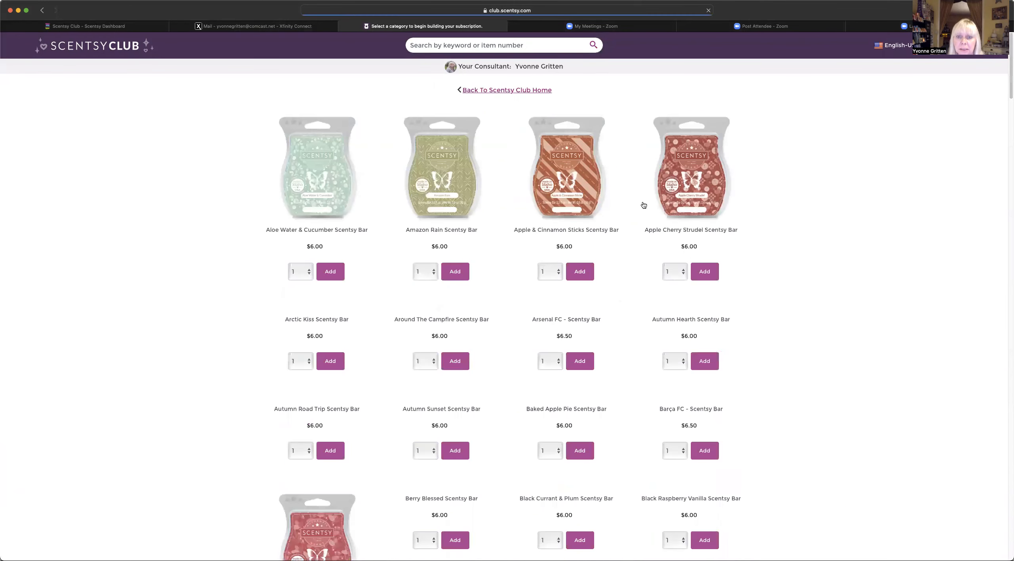
pyautogui.scroll(-3)
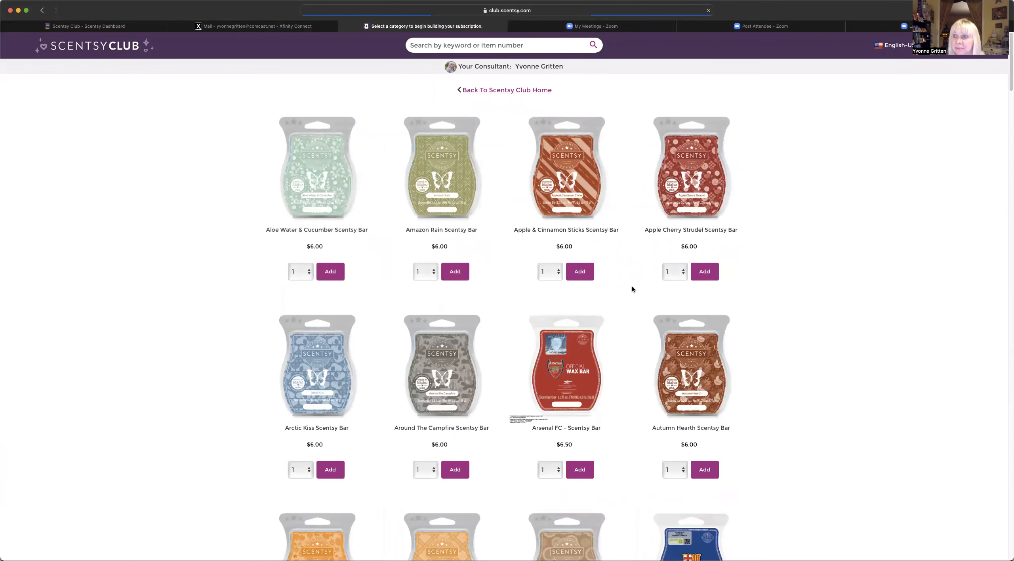
pyautogui.scroll(-3)
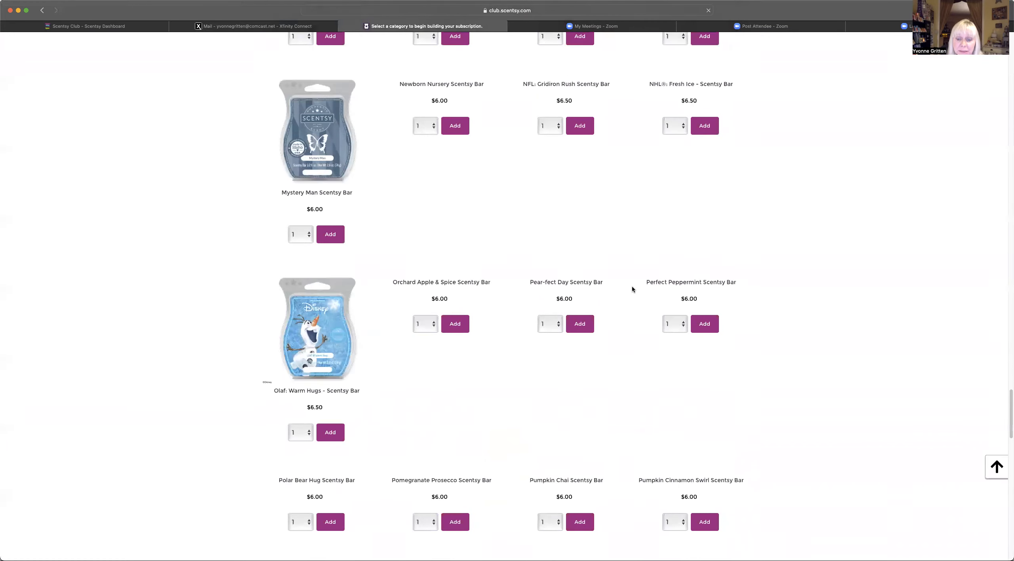
pyautogui.scroll(-3)
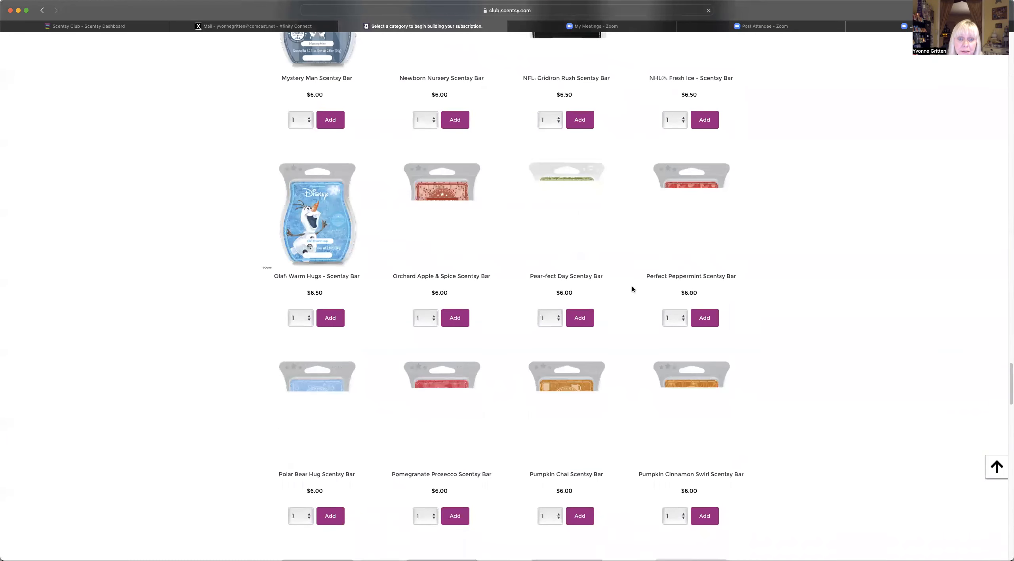
pyautogui.scroll(-3)
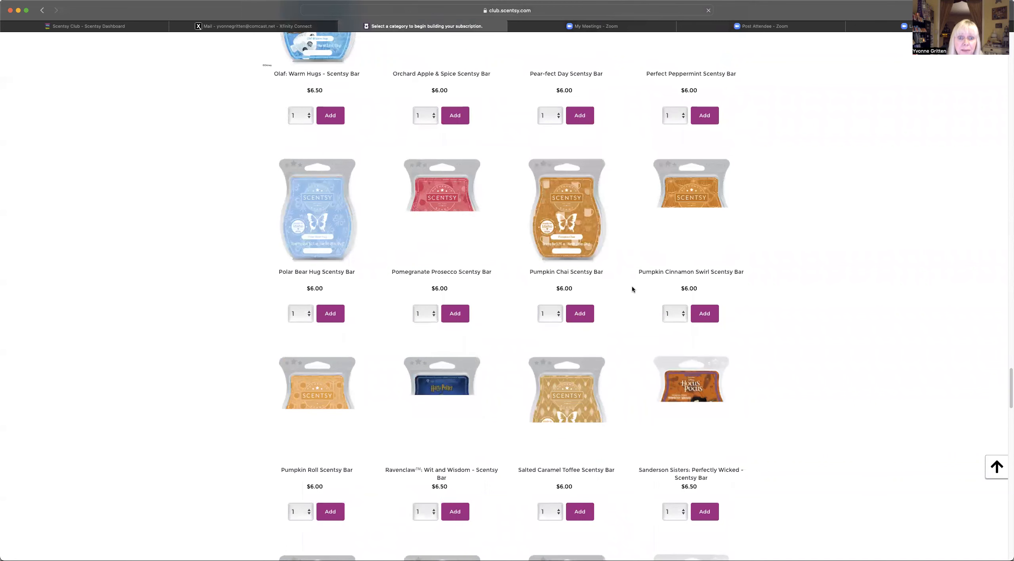
pyautogui.scroll(3)
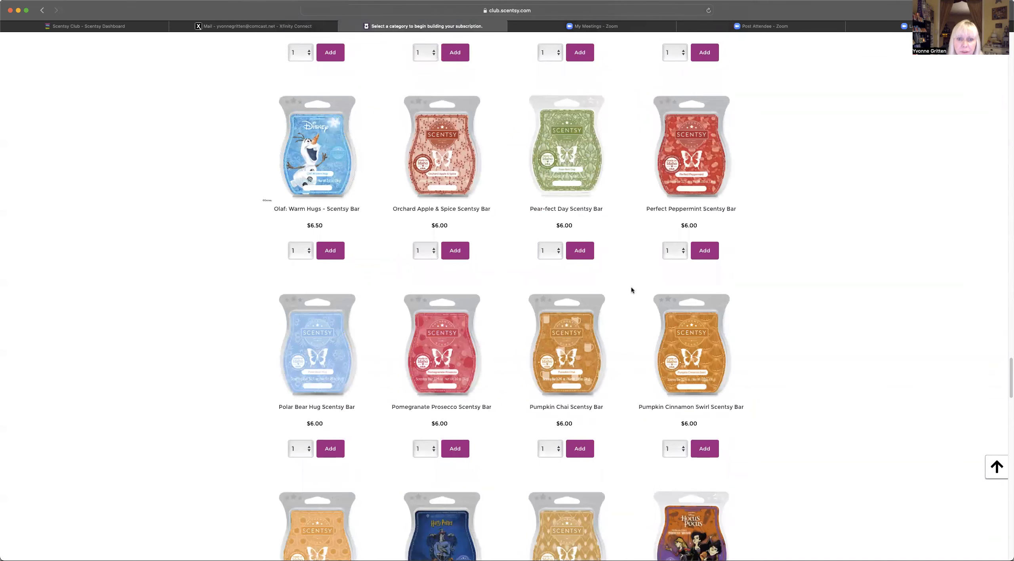
pyautogui.scroll(3)
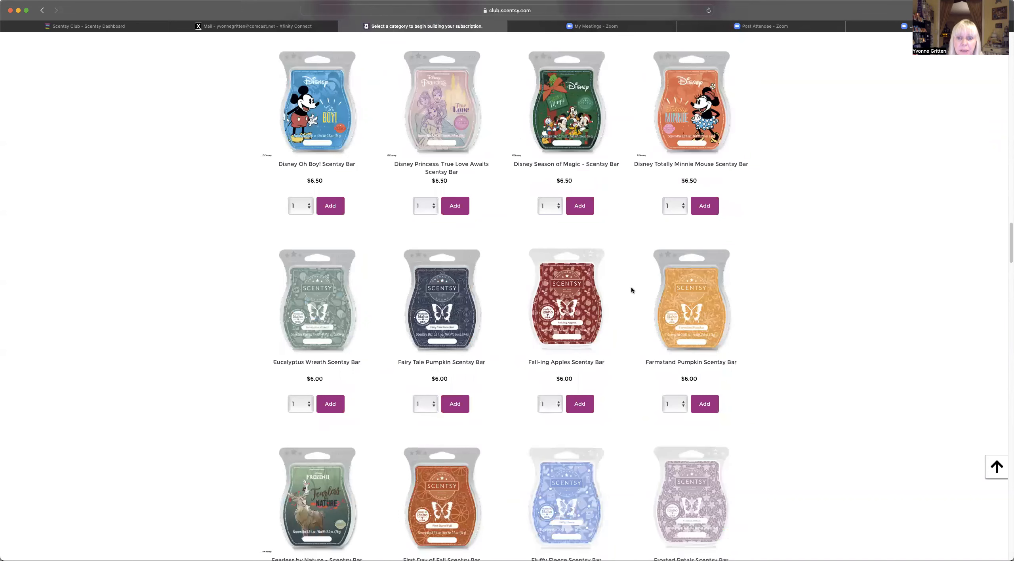
pyautogui.scroll(3)
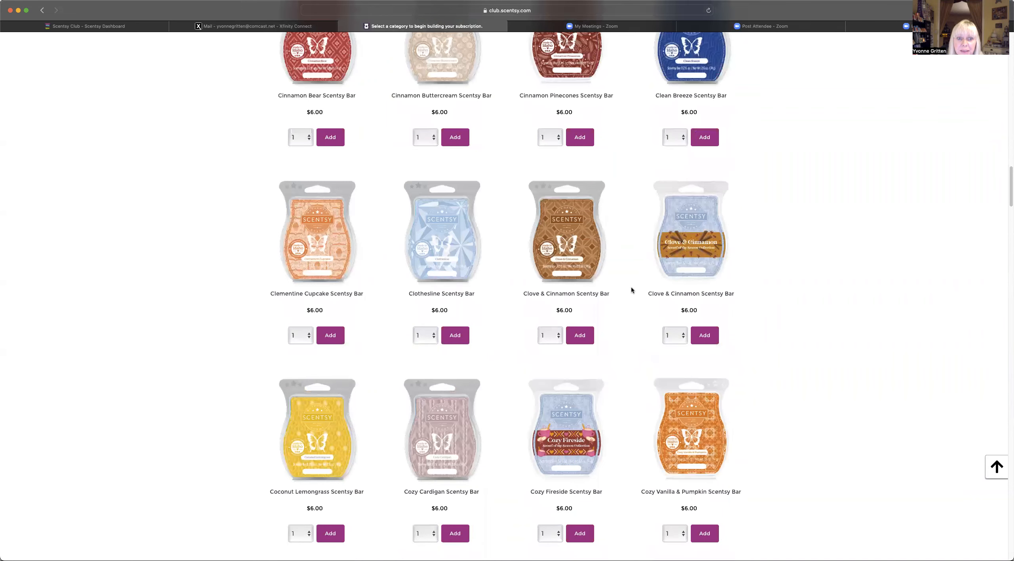
pyautogui.scroll(3)
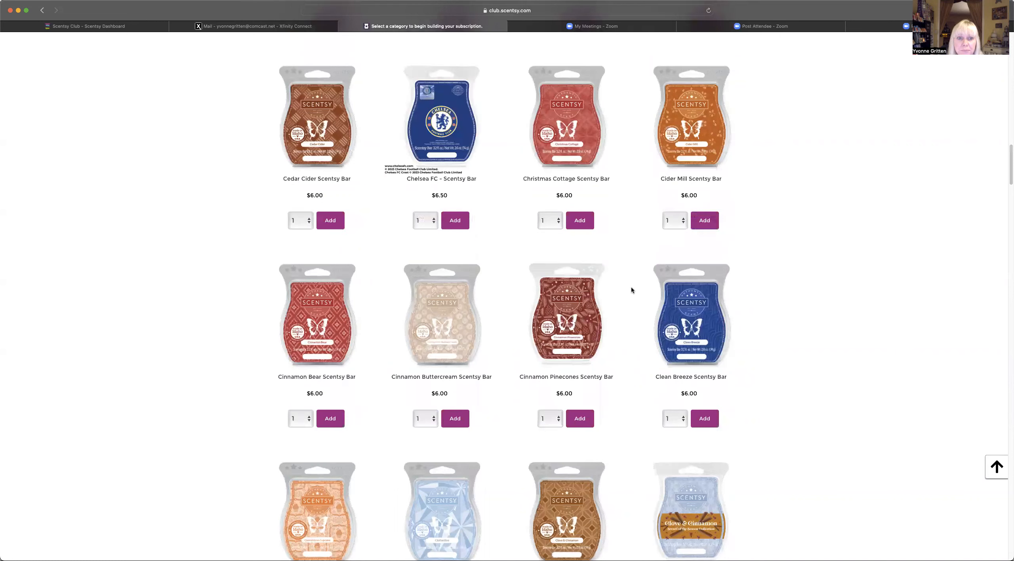
pyautogui.scroll(3)
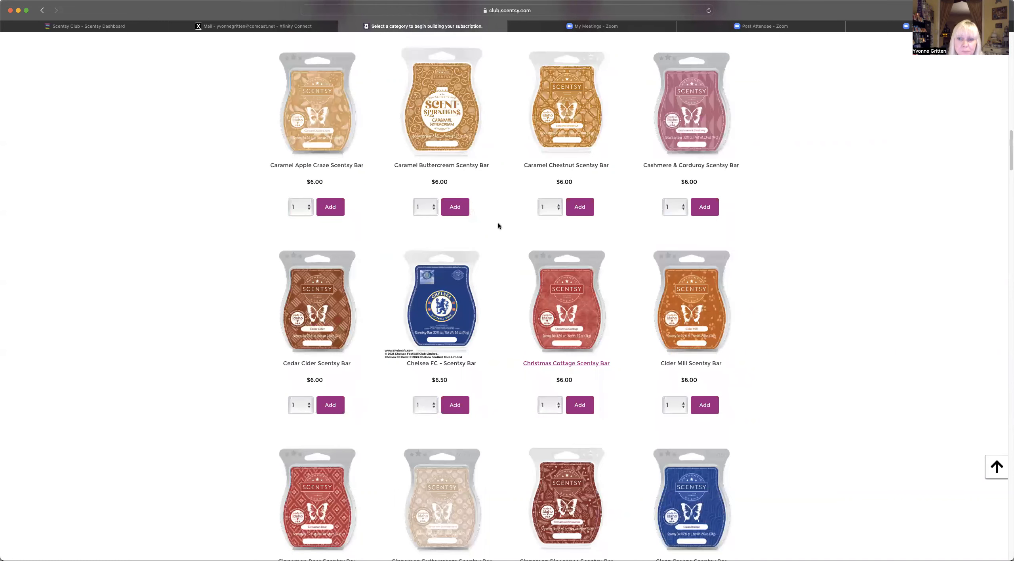
pyautogui.scroll(3)
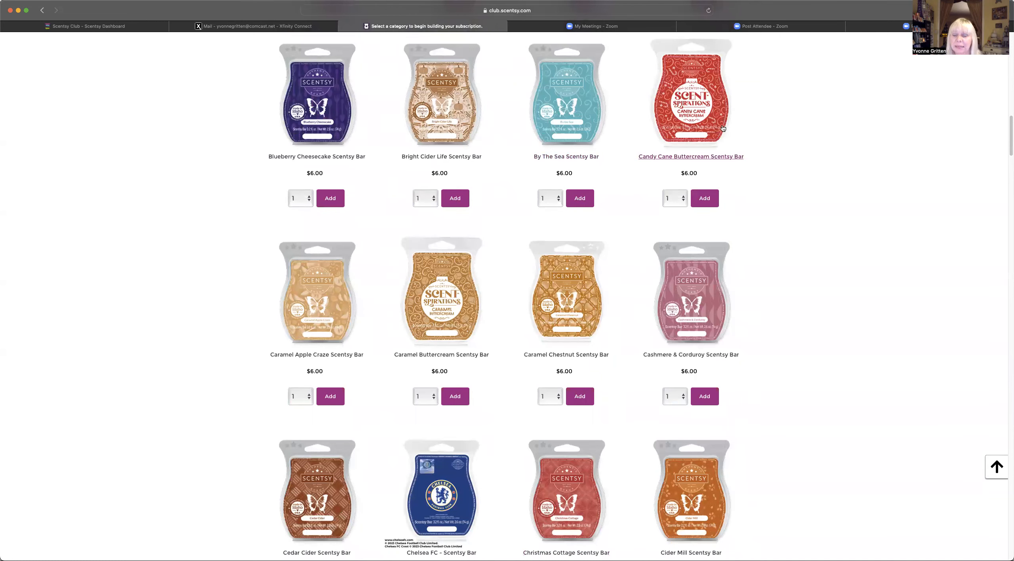
# - Add three Candy Cane Buttercream Scentsy Bars ($18.00) and go to the subscription review
pyautogui.click(672, 198)
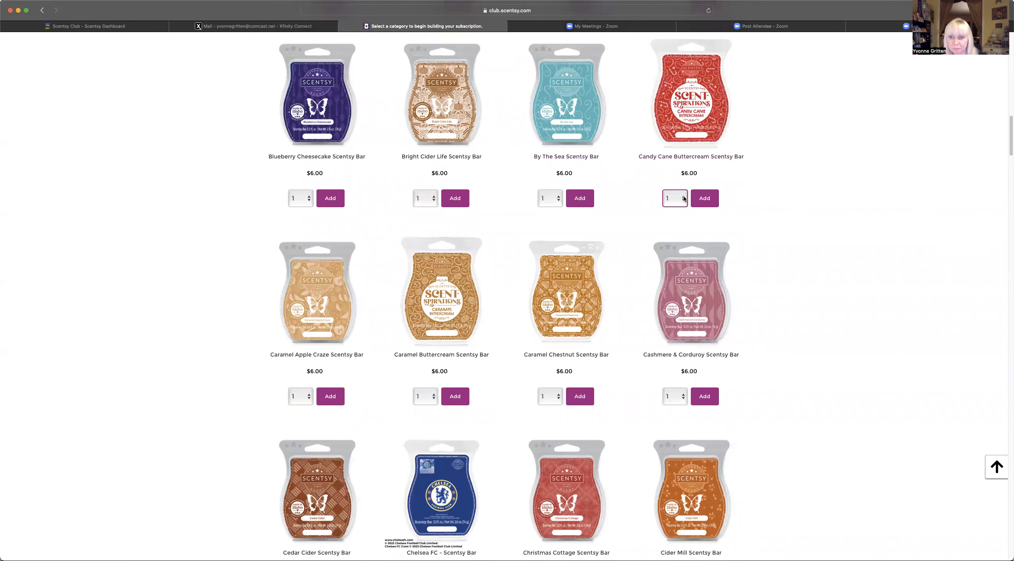
pyautogui.click(675, 198)
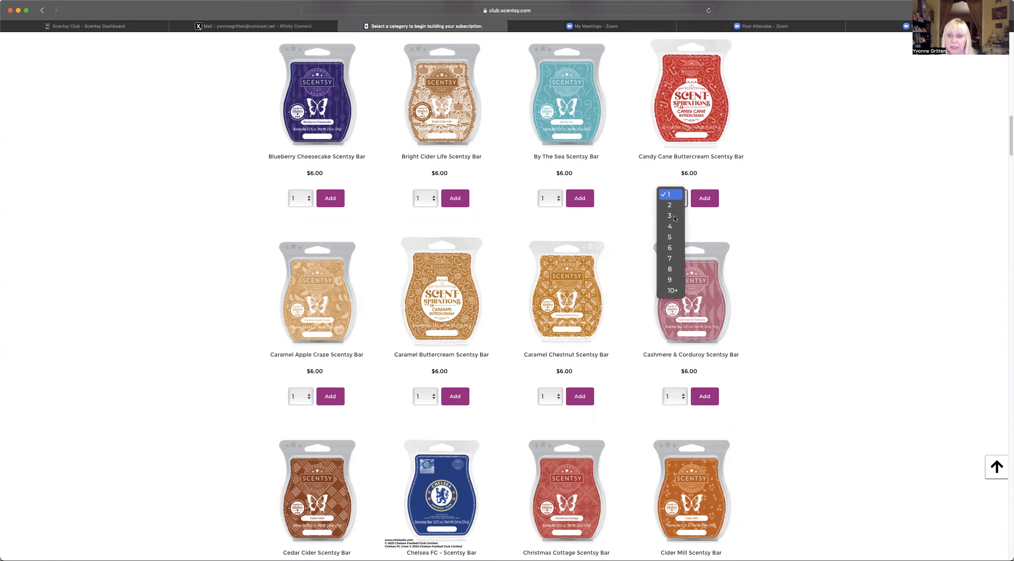
pyautogui.click(670, 216)
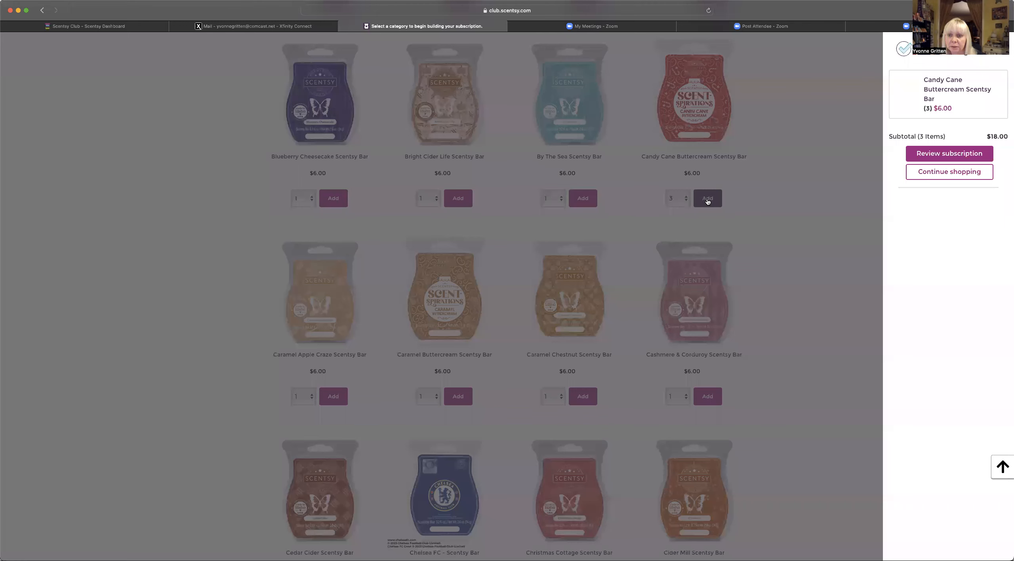
pyautogui.click(706, 199)
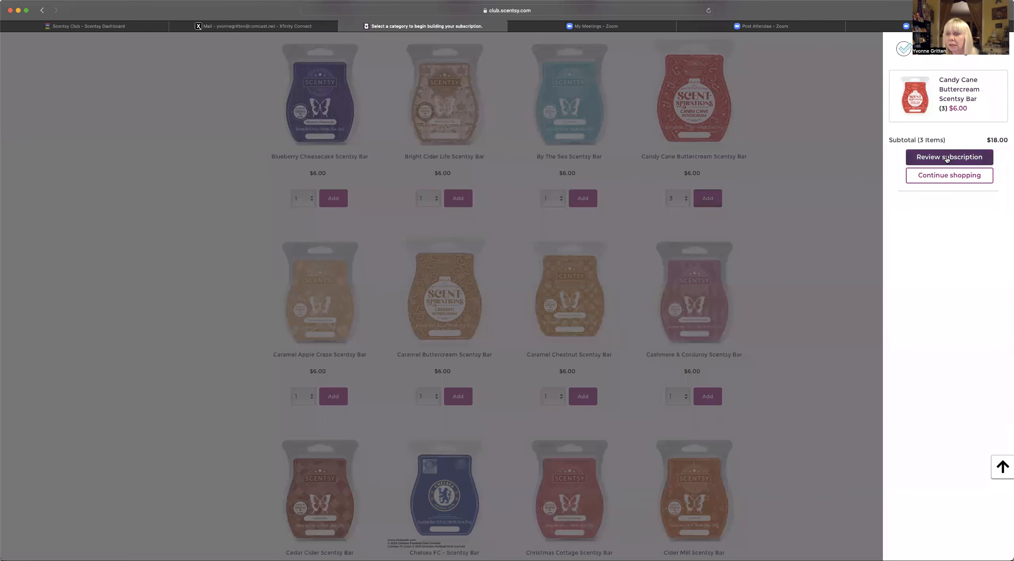
pyautogui.click(949, 156)
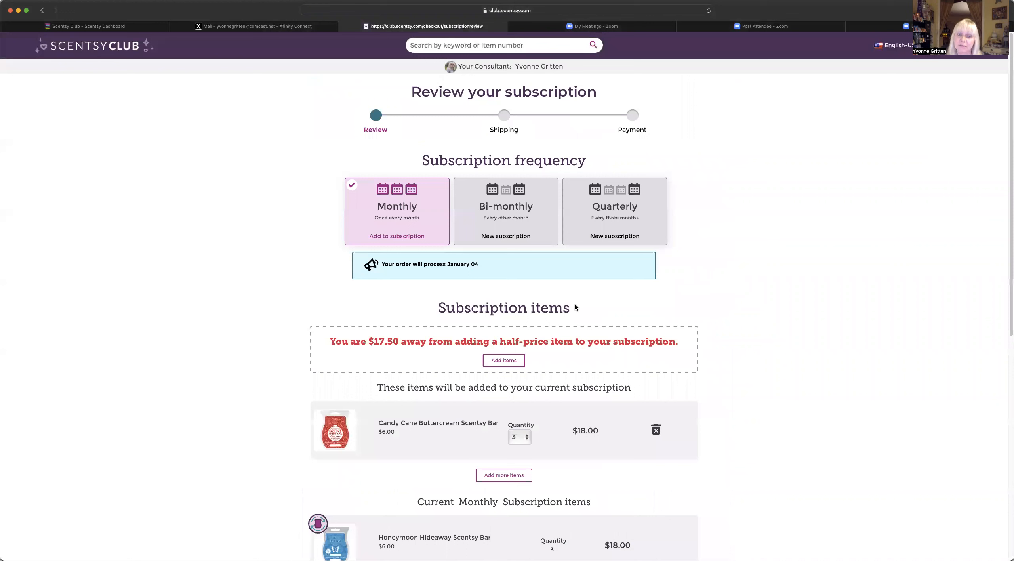
pyautogui.moveTo(742, 267)
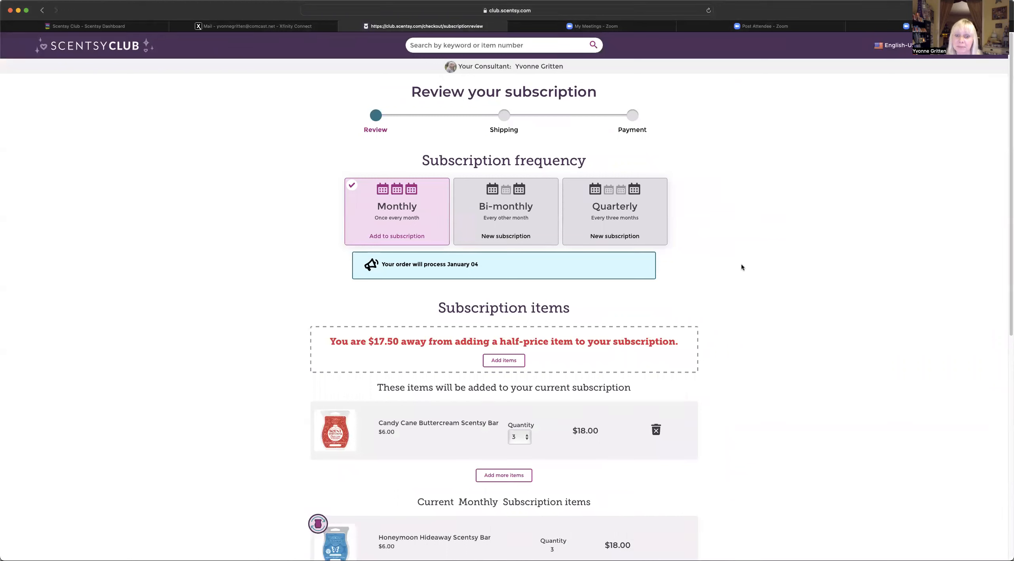
pyautogui.moveTo(623, 415)
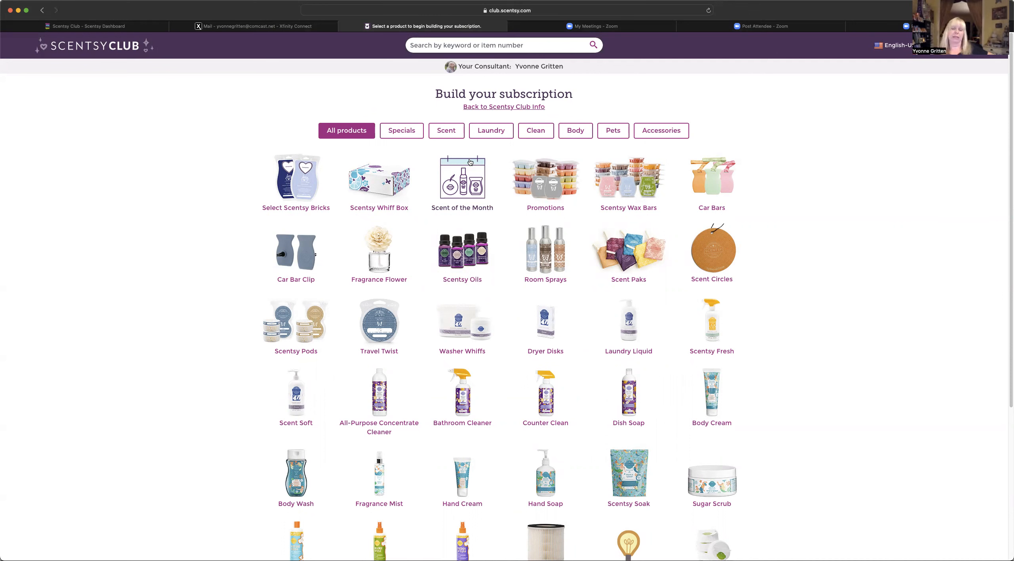
# - Add one $24.00 Black Raspberry Vanilla Scentsy Brick and return to the review
pyautogui.click(295, 181)
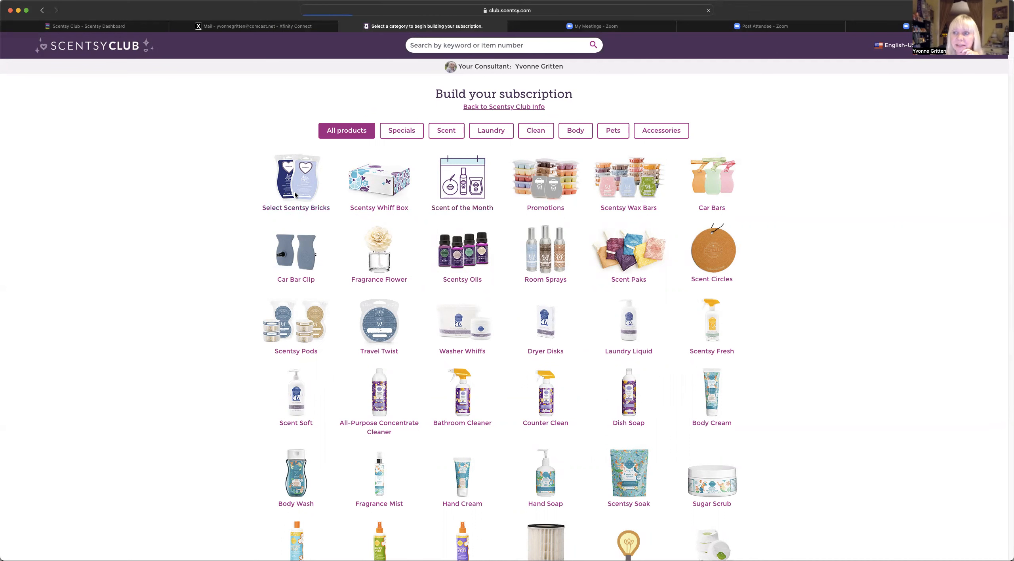
pyautogui.click(296, 181)
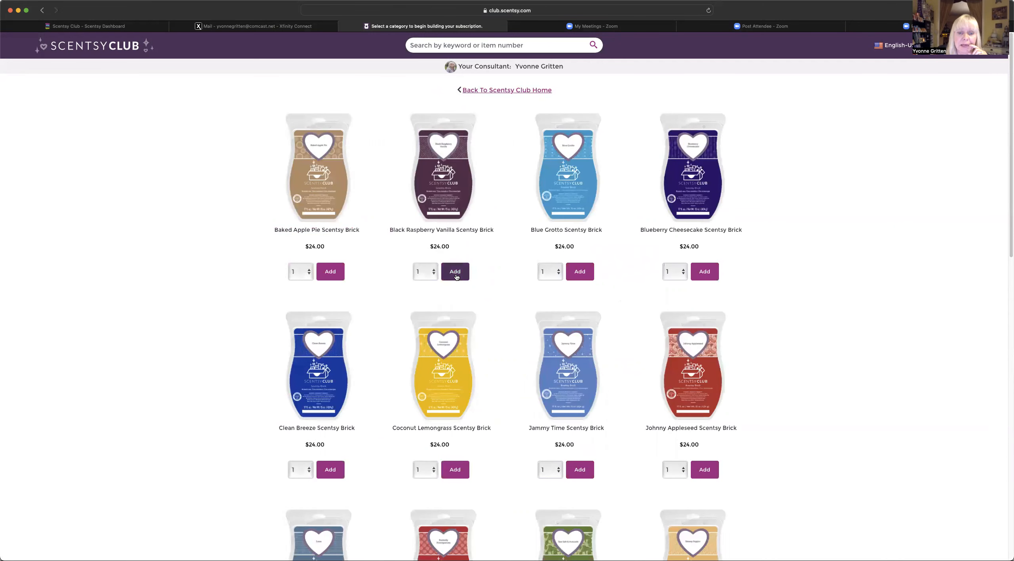
pyautogui.click(455, 271)
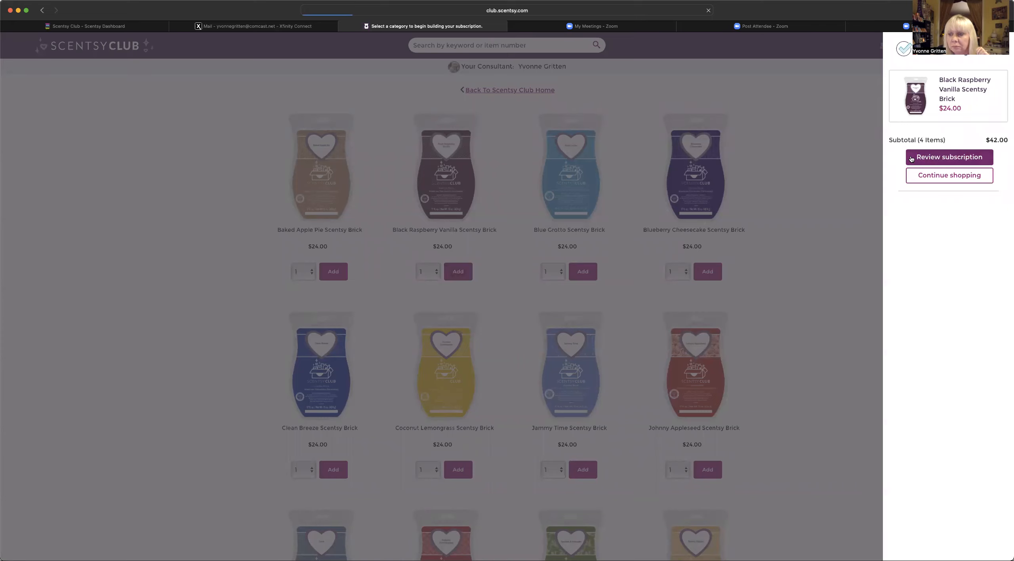
pyautogui.click(947, 156)
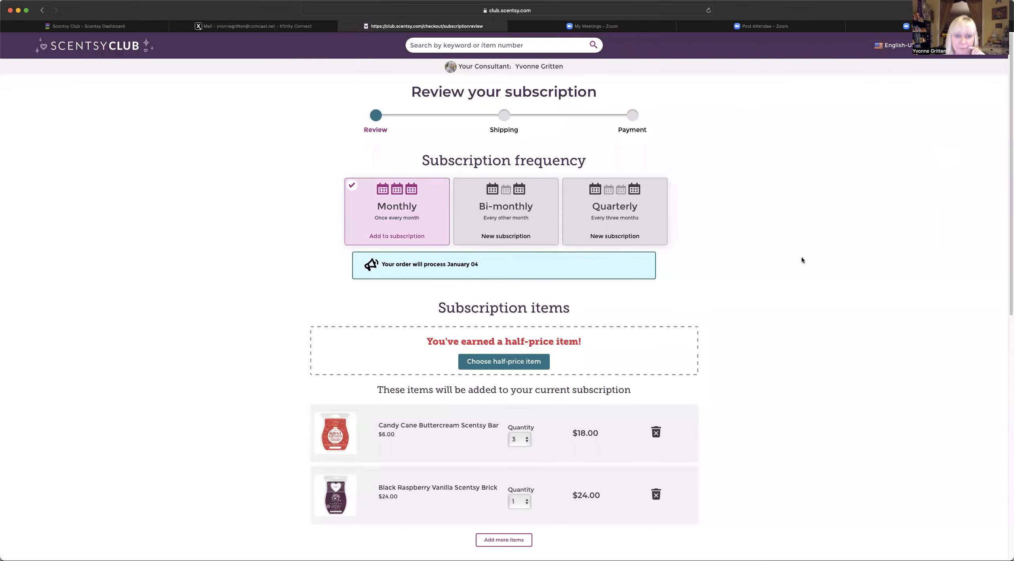
# - Choose the Scentsy Whiff Box as the earned half-price item at $15.00
pyautogui.scroll(-3)
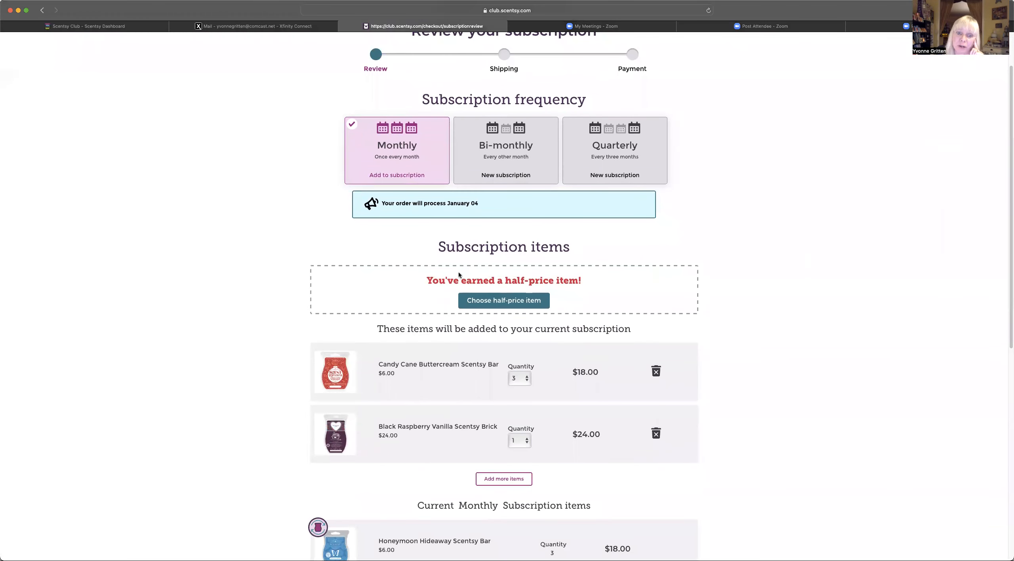
pyautogui.moveTo(684, 272)
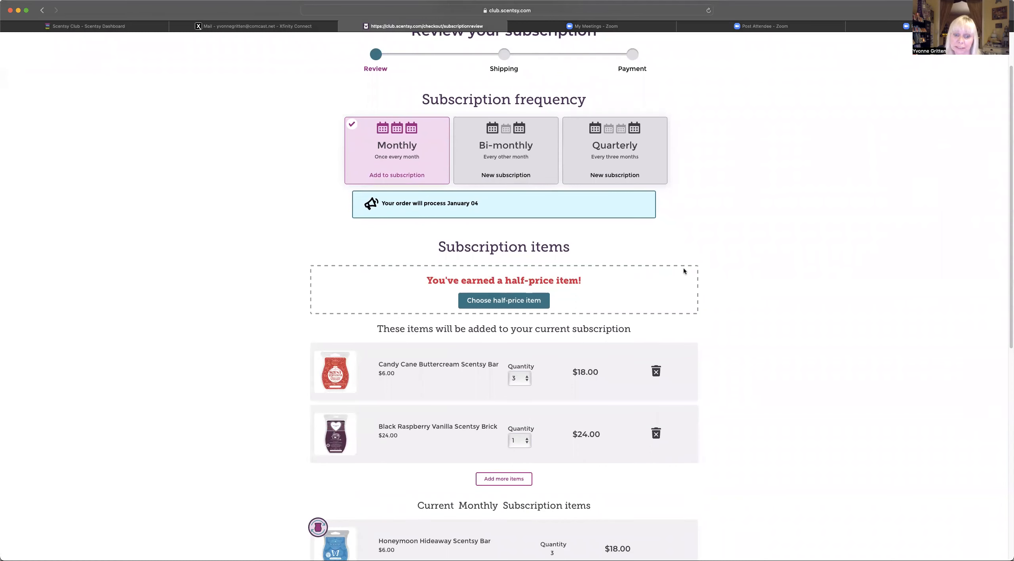
pyautogui.scroll(-3)
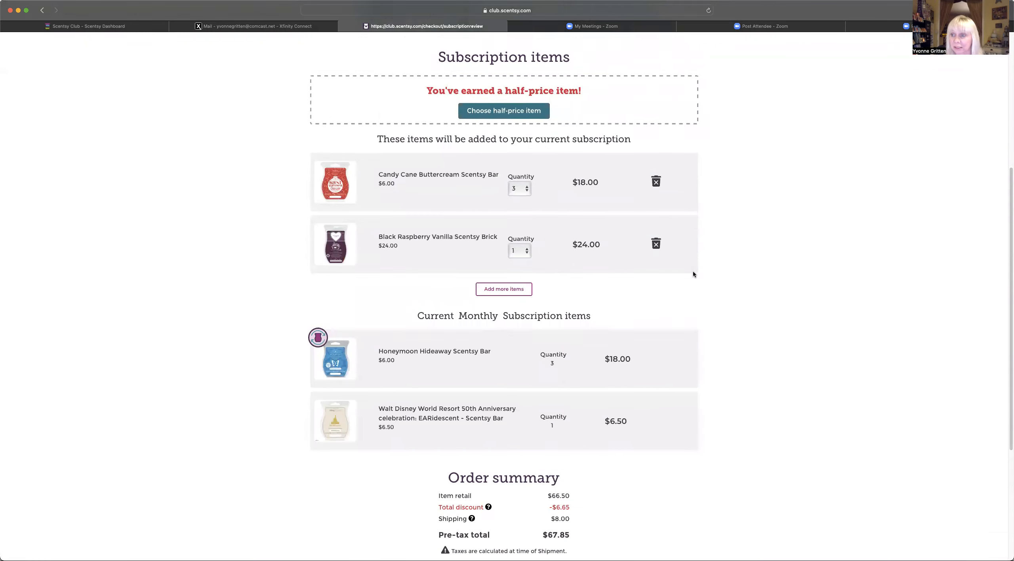
pyautogui.scroll(3)
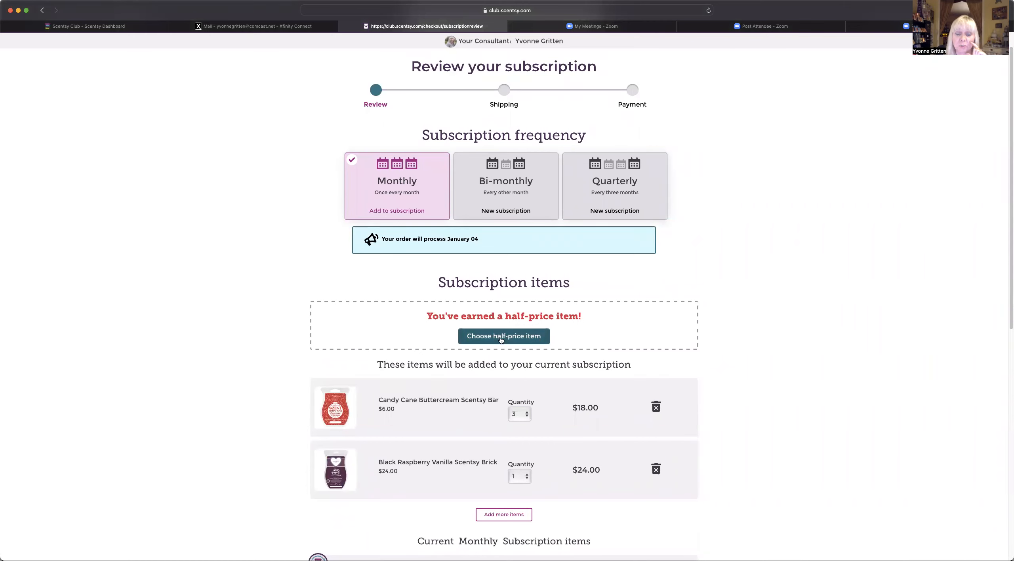
pyautogui.click(503, 336)
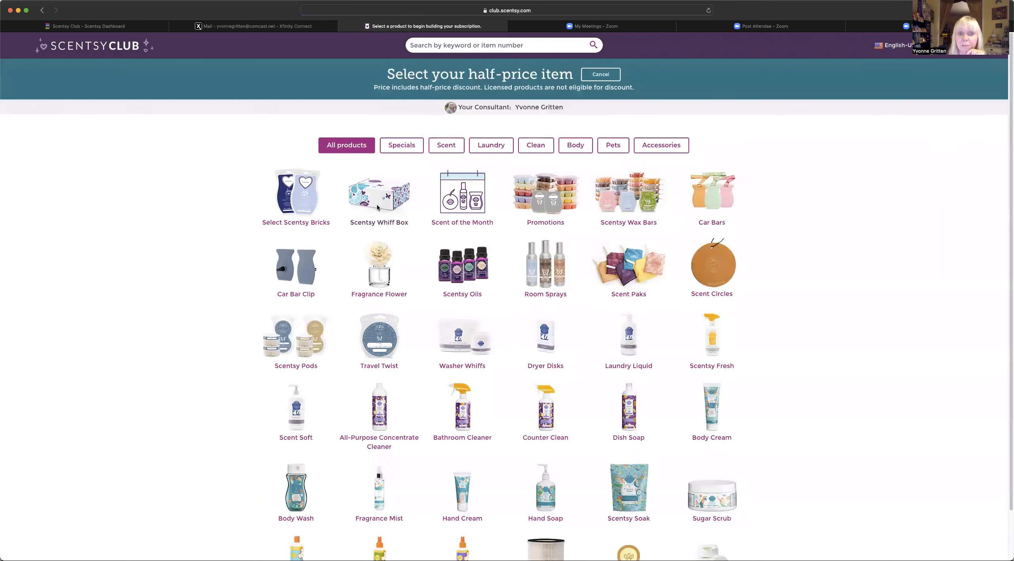
pyautogui.click(379, 194)
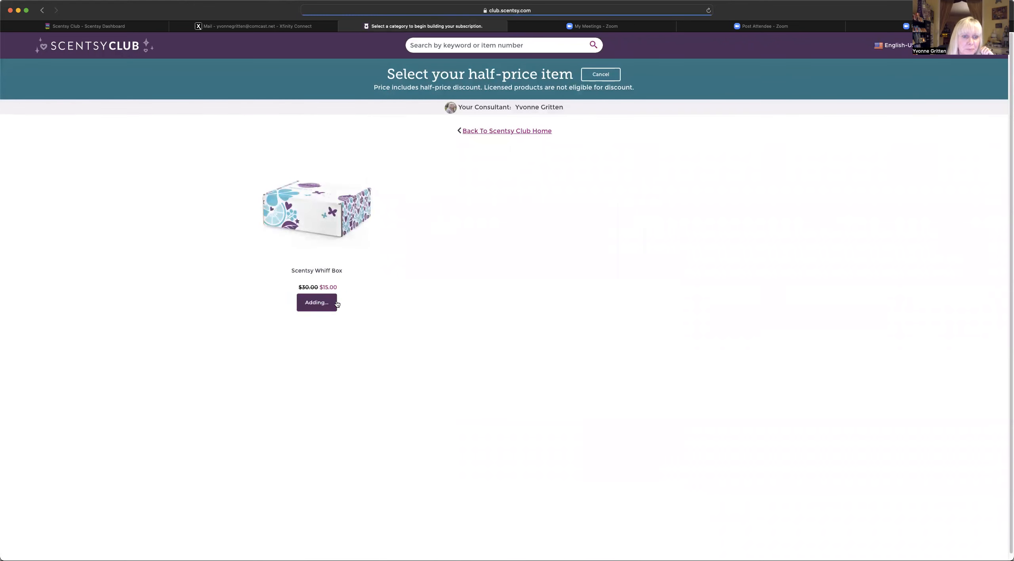
pyautogui.click(316, 303)
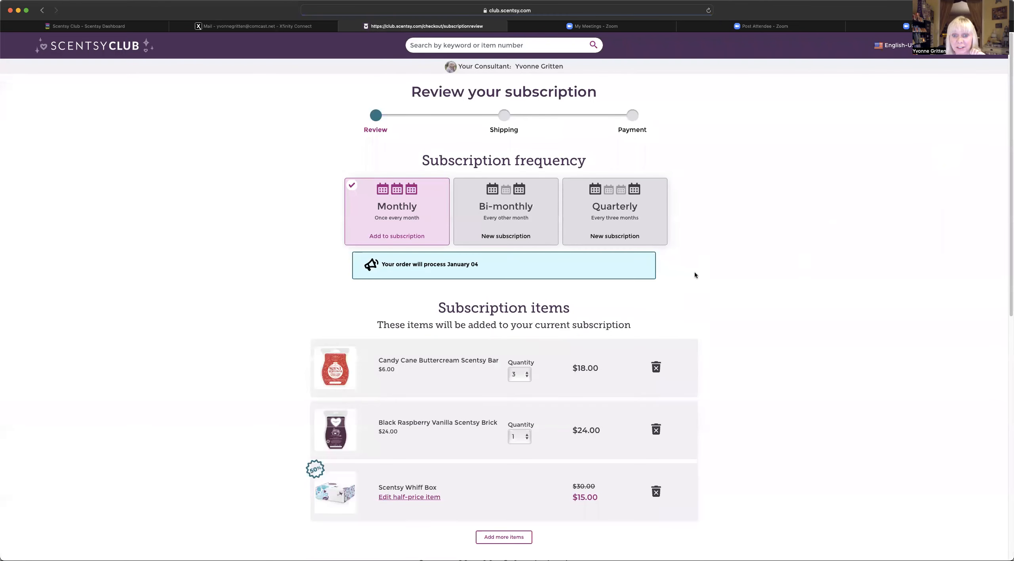
pyautogui.scroll(-3)
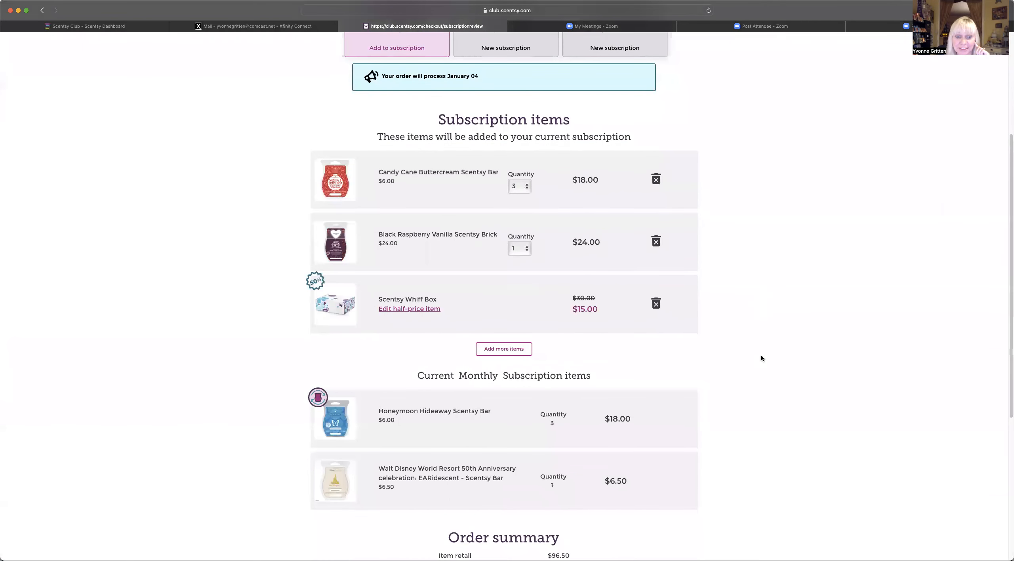
pyautogui.scroll(-3)
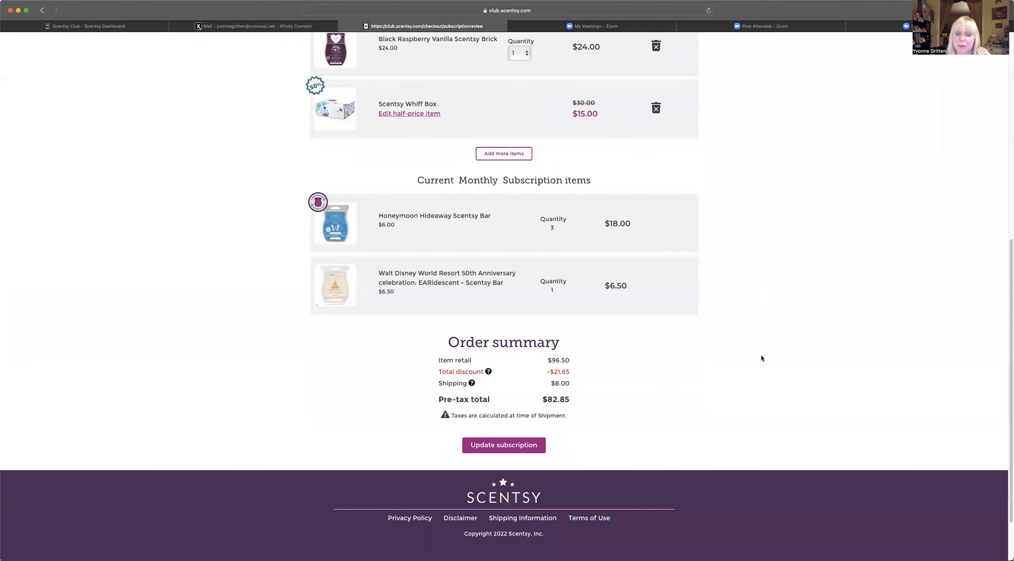
pyautogui.scroll(3)
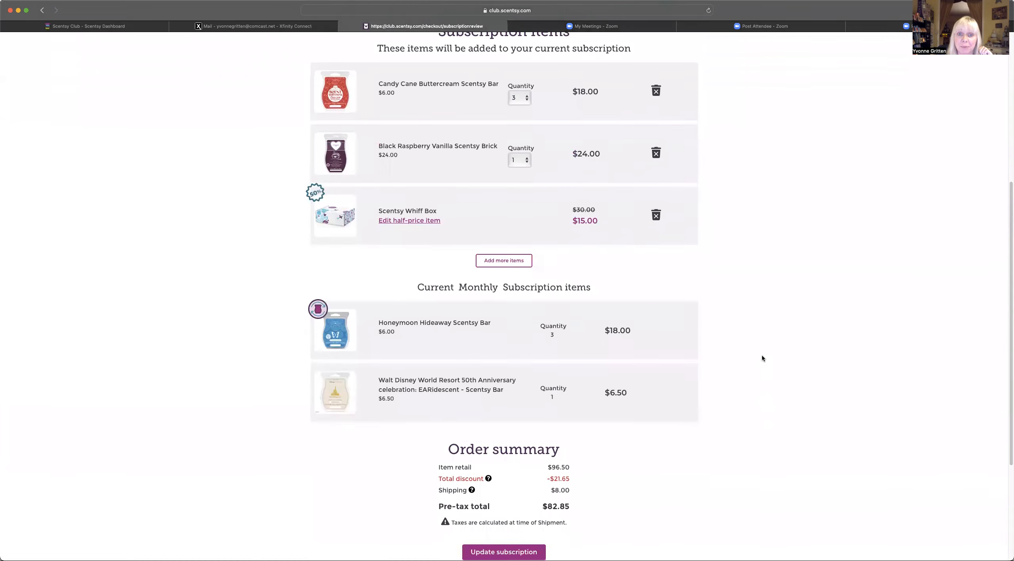
pyautogui.scroll(-3)
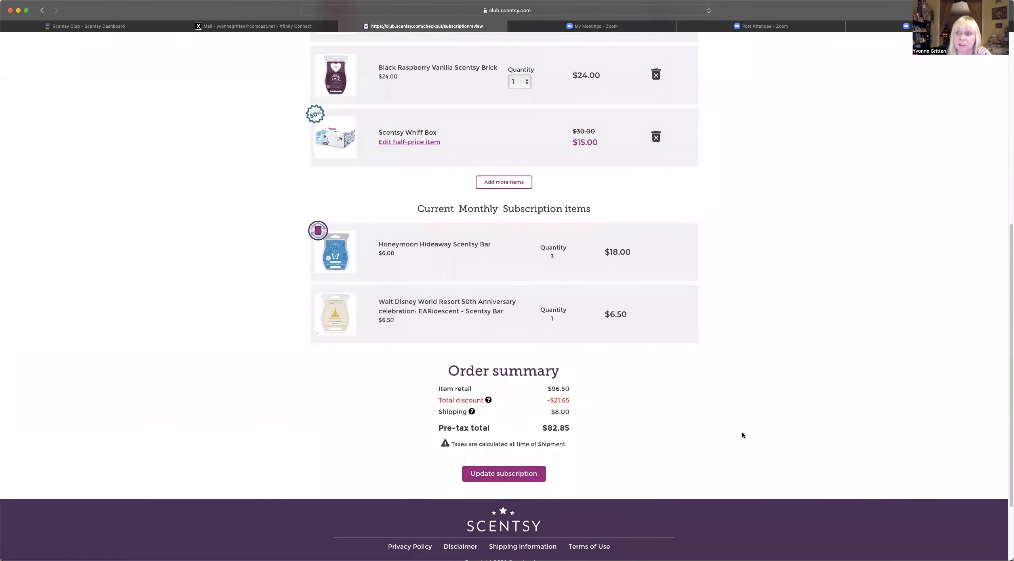
pyautogui.moveTo(747, 382)
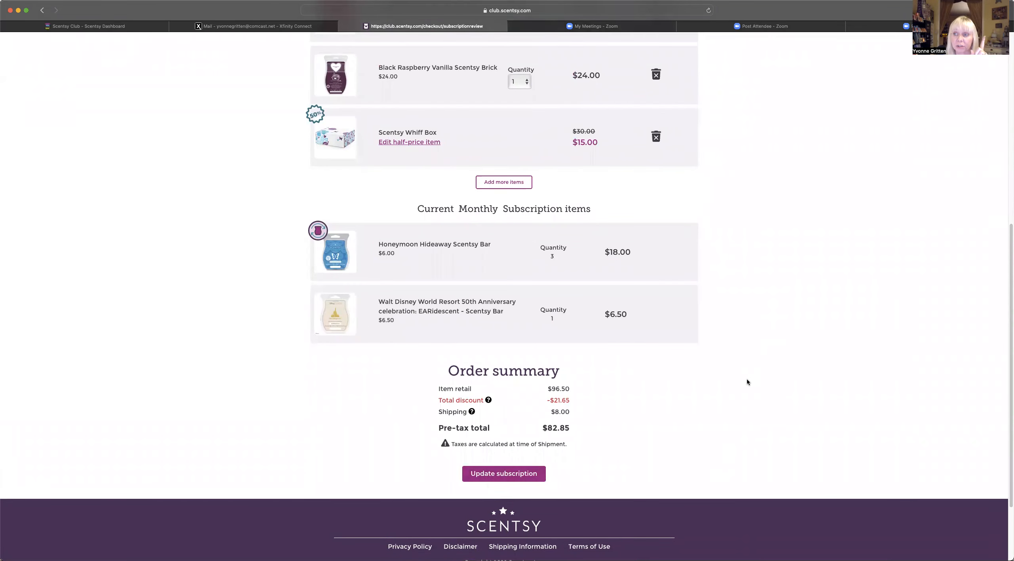
pyautogui.moveTo(606, 388)
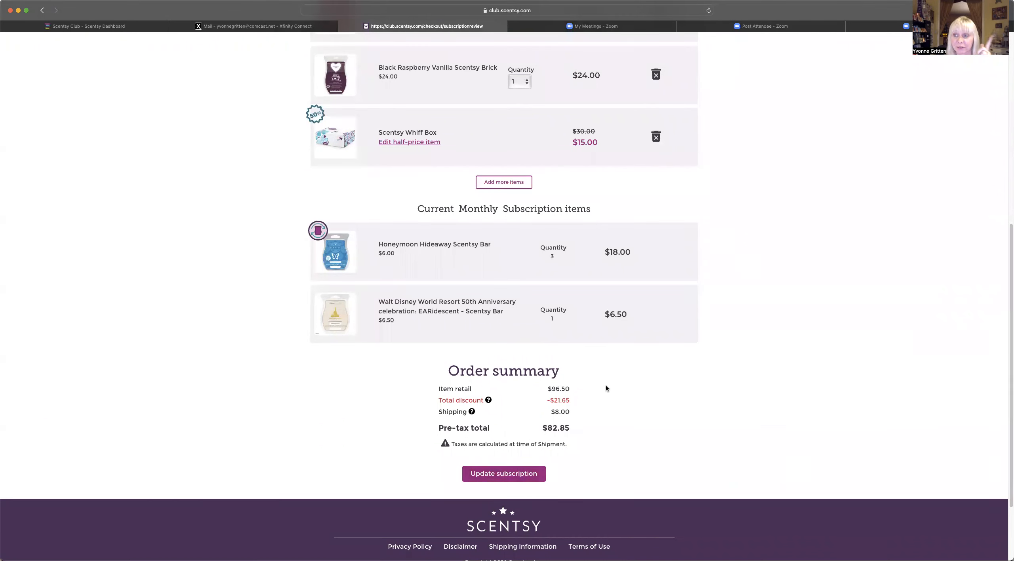
pyautogui.moveTo(739, 419)
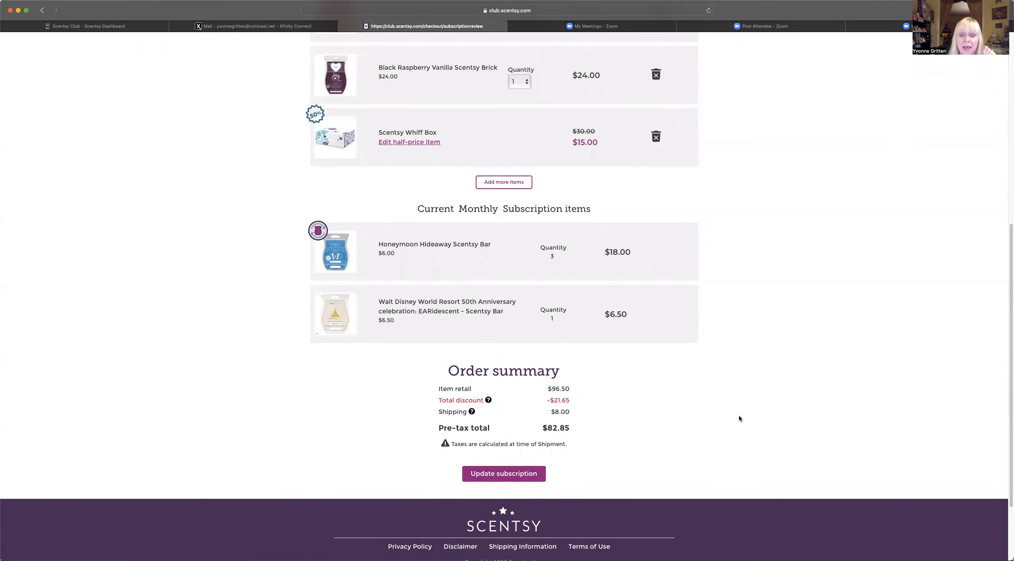
pyautogui.moveTo(807, 394)
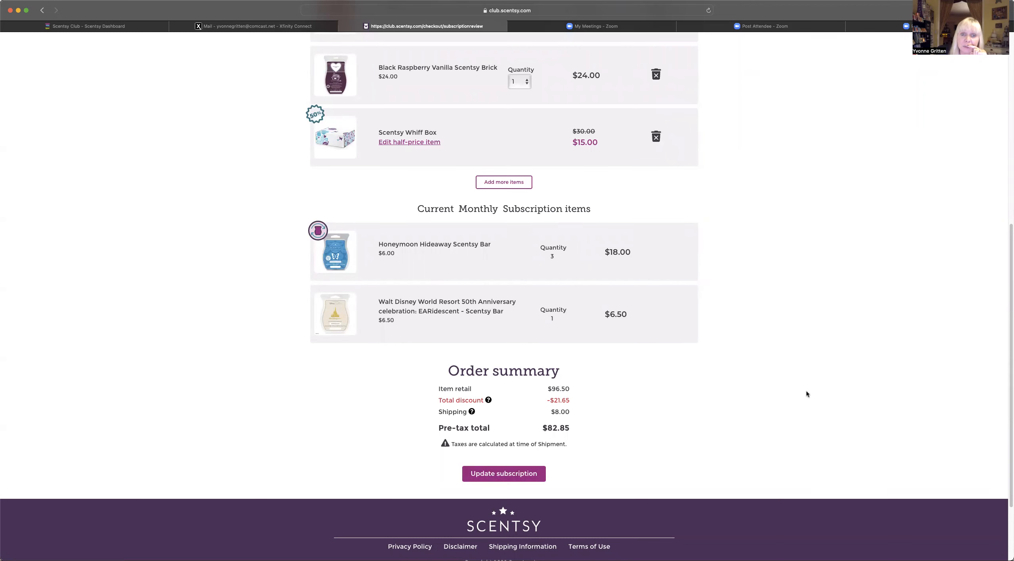
pyautogui.scroll(3)
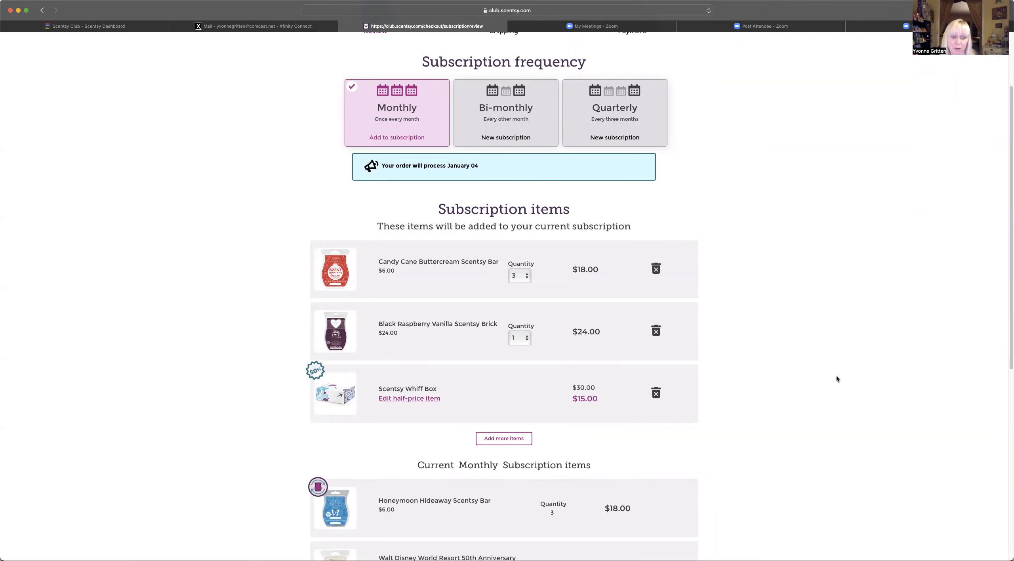
pyautogui.scroll(-3)
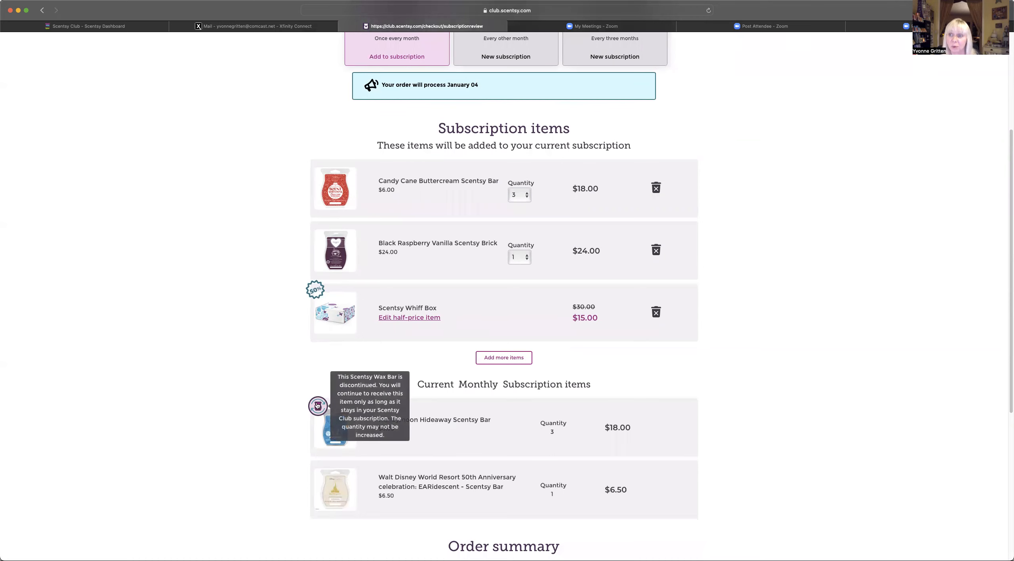
pyautogui.moveTo(449, 454)
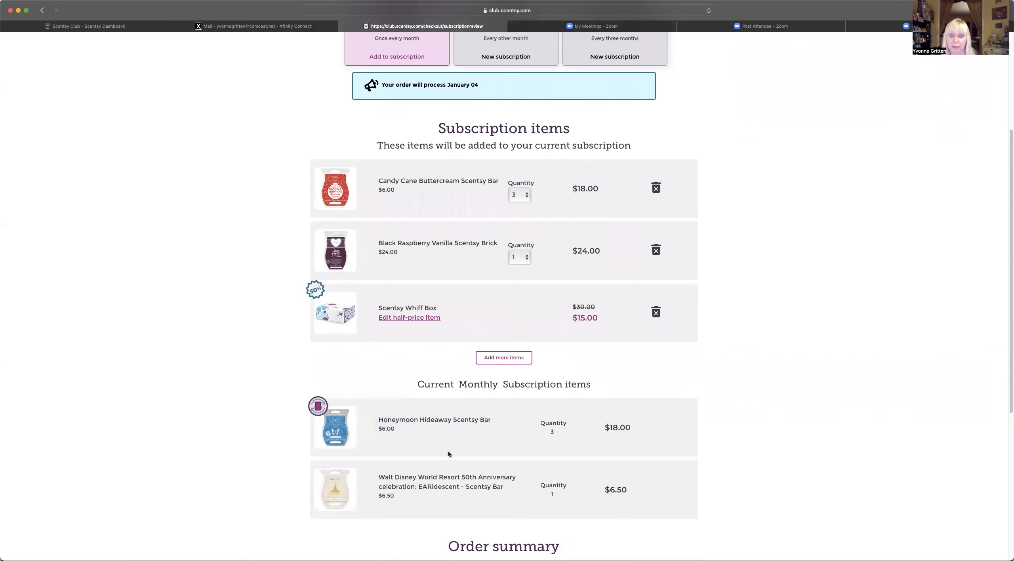
pyautogui.moveTo(441, 446)
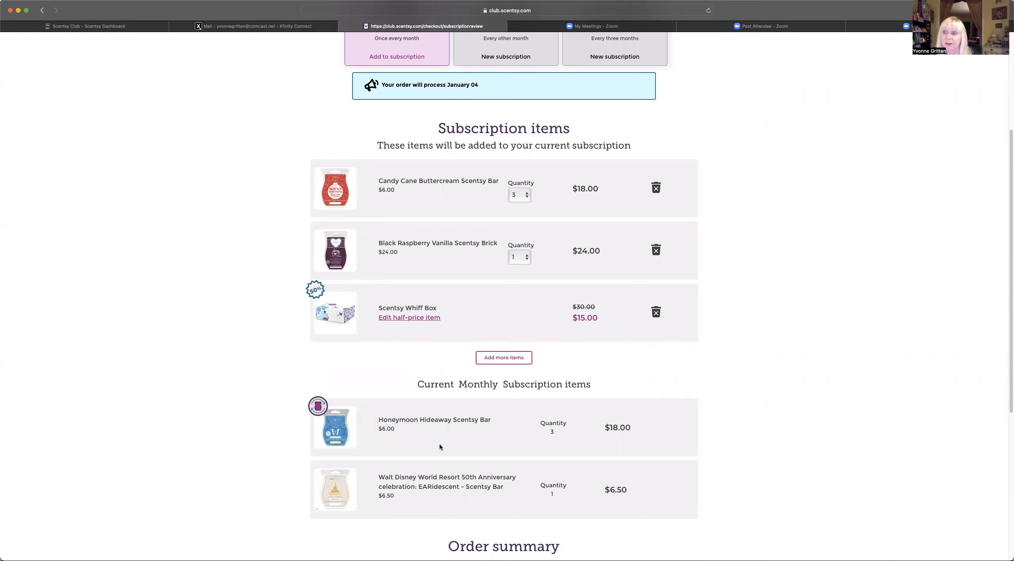
pyautogui.moveTo(764, 365)
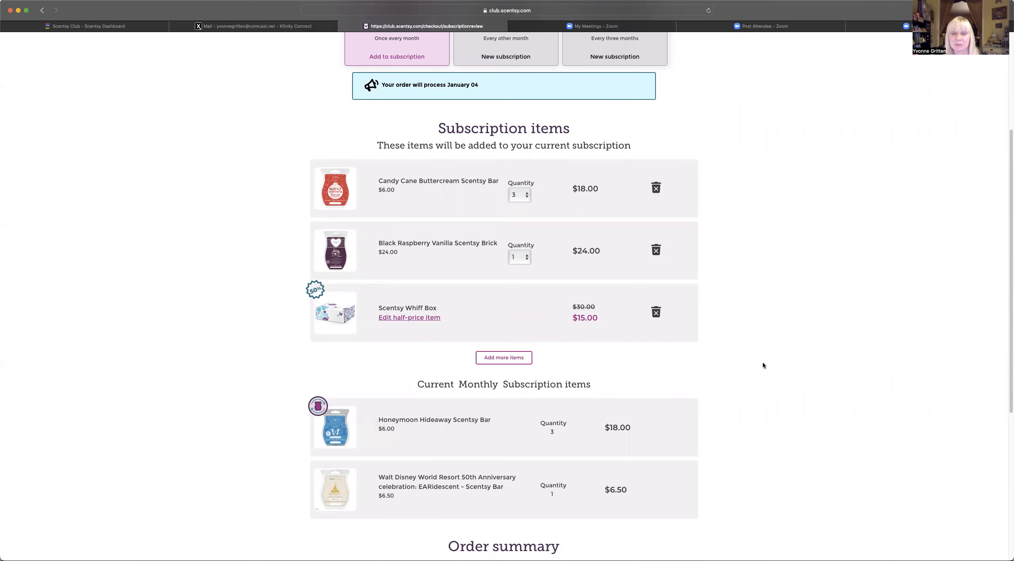
pyautogui.moveTo(766, 379)
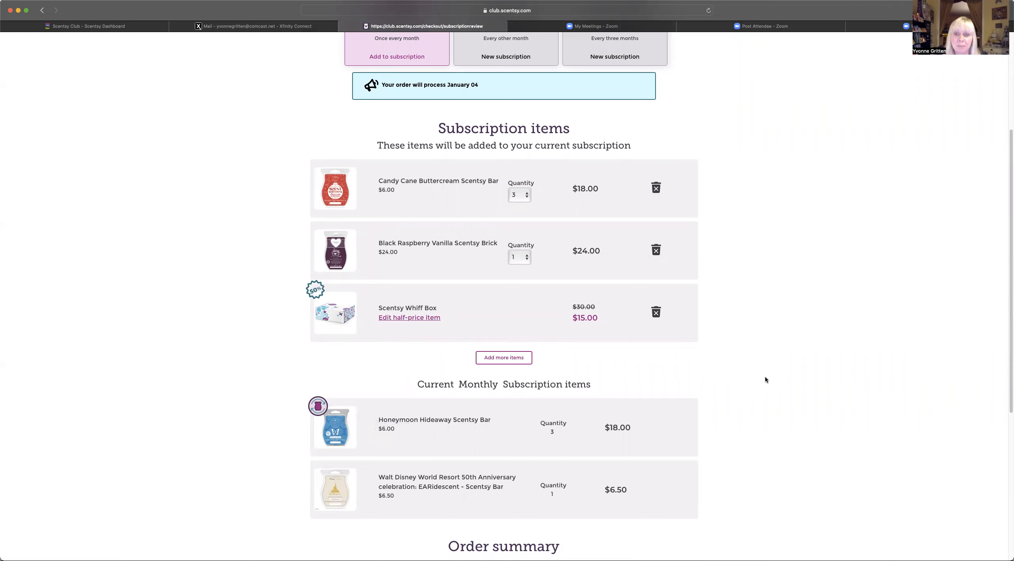
pyautogui.moveTo(776, 318)
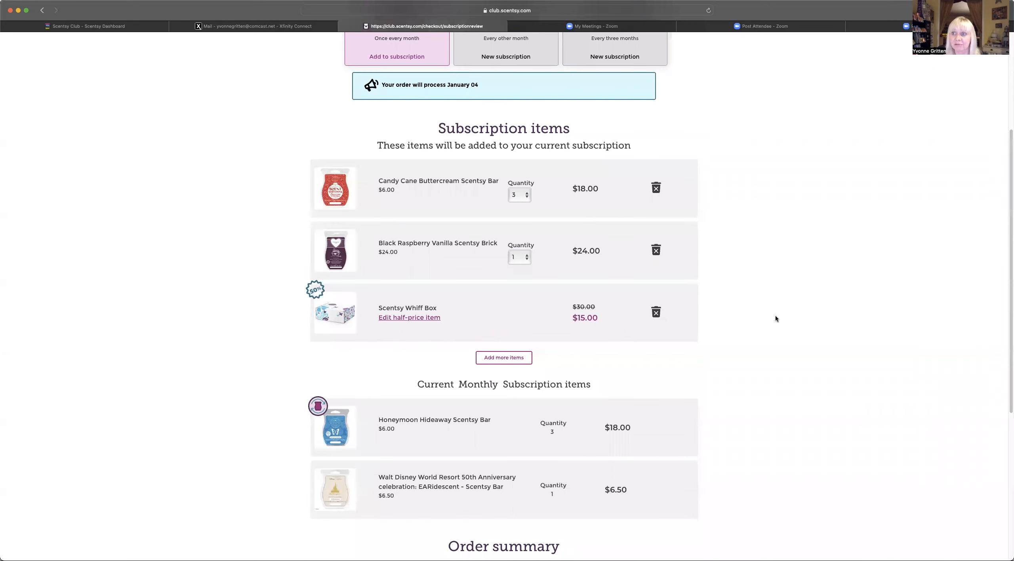
pyautogui.moveTo(783, 325)
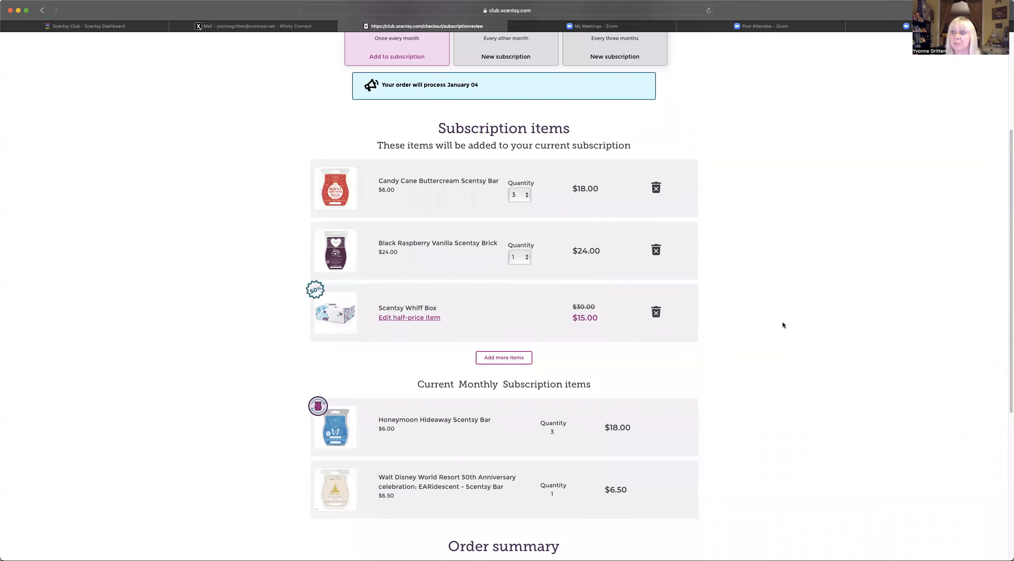
pyautogui.scroll(3)
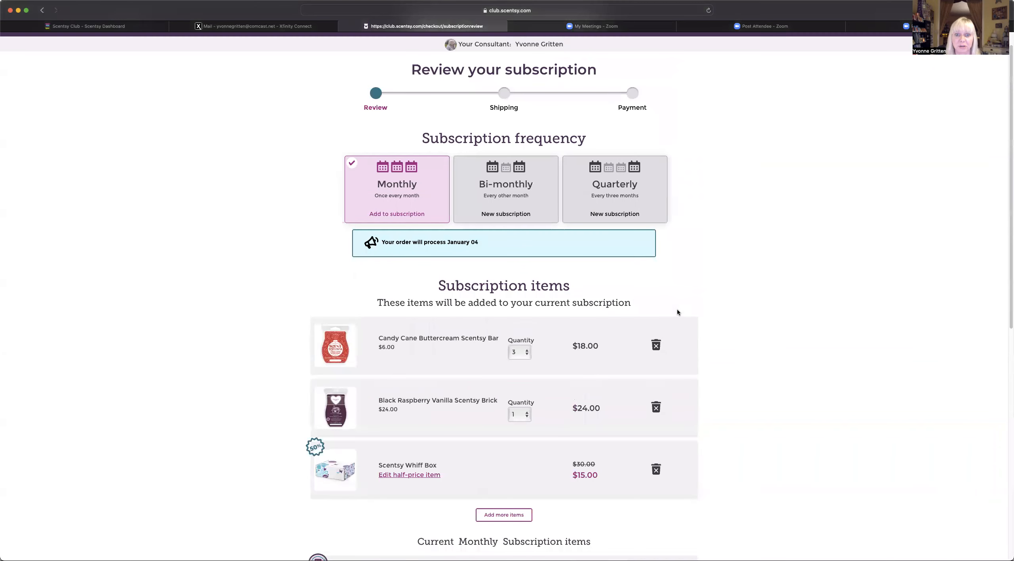
# - Open the product catalog and view the Scent of the Month products
pyautogui.click(503, 514)
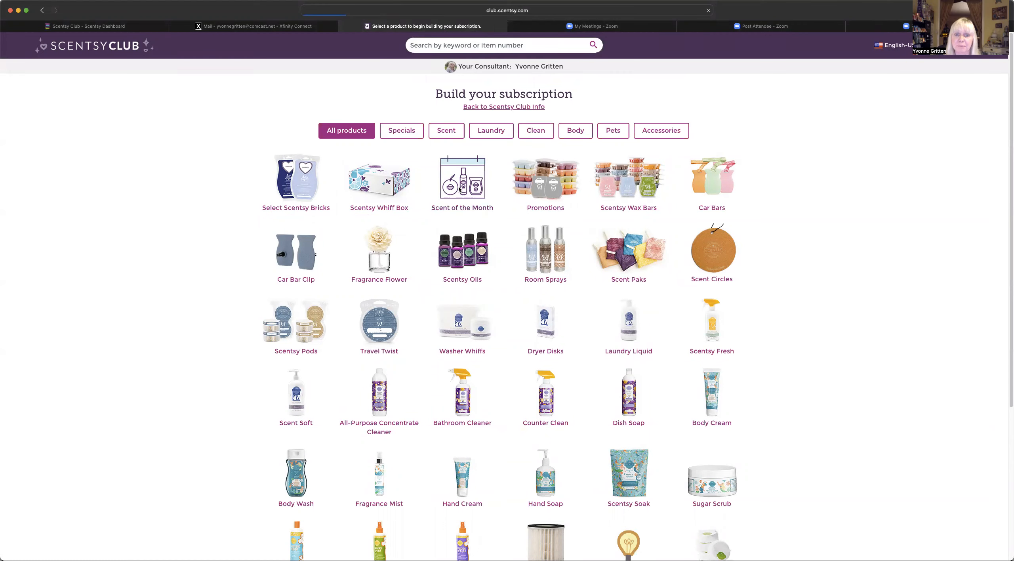
pyautogui.click(462, 183)
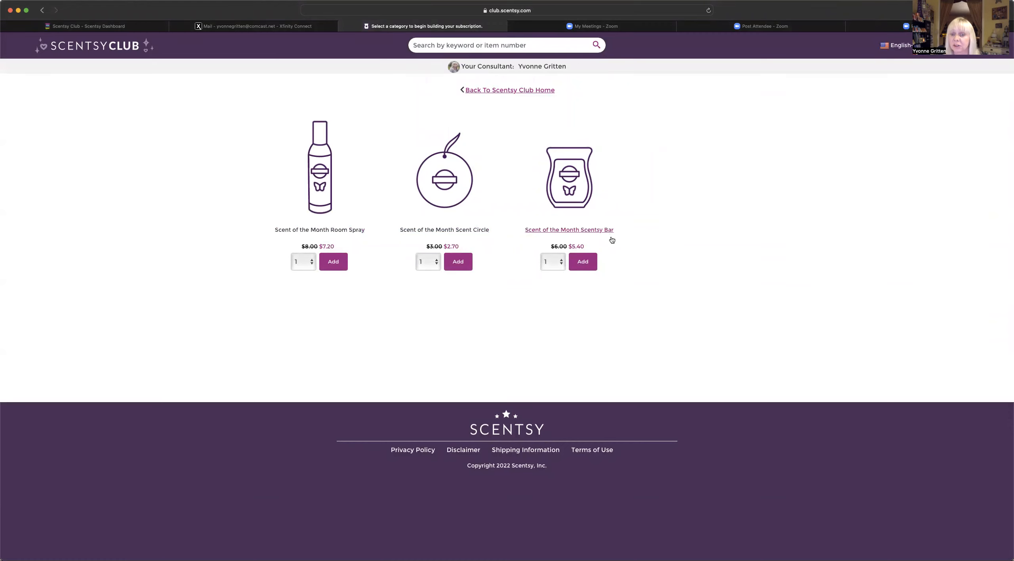
pyautogui.moveTo(320, 230)
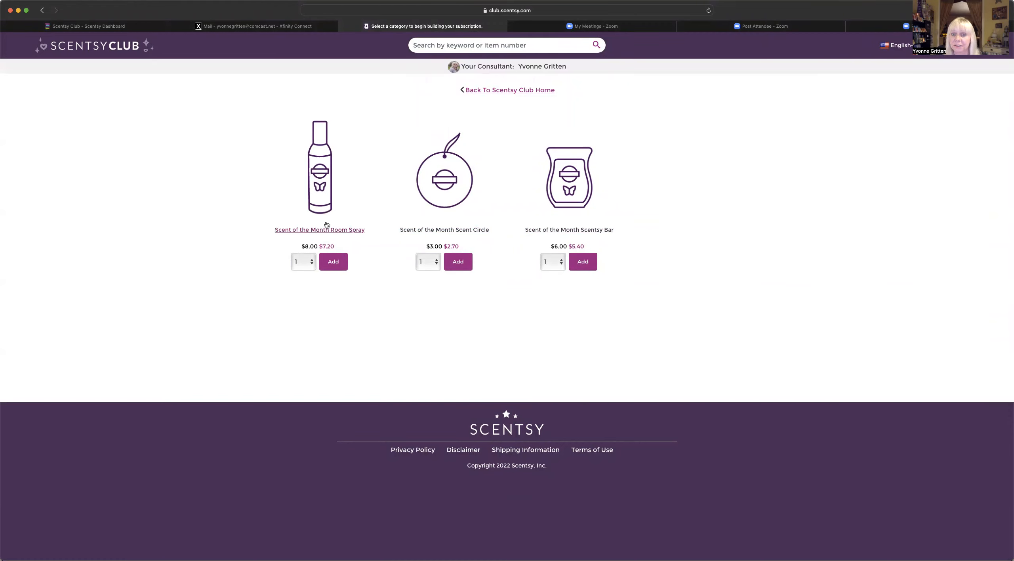
pyautogui.moveTo(647, 181)
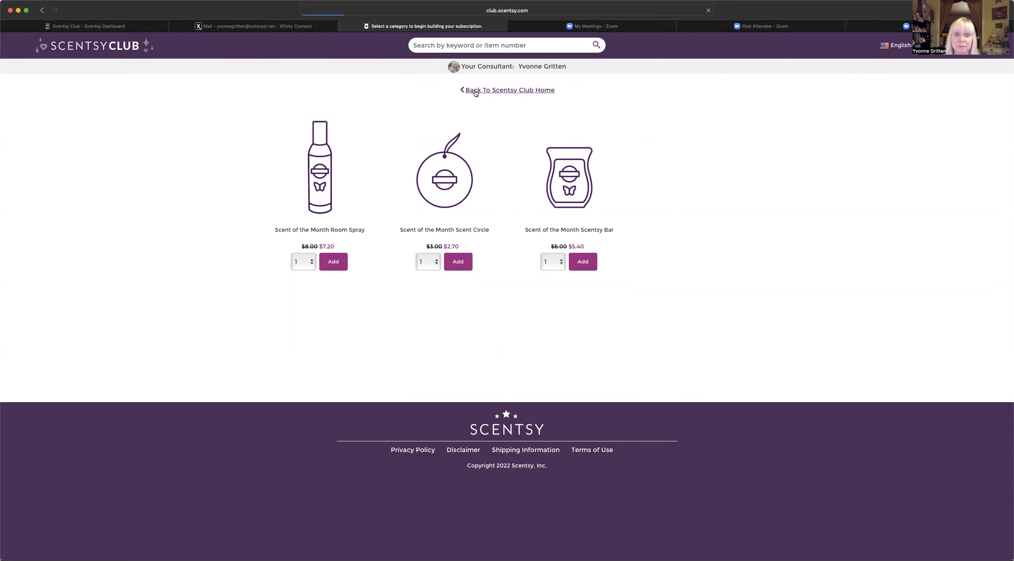
pyautogui.click(508, 90)
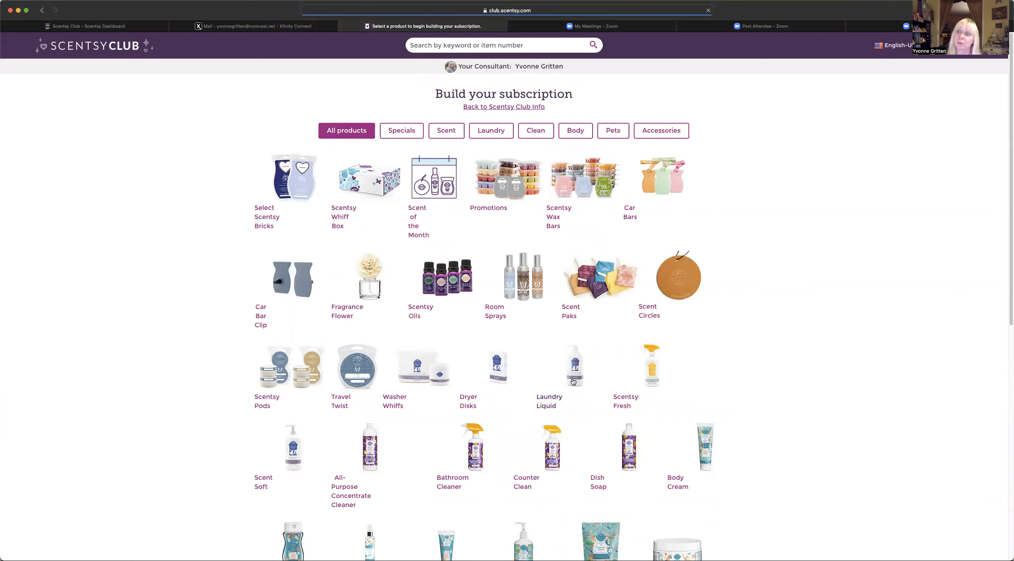
pyautogui.moveTo(425, 434)
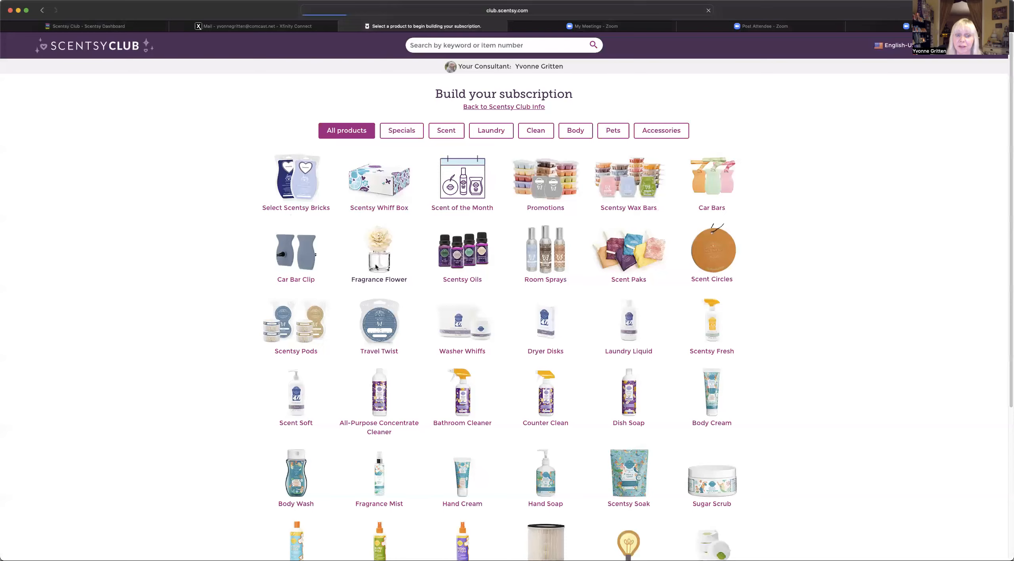
# - View the Washer Whiffs products, then return to the Scentsy Club home page
pyautogui.click(379, 254)
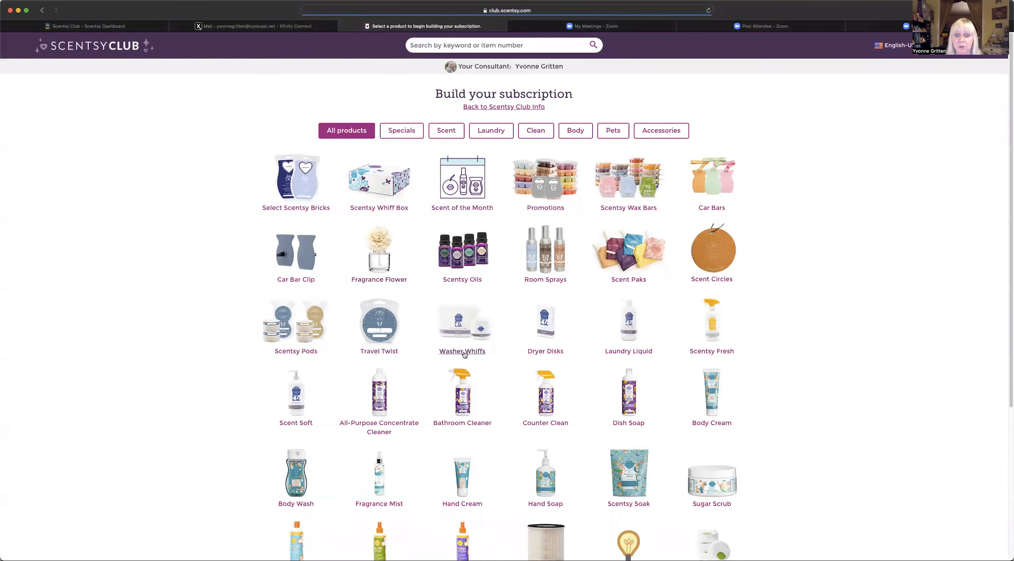
pyautogui.click(462, 351)
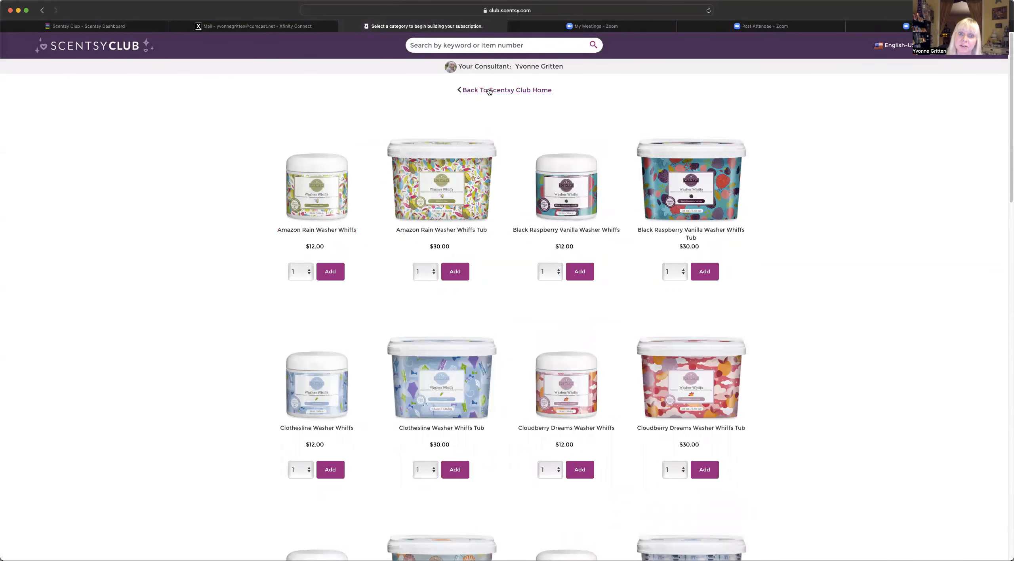
pyautogui.click(505, 90)
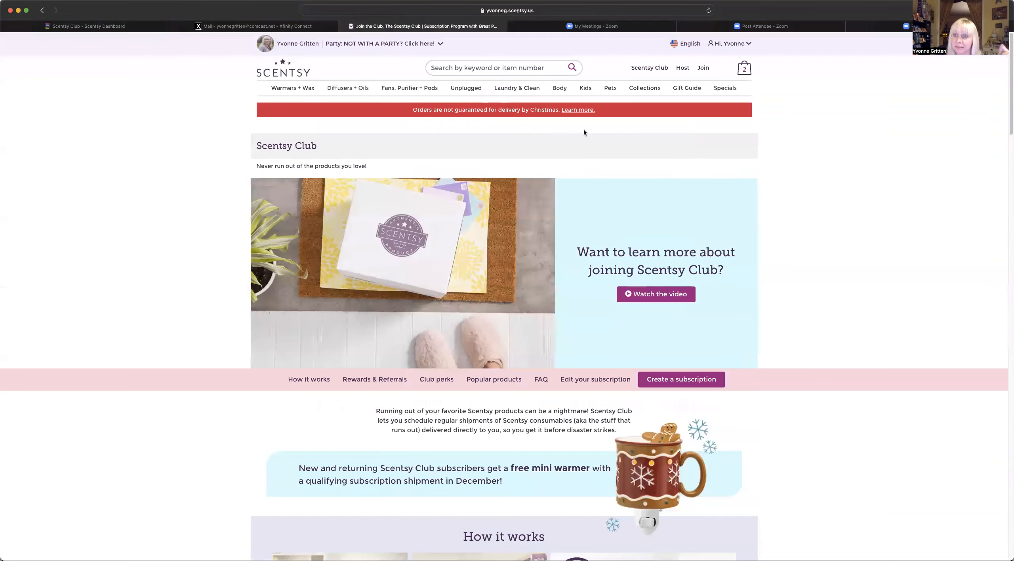
# - From the account menu, expand the $32.50 monthly subscription and choose Add more items
pyautogui.click(729, 43)
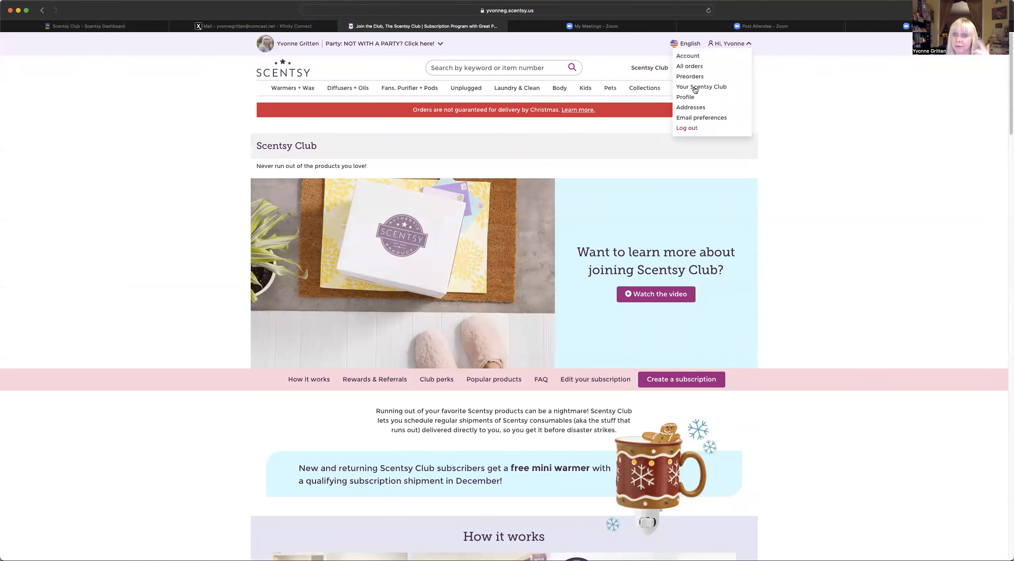
pyautogui.click(701, 86)
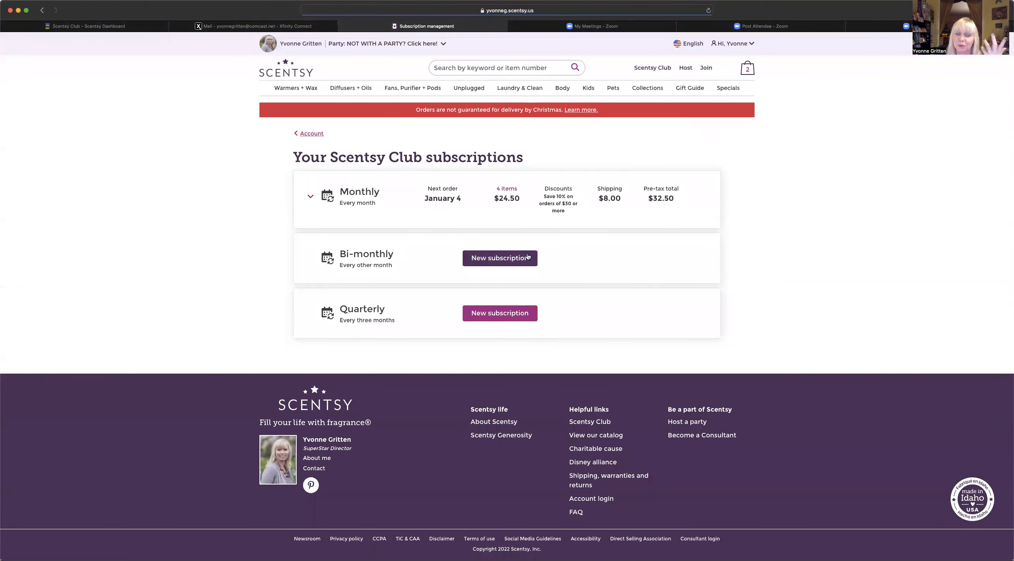
pyautogui.click(310, 196)
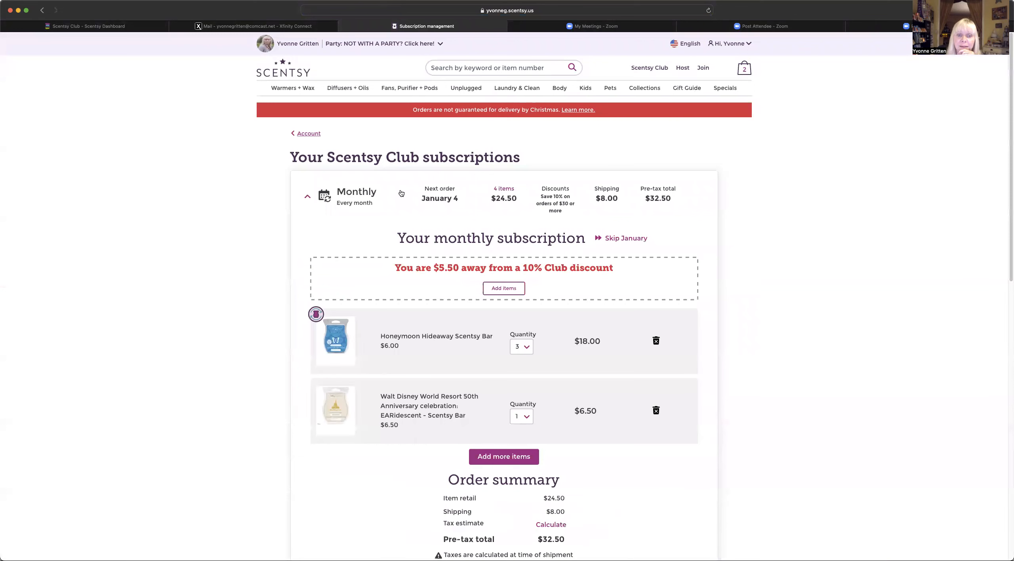
pyautogui.scroll(-3)
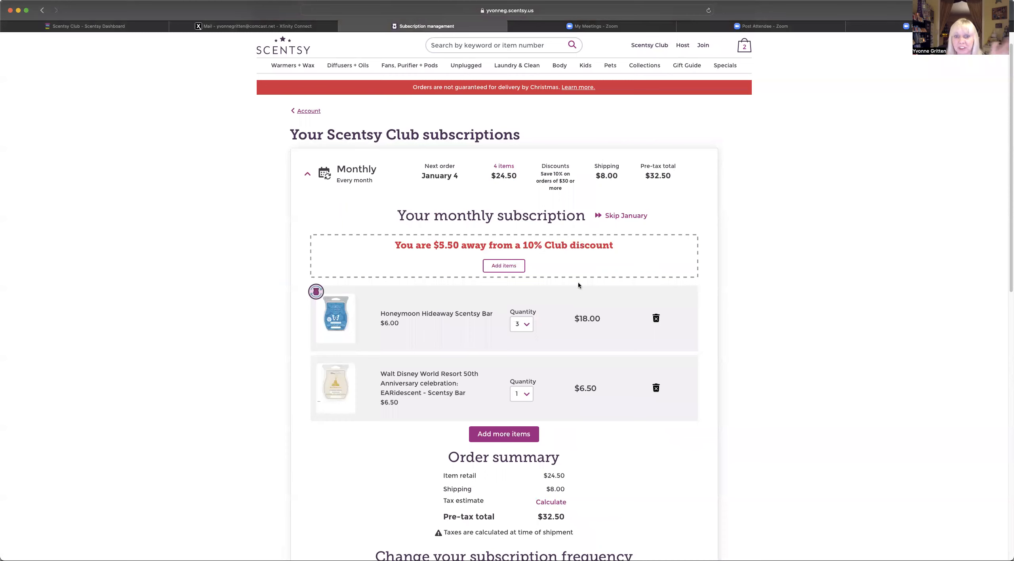
pyautogui.moveTo(515, 221)
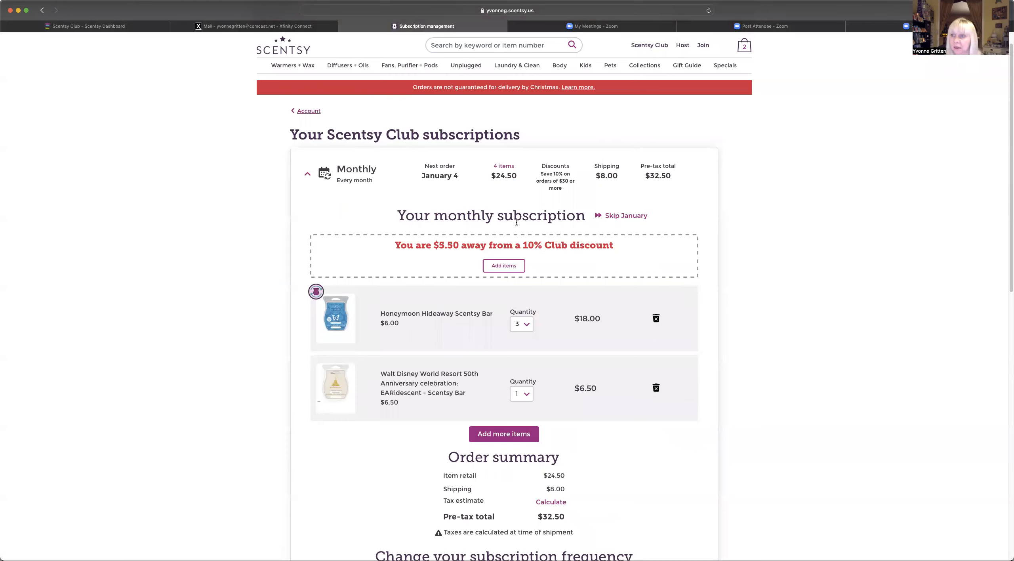
pyautogui.moveTo(574, 206)
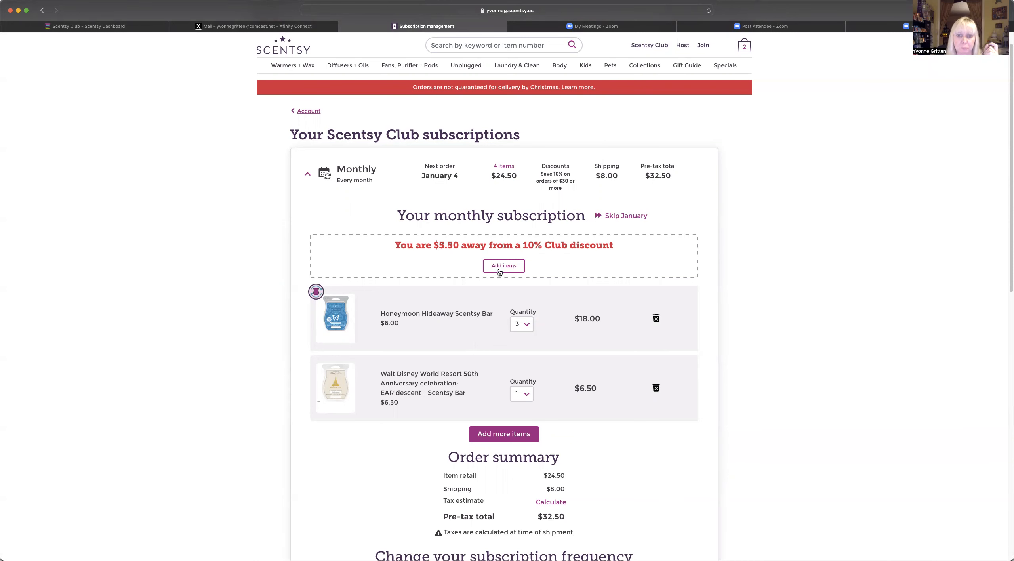
pyautogui.click(503, 266)
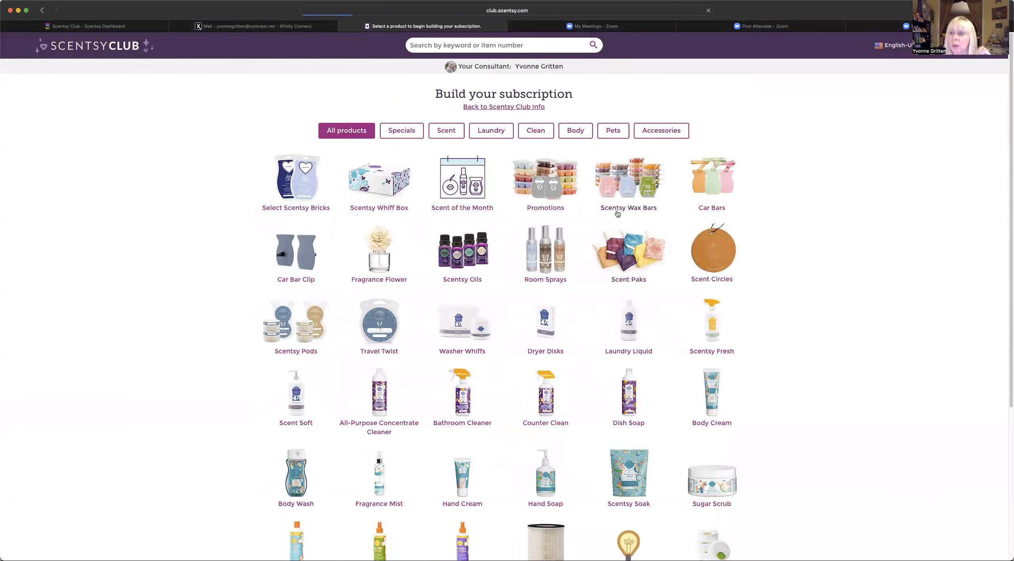
# - Add six Candy Cane Buttercream Scentsy Bars ($36.00) from Wax Bars, then review the subscription
pyautogui.click(628, 183)
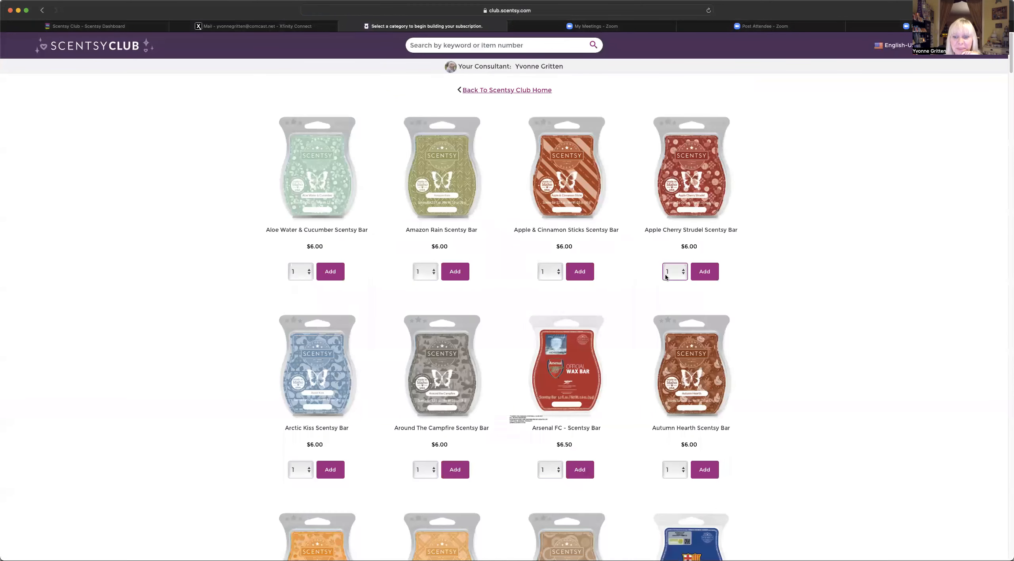
pyautogui.scroll(-3)
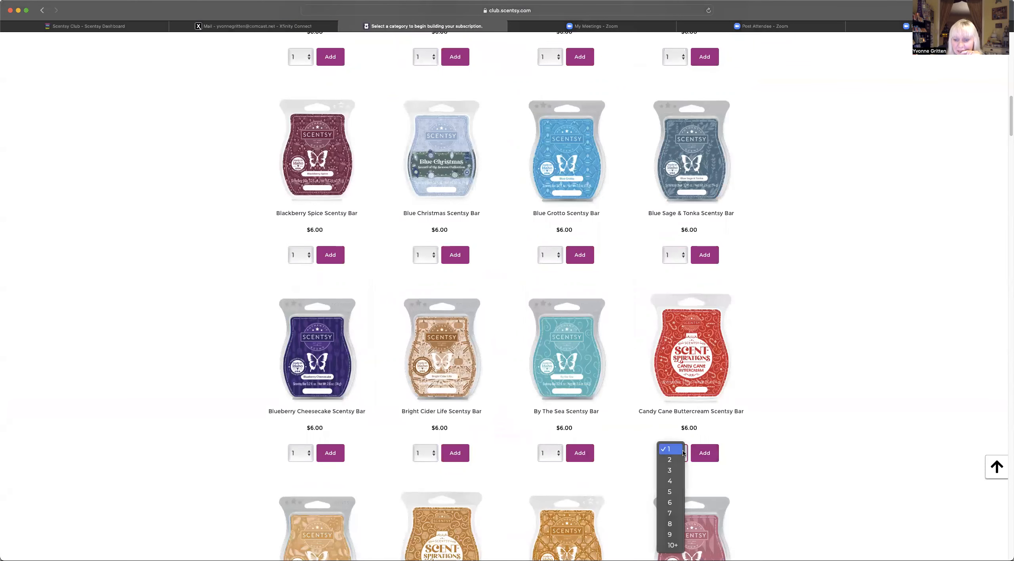
pyautogui.click(670, 449)
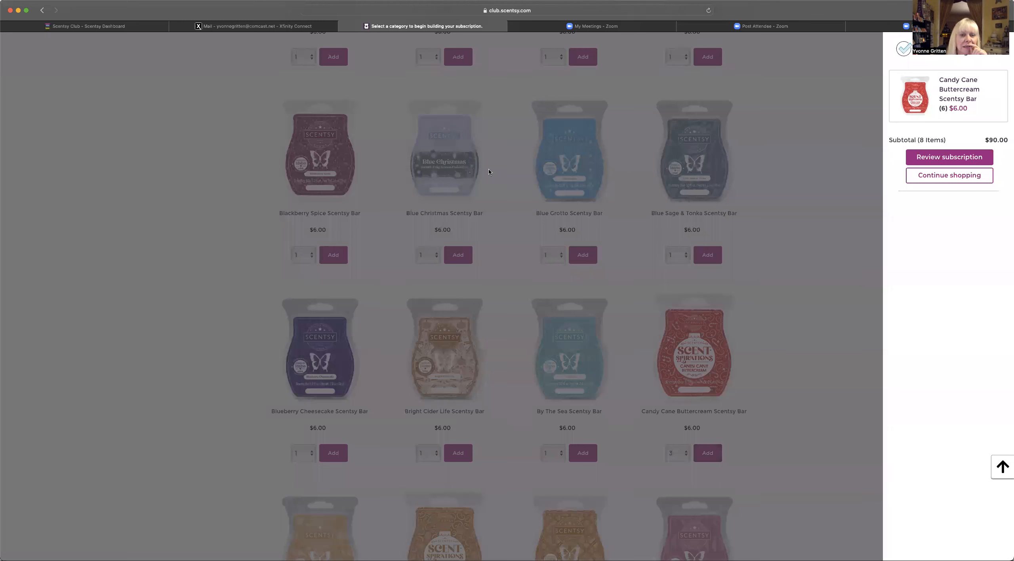
pyautogui.moveTo(567, 171)
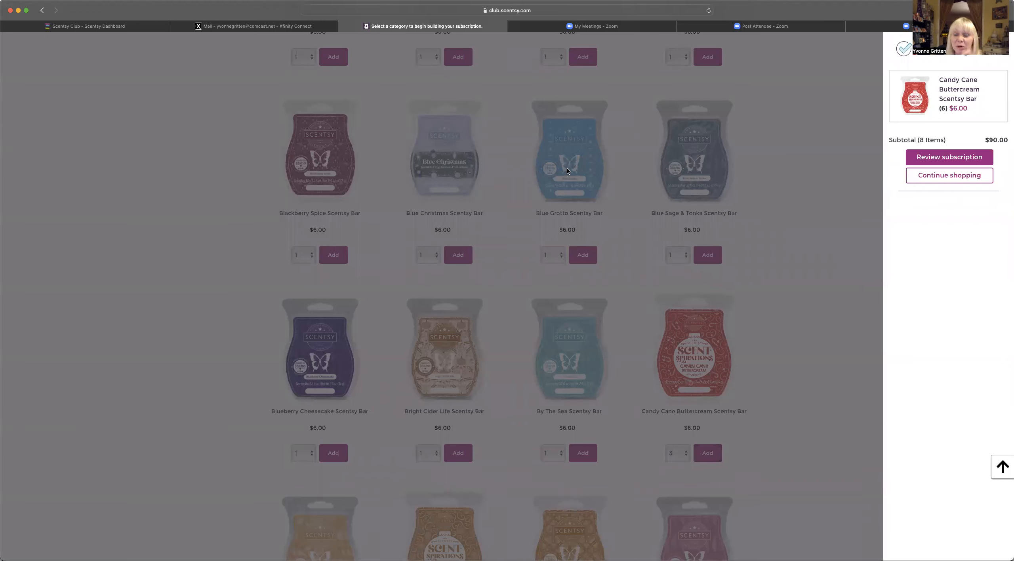
pyautogui.moveTo(637, 183)
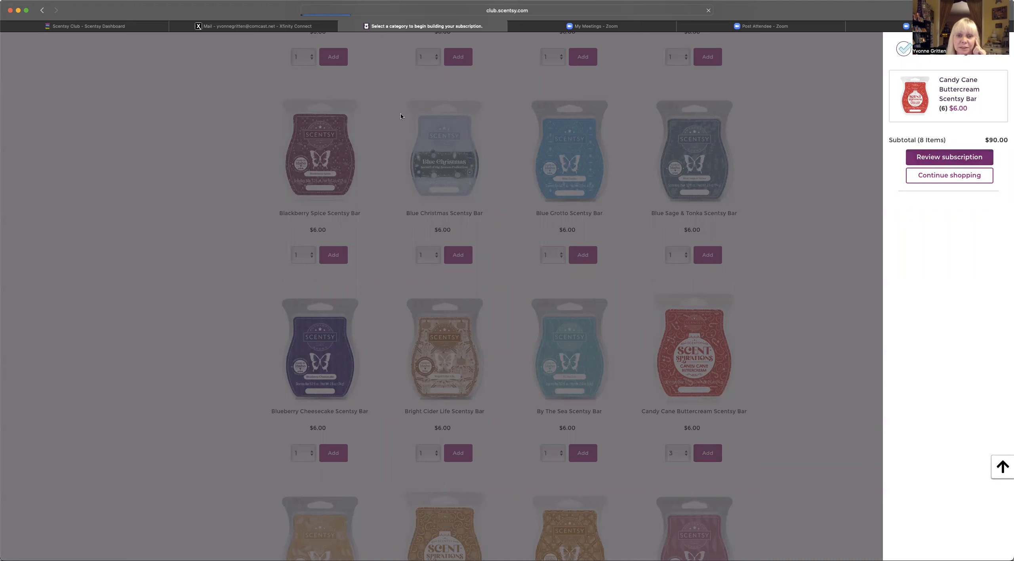
pyautogui.click(948, 156)
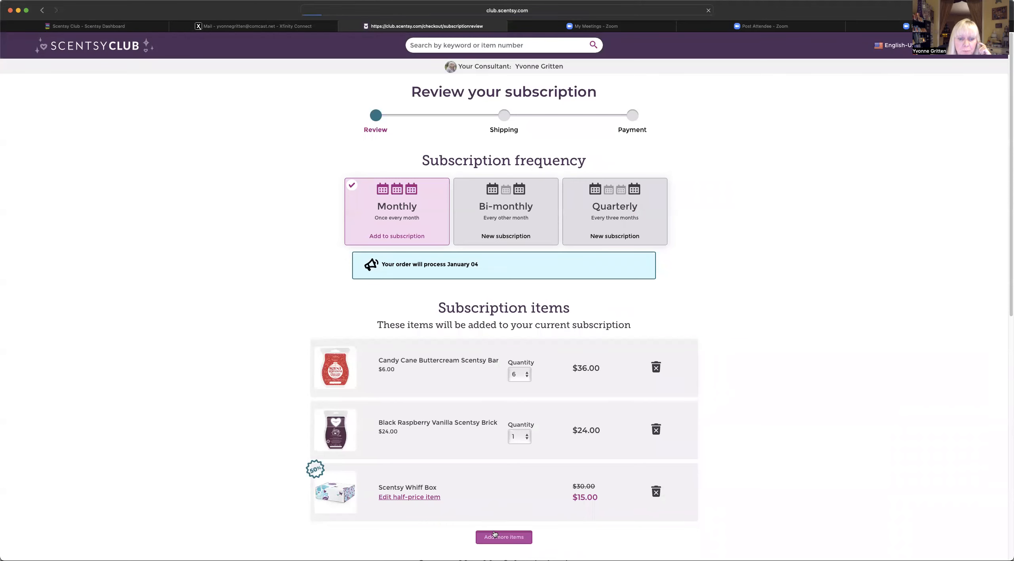
# - Add a second Black Raspberry Vanilla Scentsy Brick ($48.00 total), then review the subscription
pyautogui.click(503, 536)
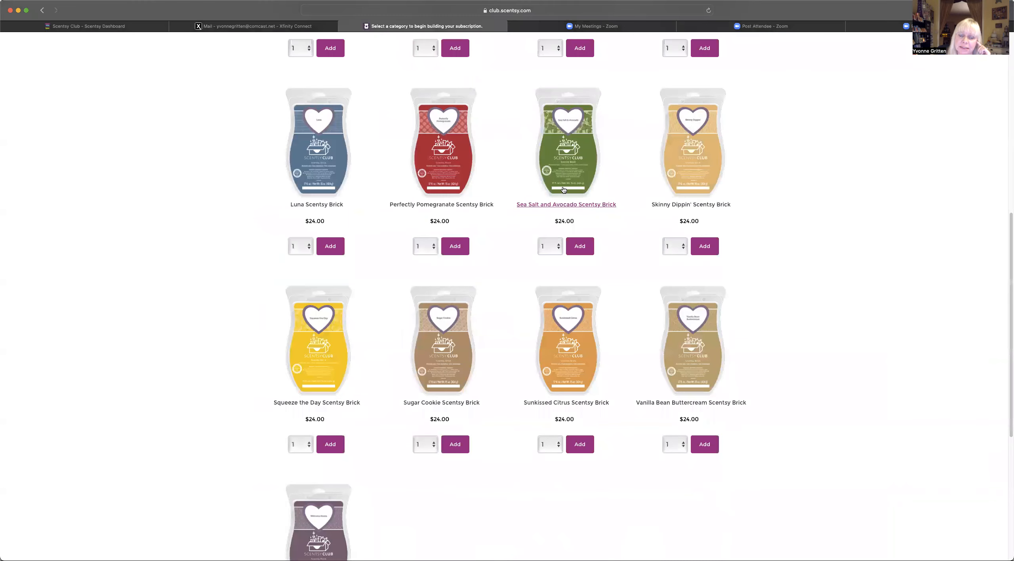
pyautogui.scroll(3)
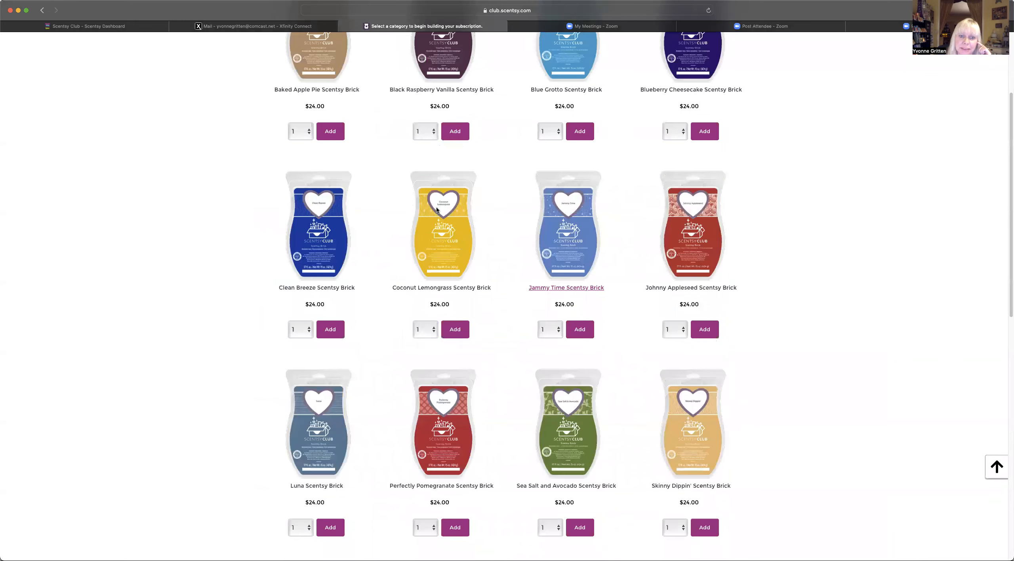
pyautogui.click(454, 131)
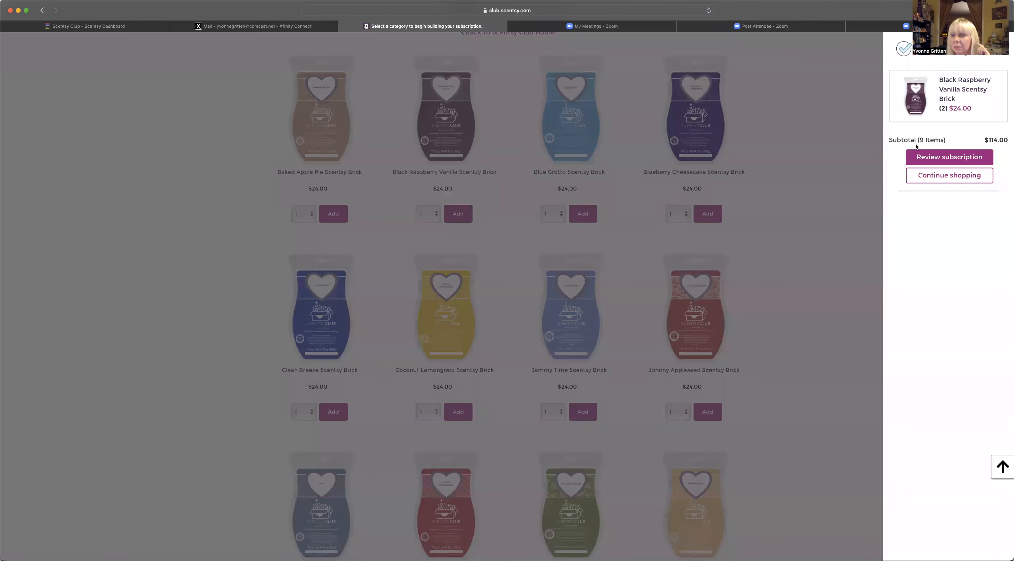
pyautogui.click(949, 156)
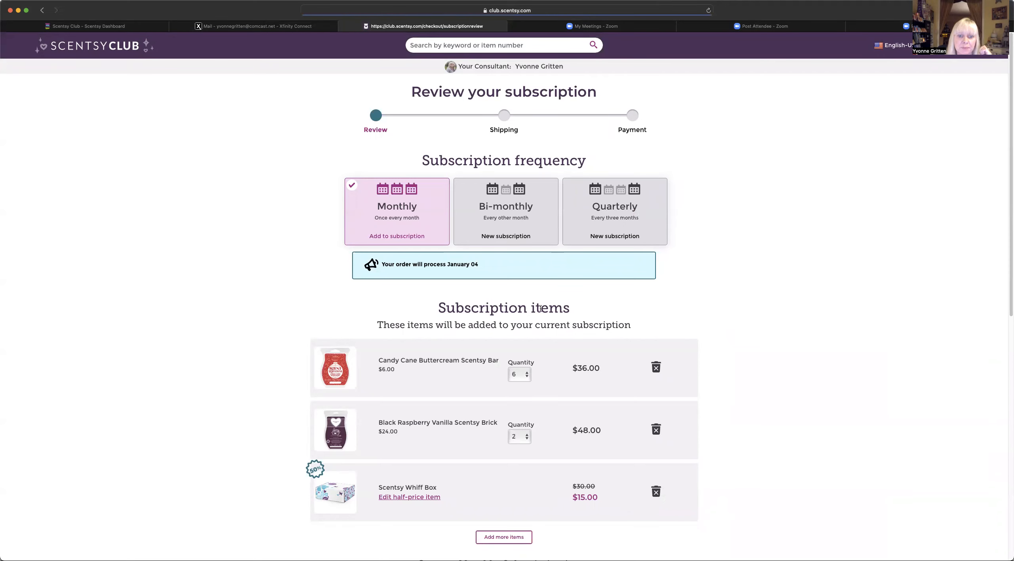
# - Check the subscription items and the $120.65 pre-tax total, then submit the update
pyautogui.scroll(-3)
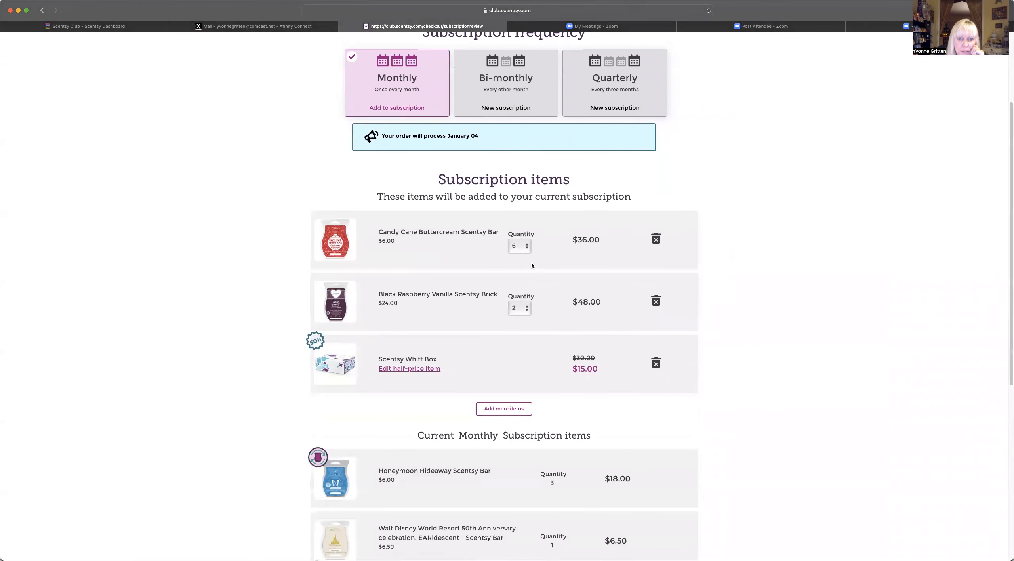
pyautogui.scroll(-3)
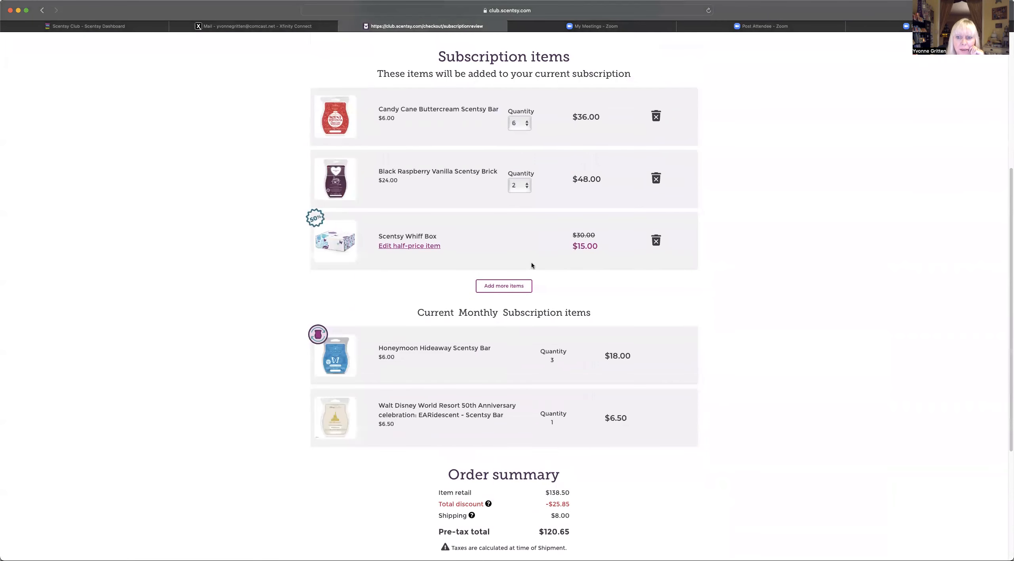
pyautogui.scroll(3)
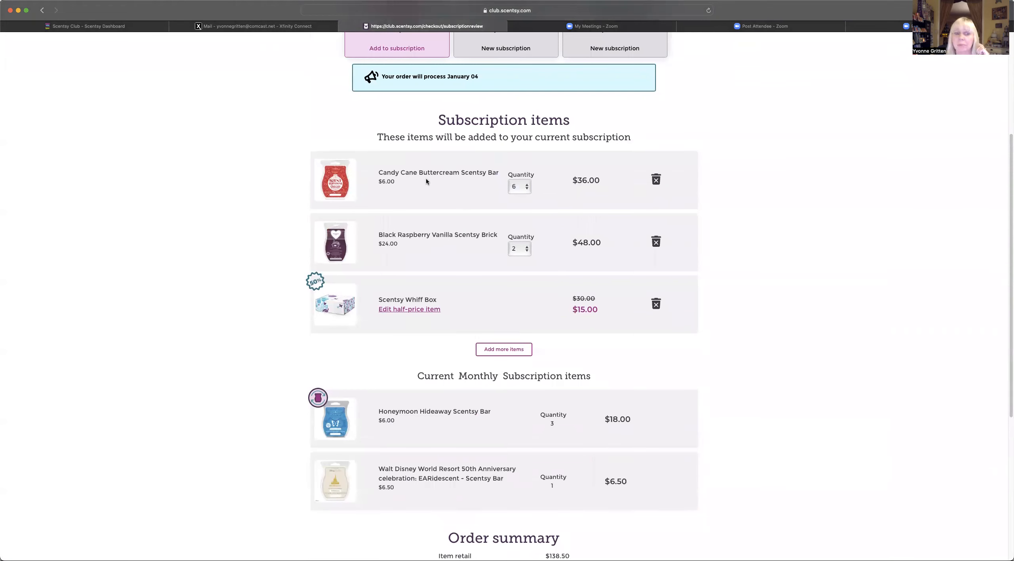
pyautogui.moveTo(435, 297)
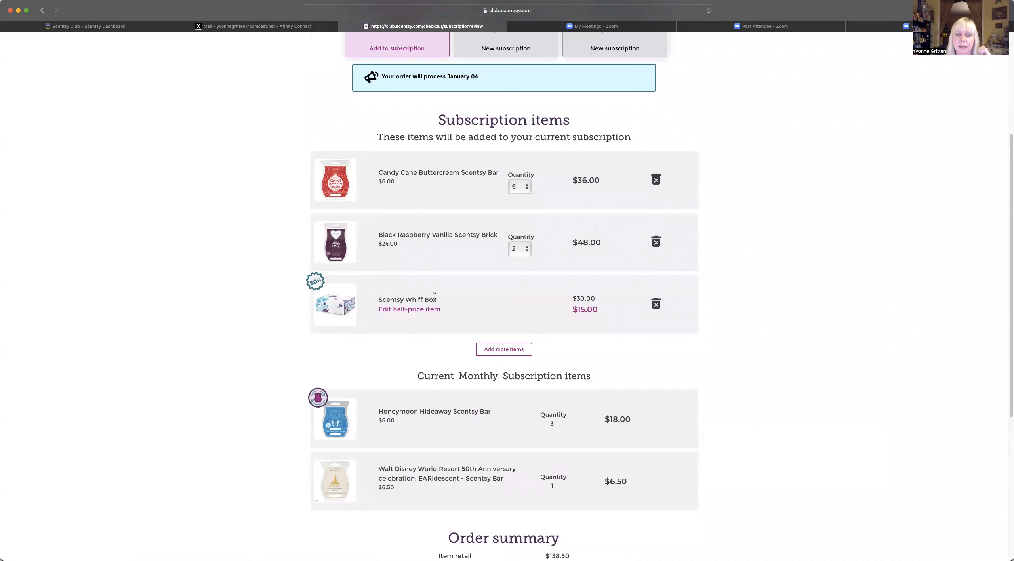
pyautogui.scroll(-3)
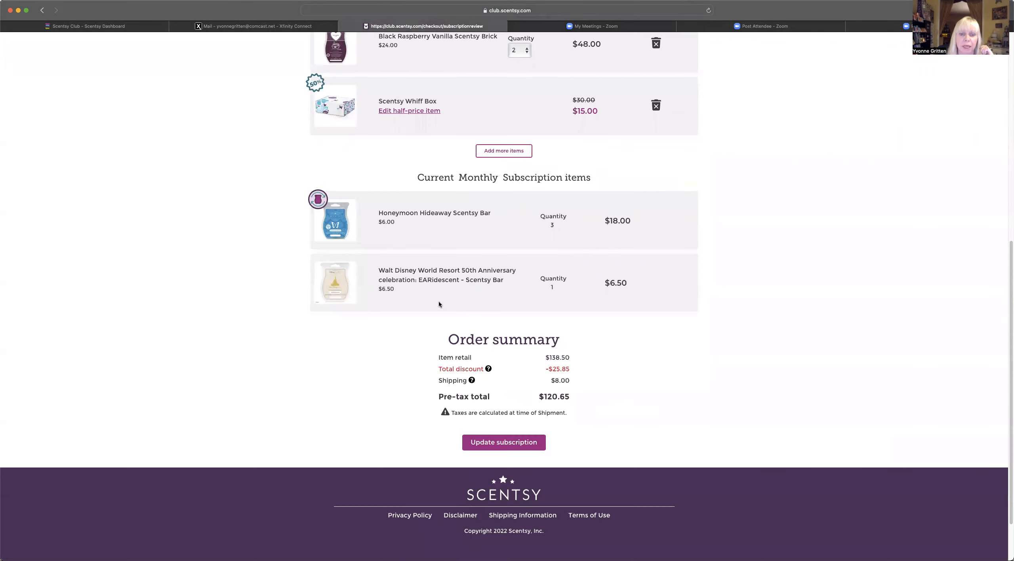
pyautogui.moveTo(503, 442)
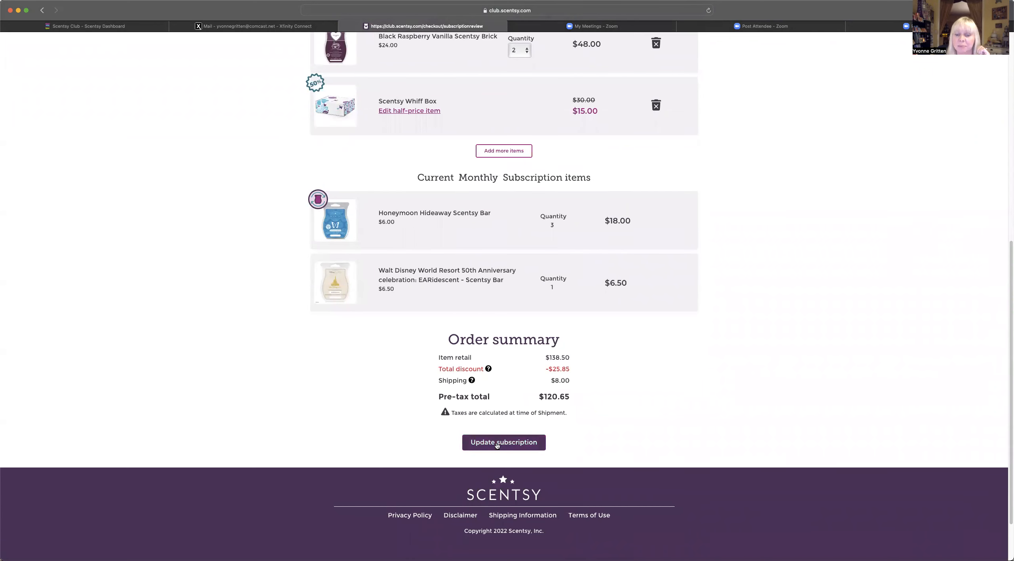
pyautogui.click(504, 441)
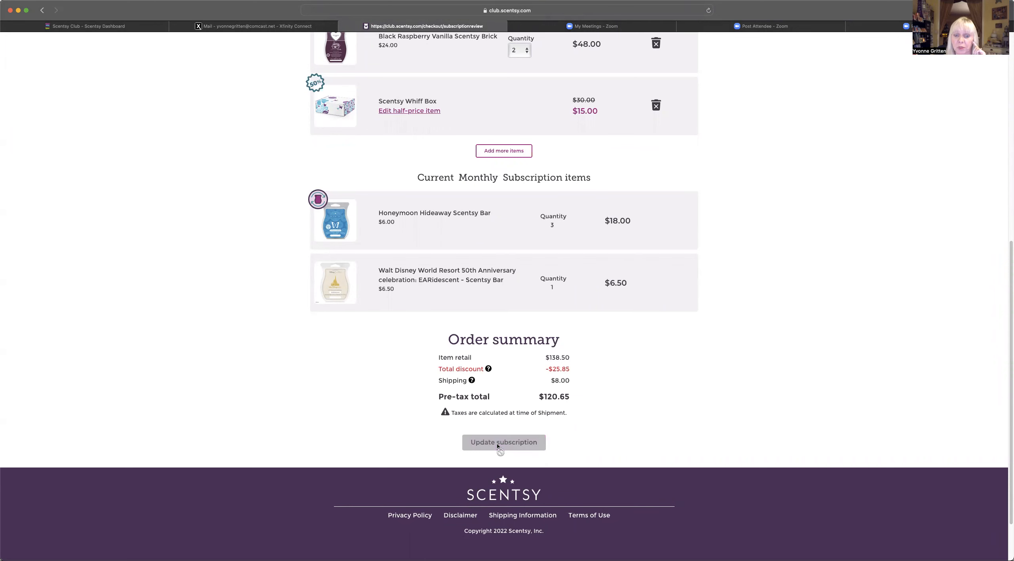
# - Scroll the thank-you page's order summary and shipping details, processing January 4th at $120.65
pyautogui.click(503, 441)
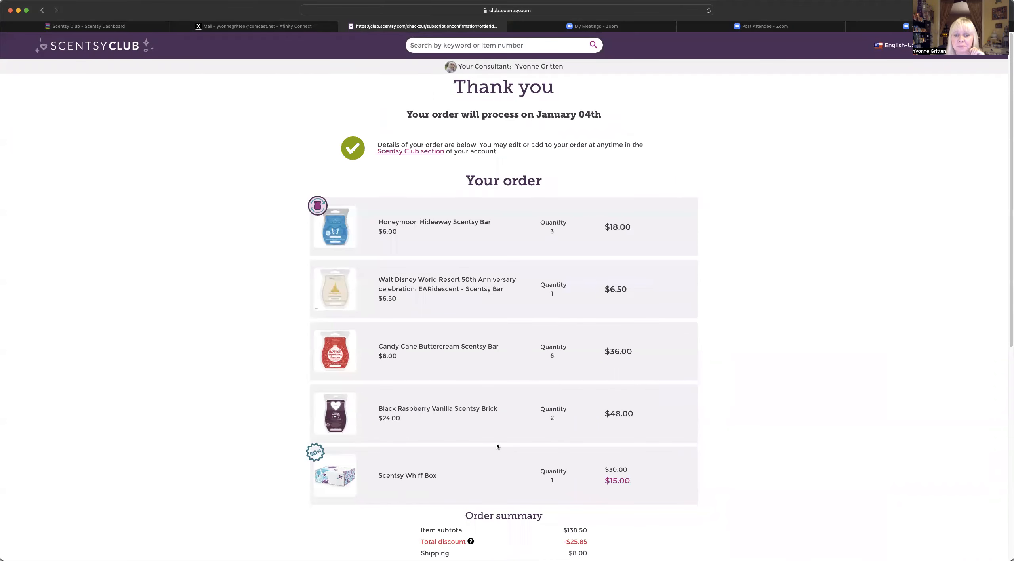
pyautogui.moveTo(550, 133)
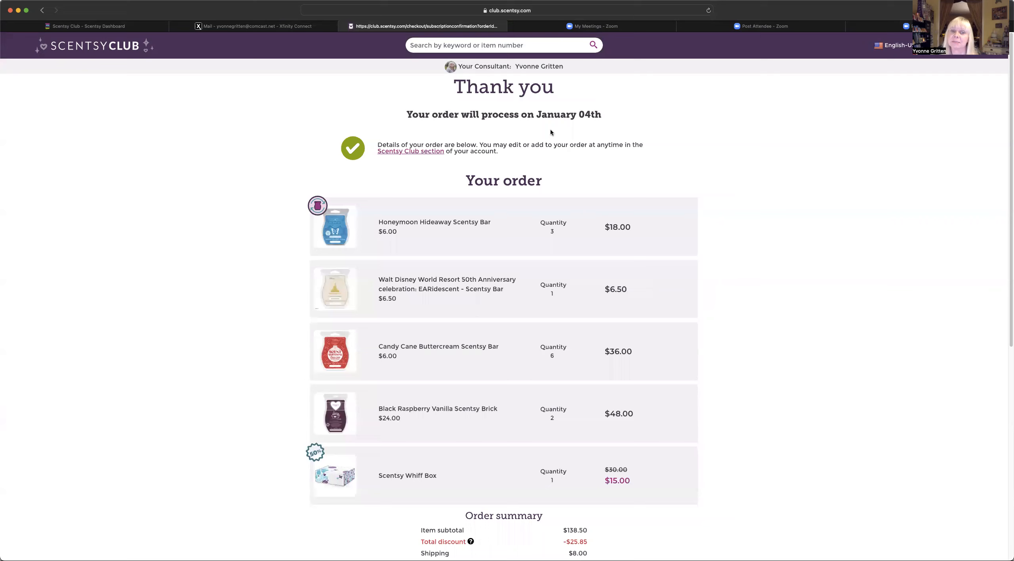
pyautogui.moveTo(612, 128)
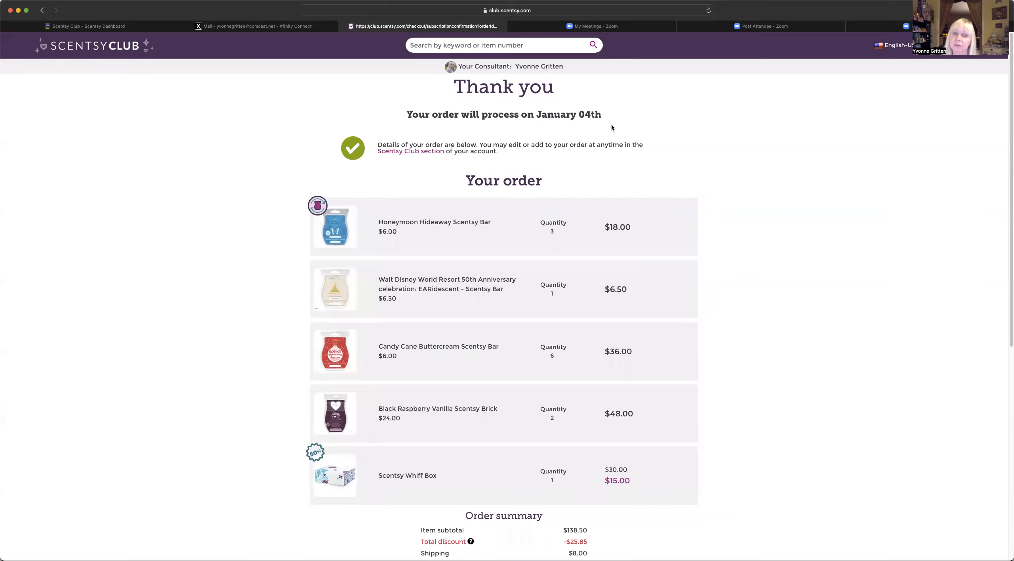
pyautogui.moveTo(388, 143)
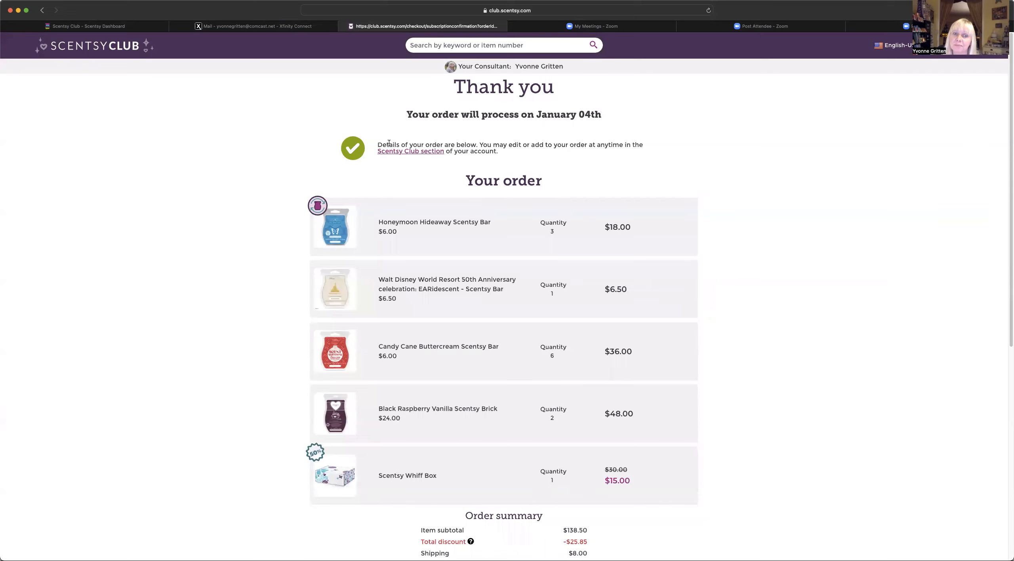
pyautogui.scroll(-3)
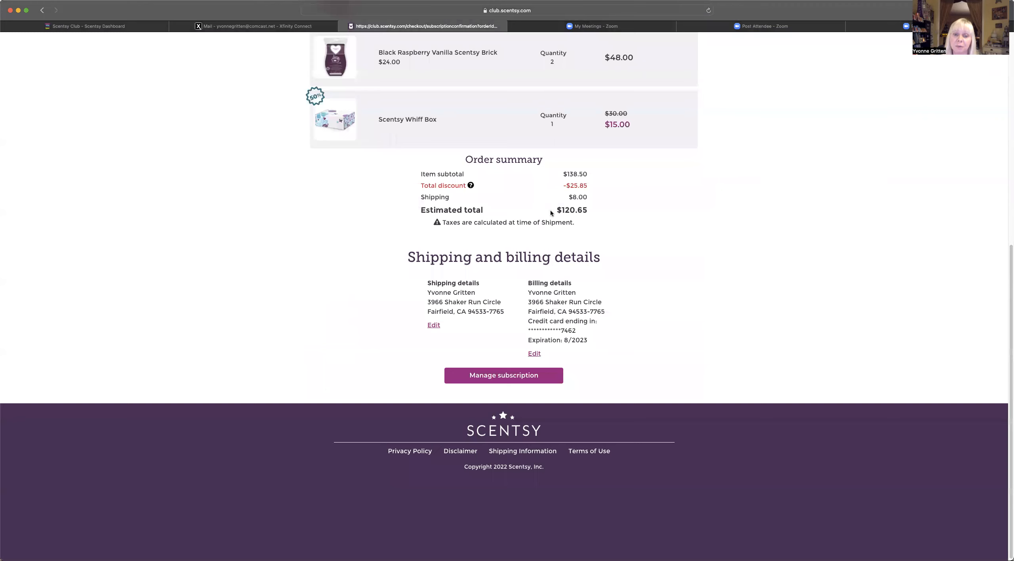